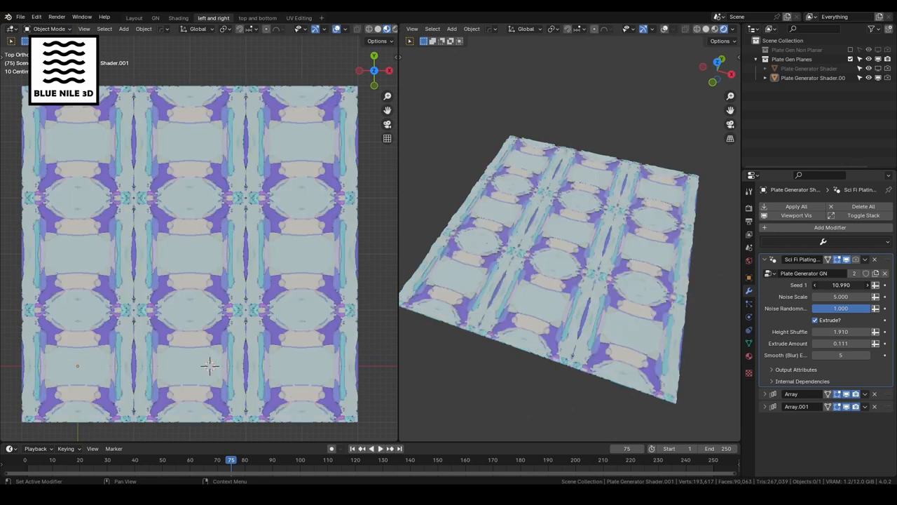
Drag Plate Generator GN's Seed 1 down from 10.990 to 9.720 for a new cell pattern.
left_click_drag(841, 284, 827, 285)
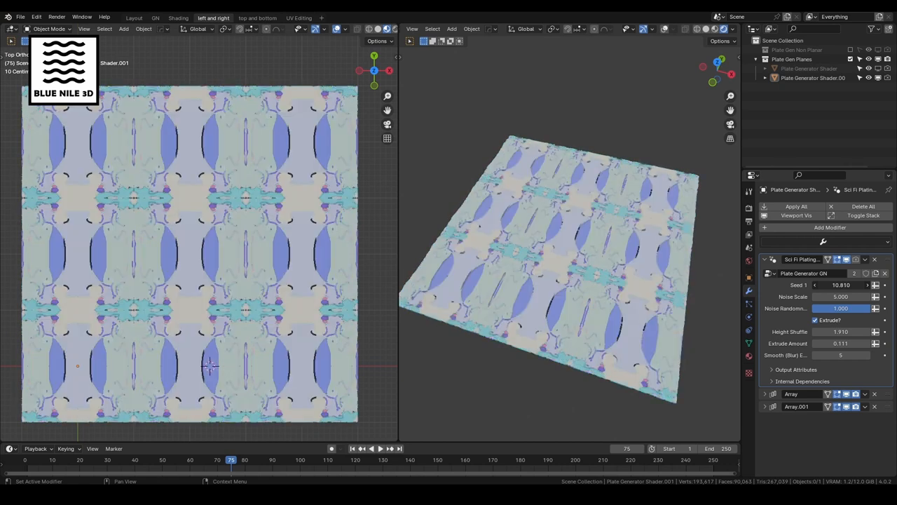
left_click_drag(841, 285, 827, 285)
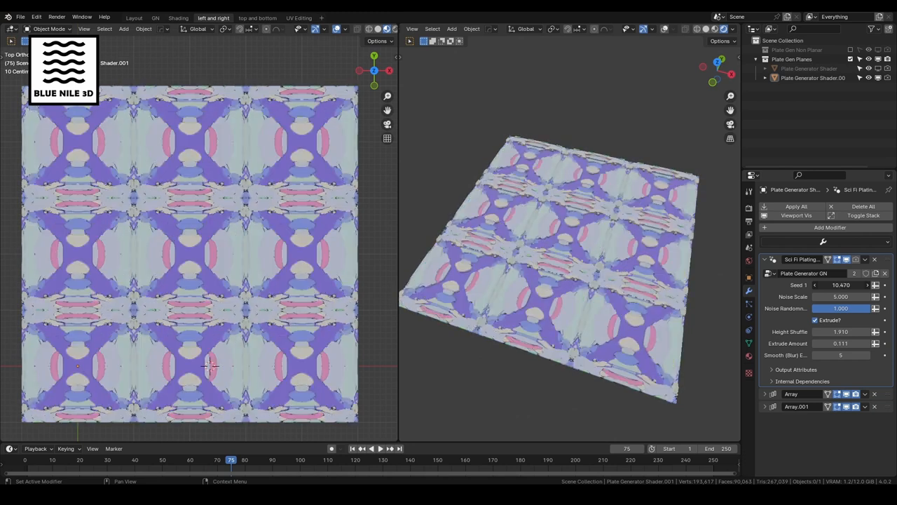
left_click_drag(841, 284, 827, 284)
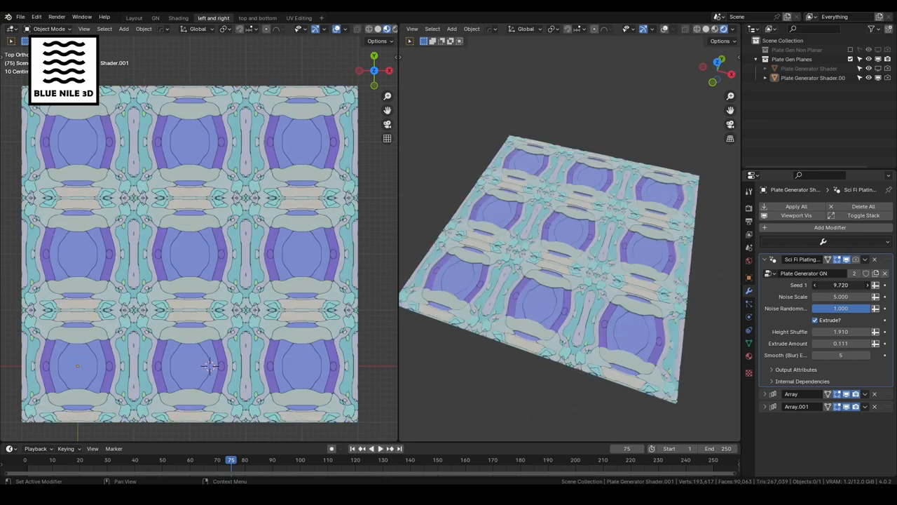
left_click(178, 18)
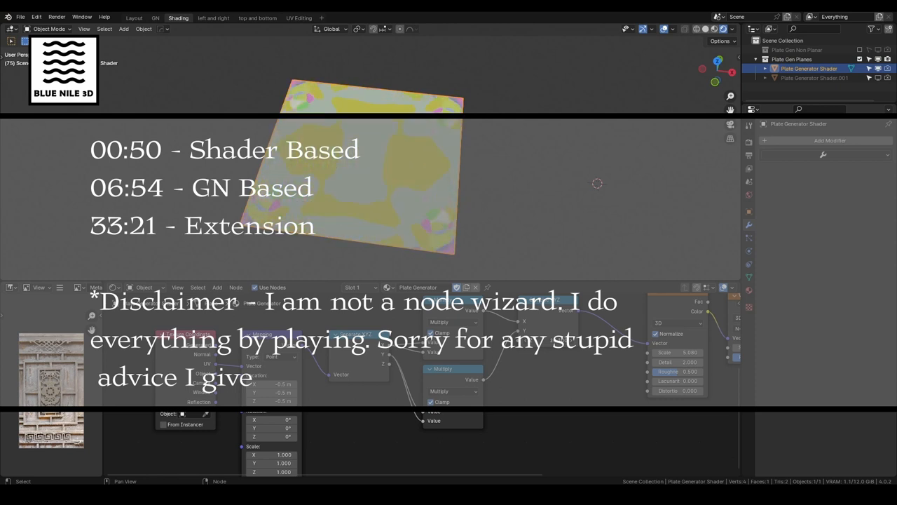
Switch to the Shading workspace with the Plate Generator Shader plane selected.
left_click(134, 18)
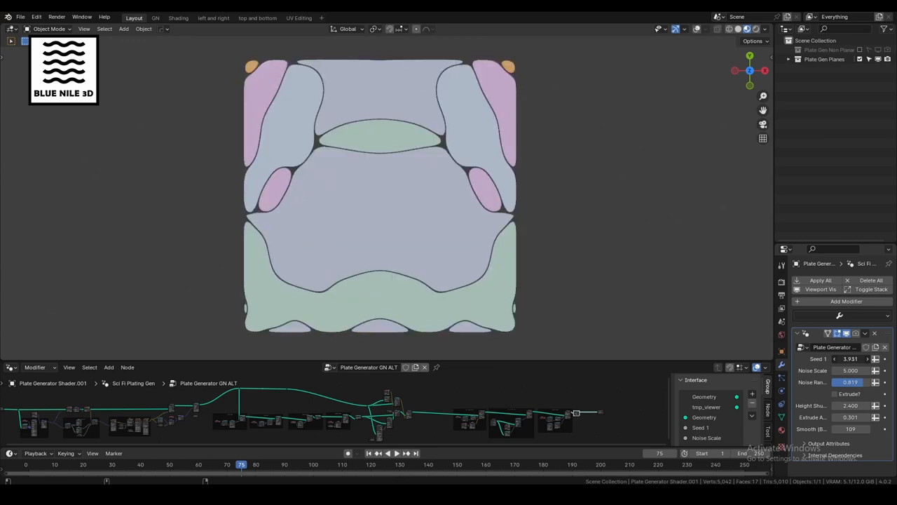
Lower the GN ALT modifier's Seed 1 from 3.931 to 3.467.
left_click_drag(850, 358, 835, 358)
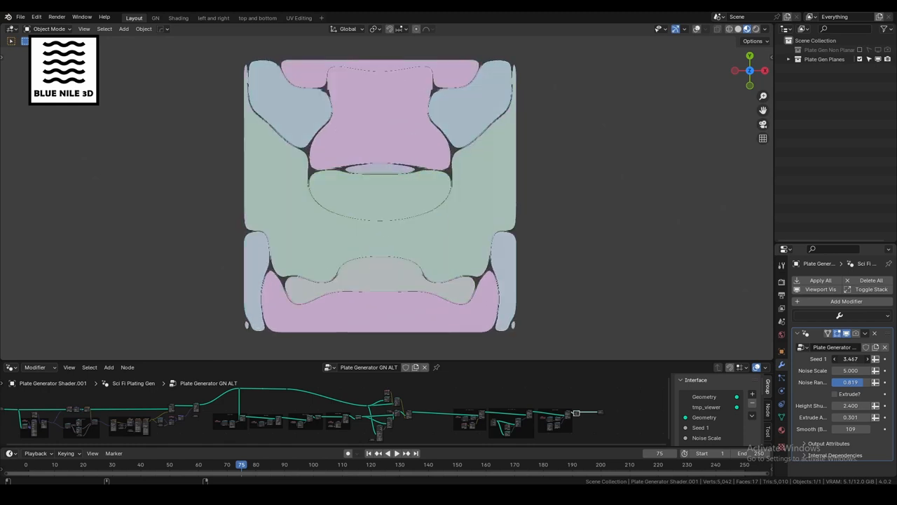
left_click(178, 18)
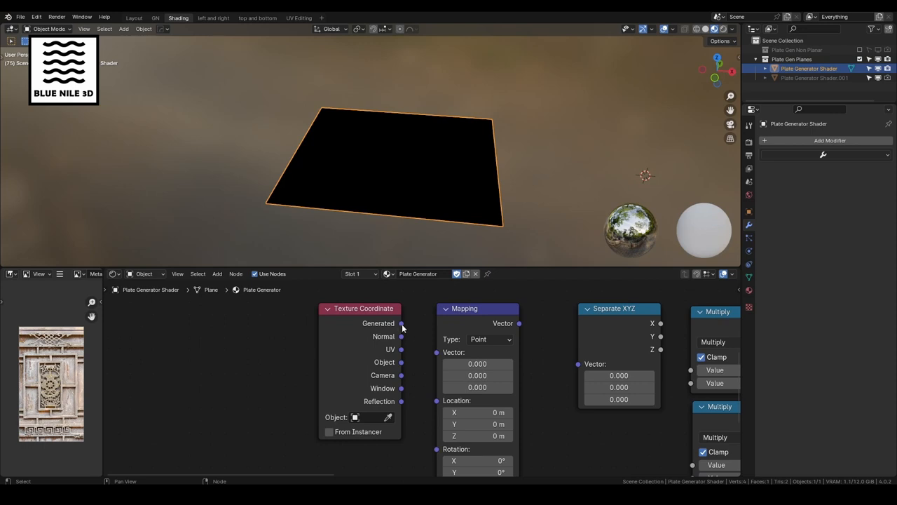
Link Generated coordinates to Mapping, Mapping to Separate XYZ, and X into Multiply.
left_click_drag(402, 323, 436, 352)
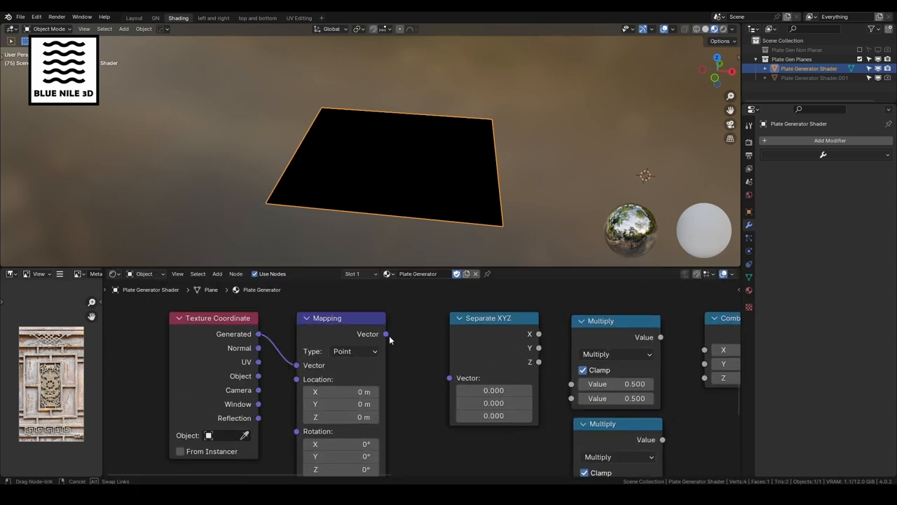
left_click_drag(386, 334, 439, 378)
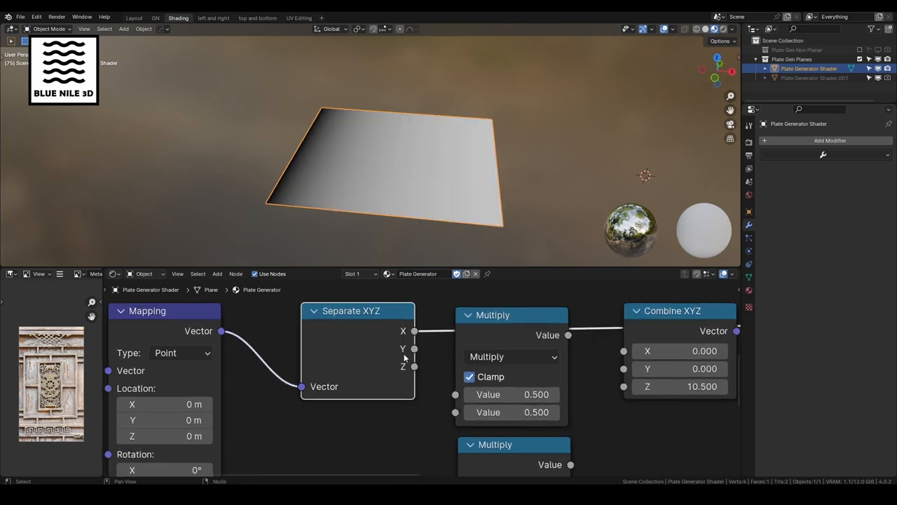
left_click_drag(390, 176, 389, 191)
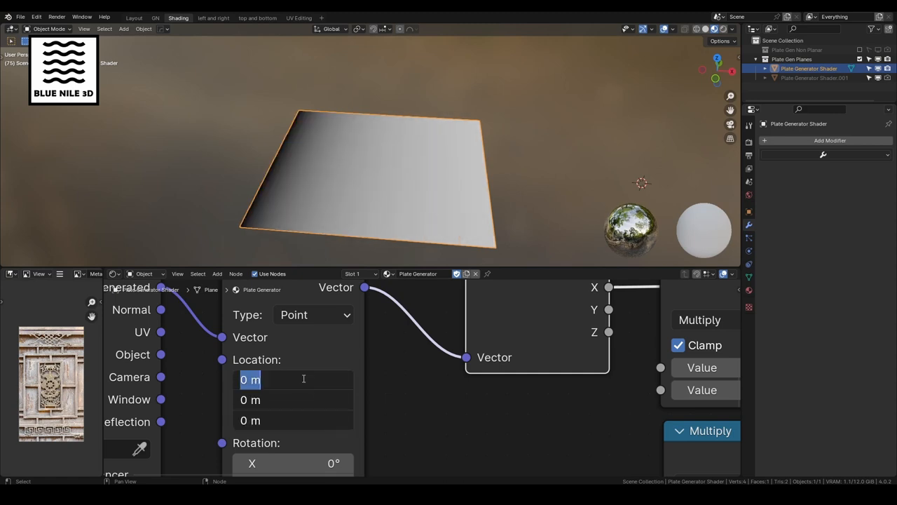
Set the Mapping node's Location to -0.5 m on X, Y and Z.
type("-0")
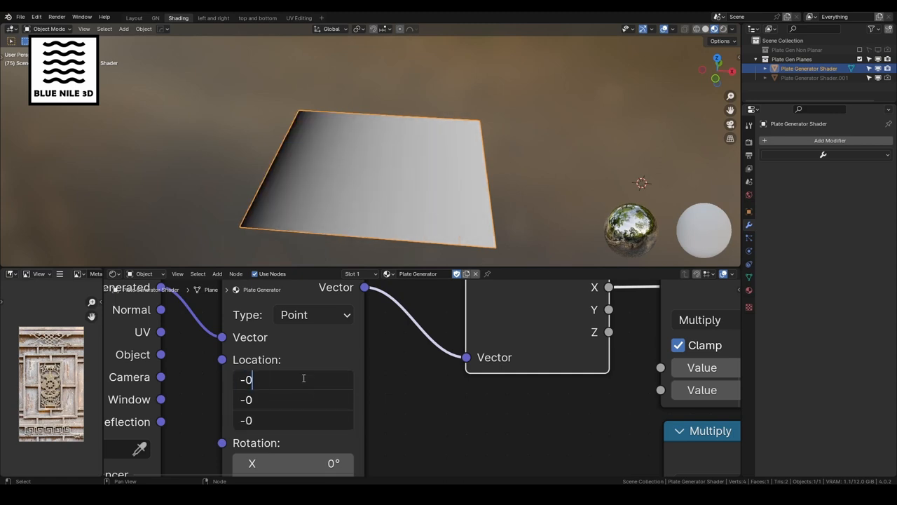
type("-0.5")
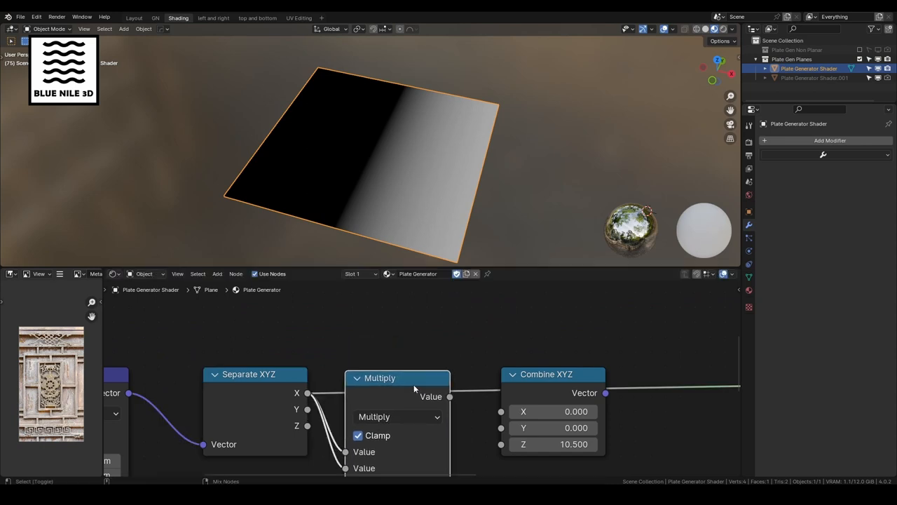
Wire Separate XYZ X and Y into squaring Multiply nodes, then into Combine XYZ.
left_click_drag(398, 378, 404, 329)
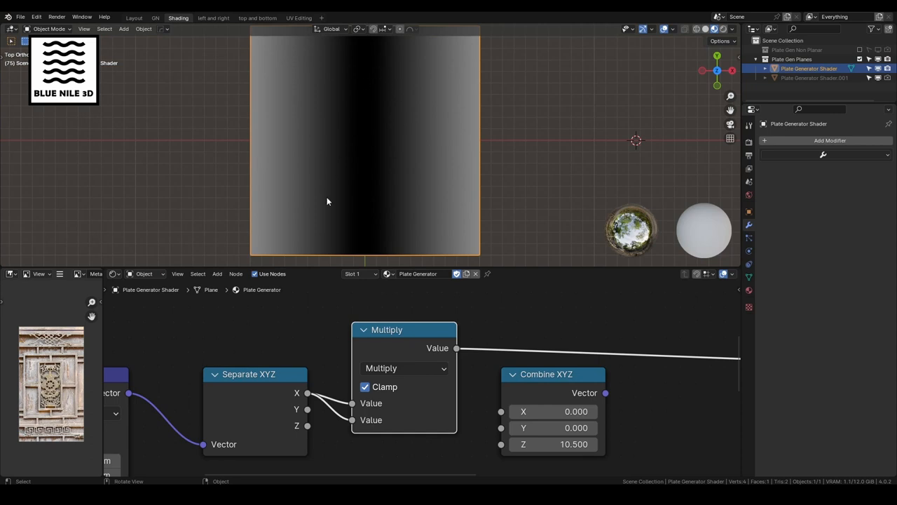
mouse_move(374, 110)
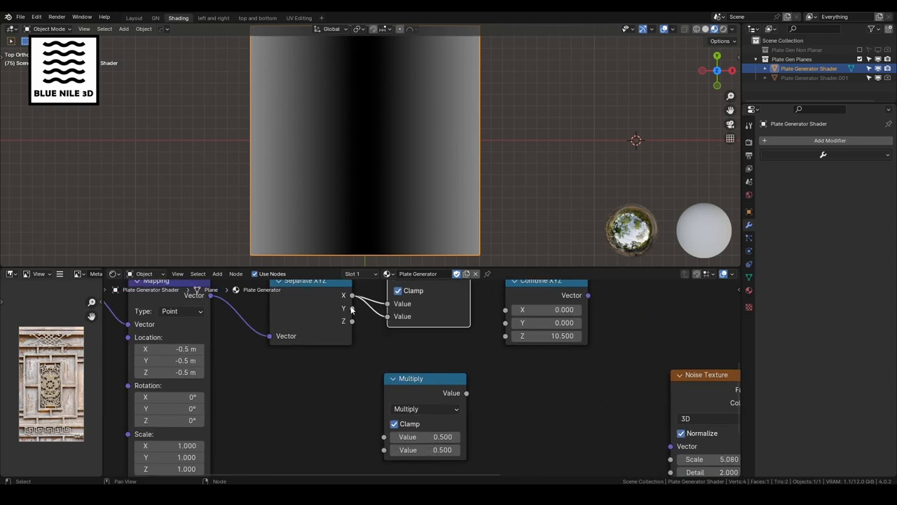
left_click_drag(352, 310, 385, 437)
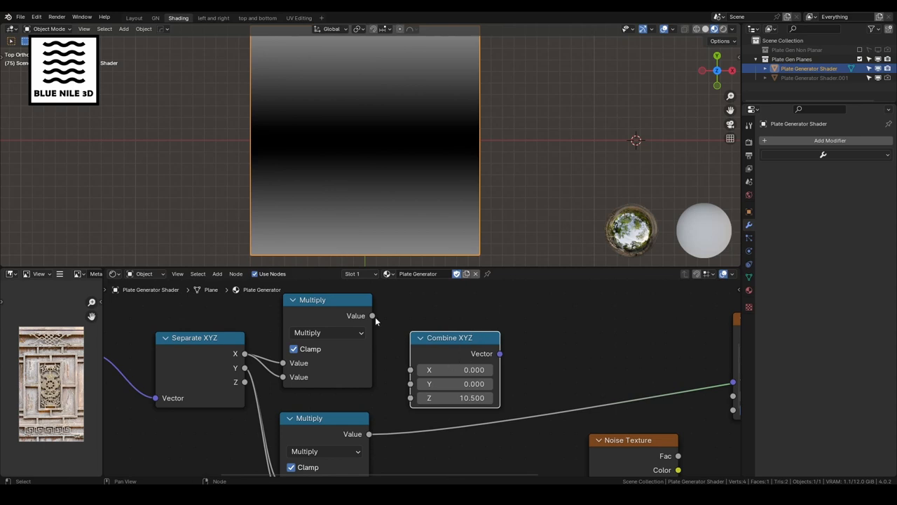
left_click_drag(373, 315, 410, 369)
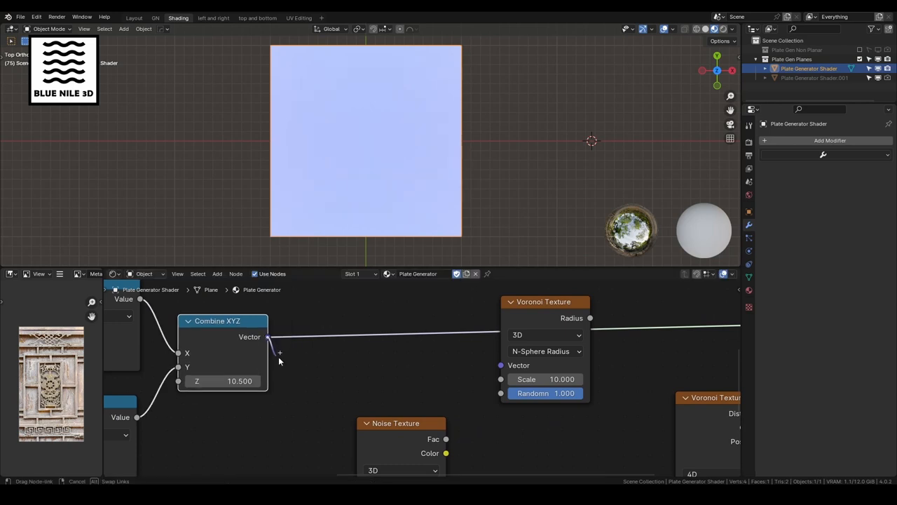
Connect the Combine XYZ Vector output to the Voronoi Texture's Vector input.
left_click_drag(270, 338, 531, 323)
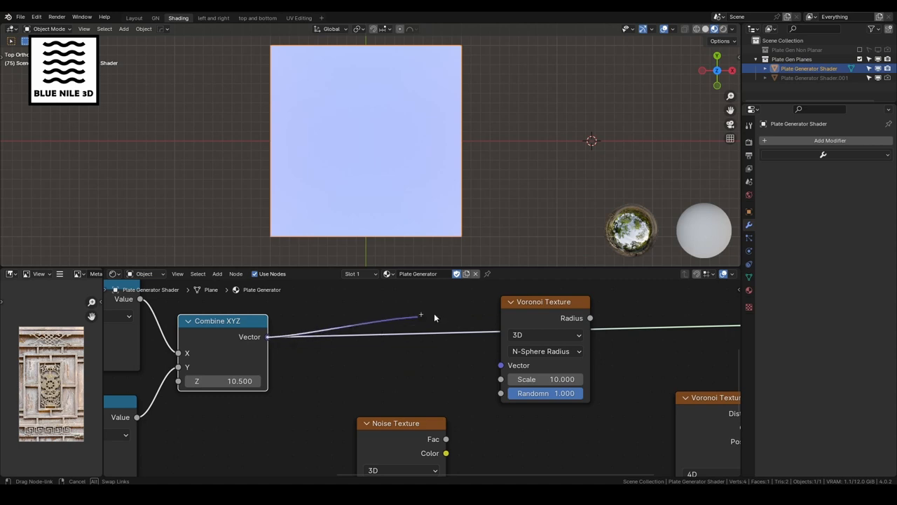
left_click_drag(421, 315, 501, 365)
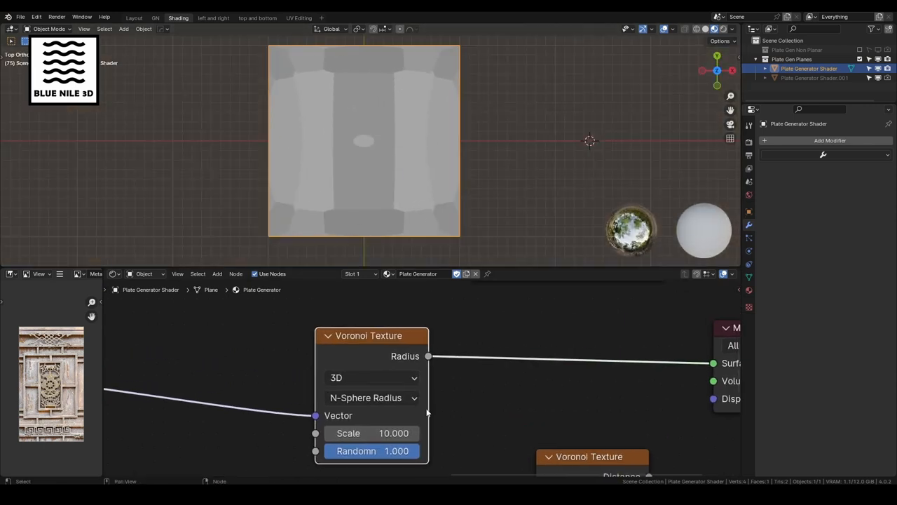
Adjust the Voronoi W value, then set the texture to 4D, F2 and Minkowski.
left_click(372, 377)
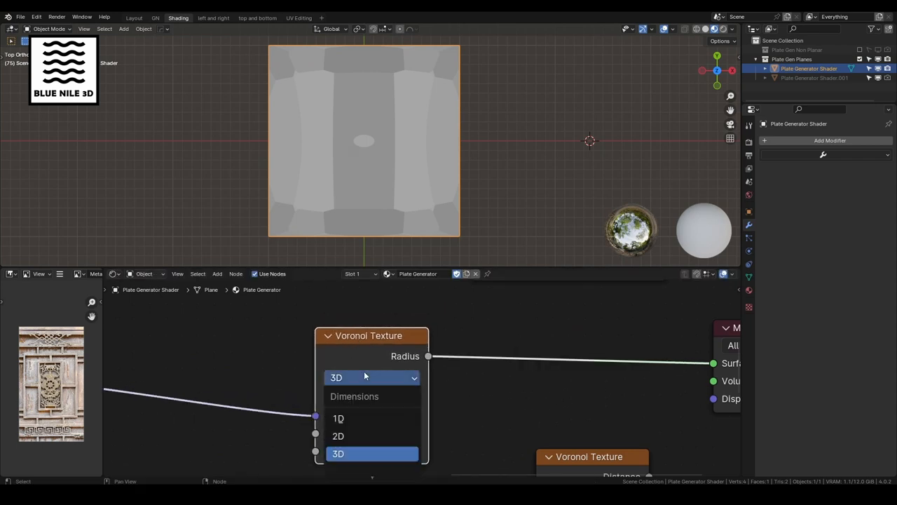
left_click(338, 453)
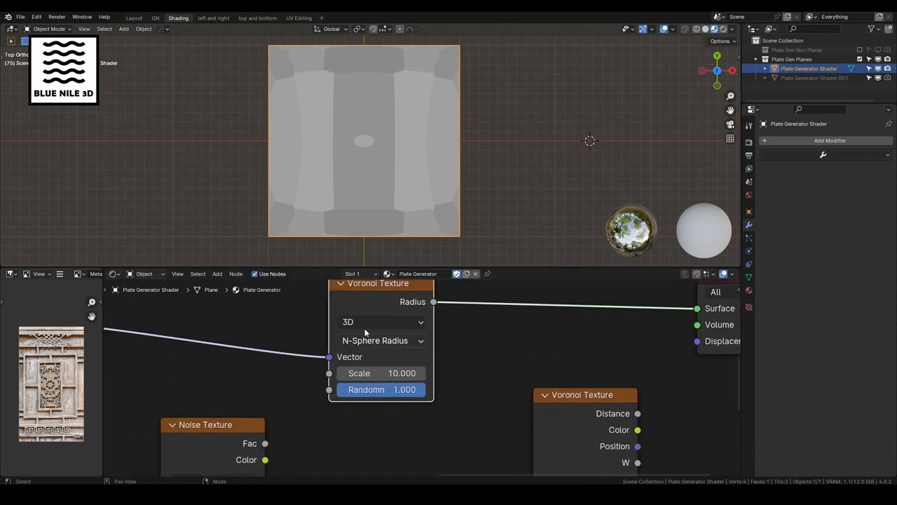
left_click(382, 322)
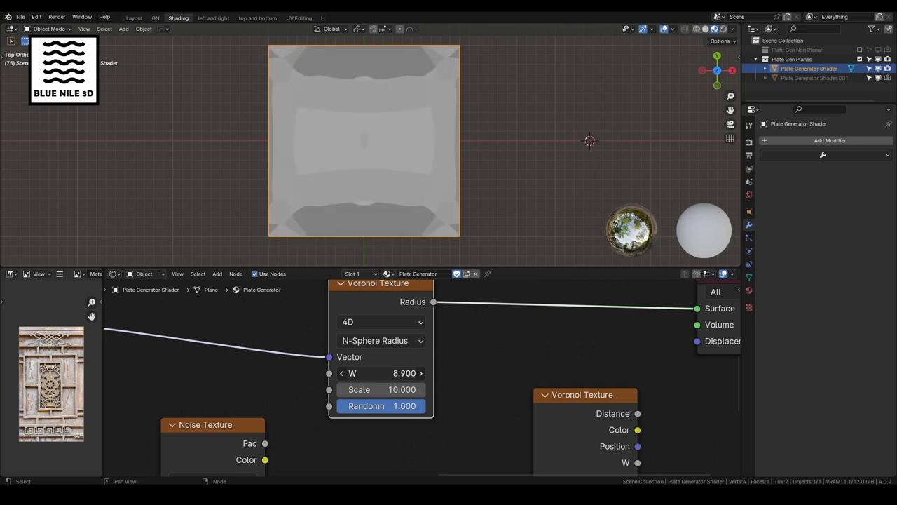
left_click_drag(400, 373, 343, 373)
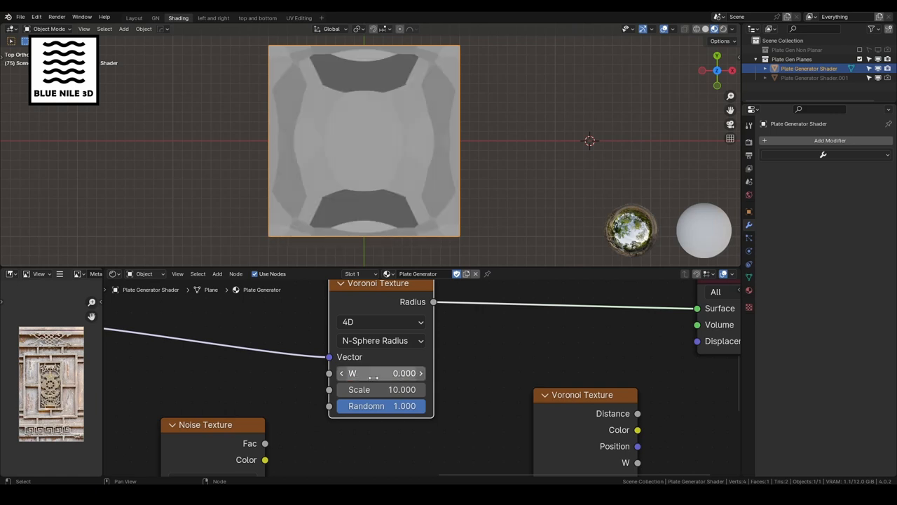
left_click(382, 322)
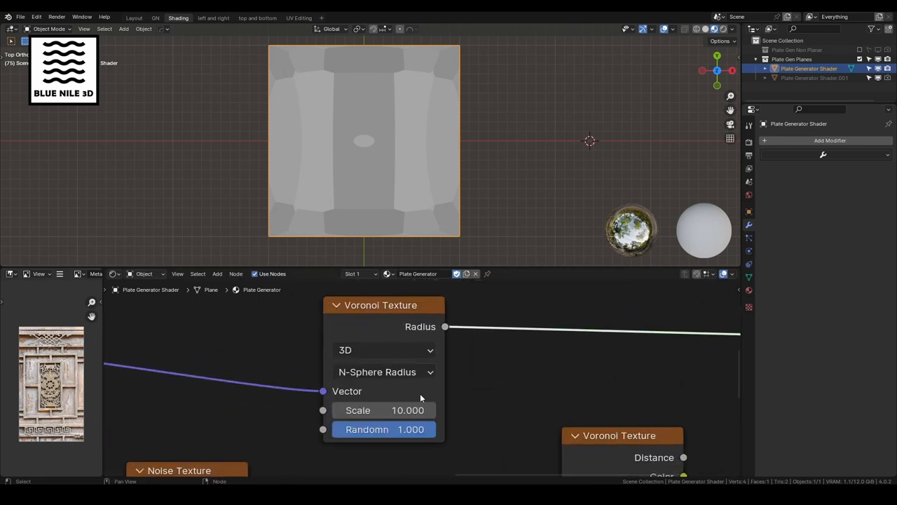
left_click_drag(386, 410, 421, 410)
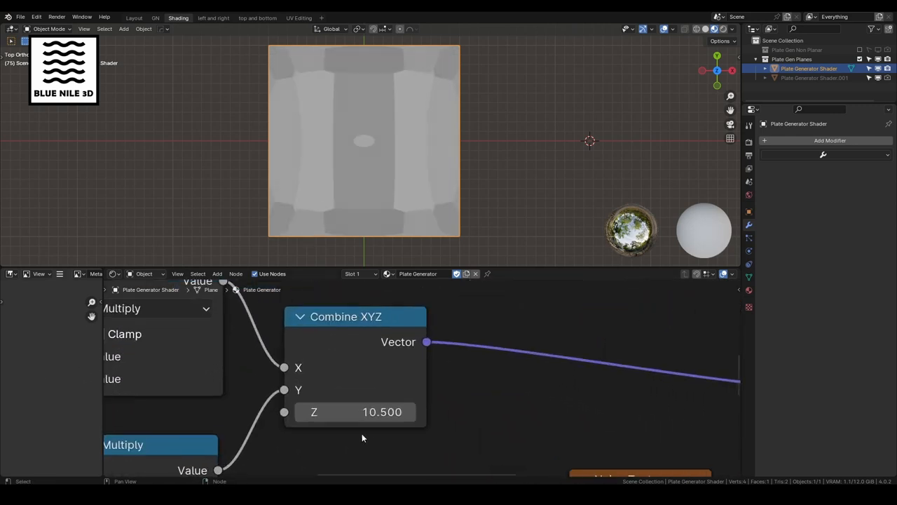
left_click_drag(355, 411, 393, 412)
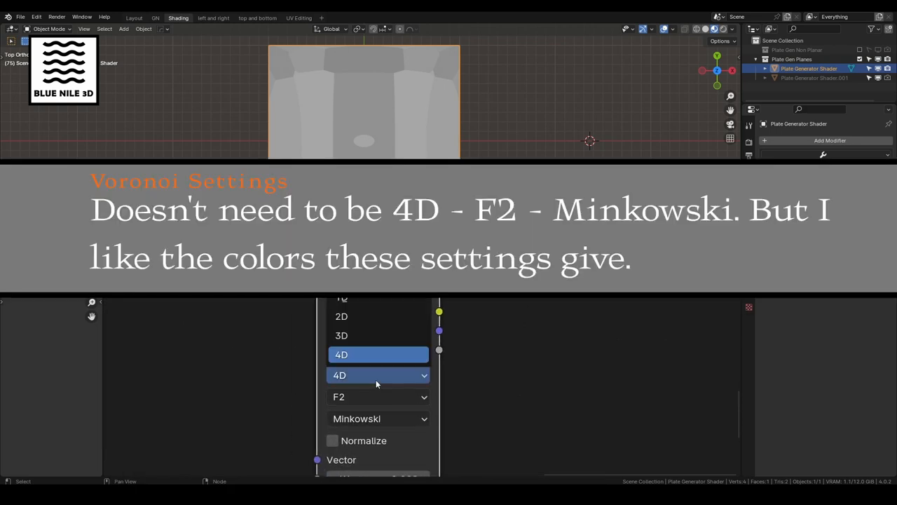
left_click(341, 354)
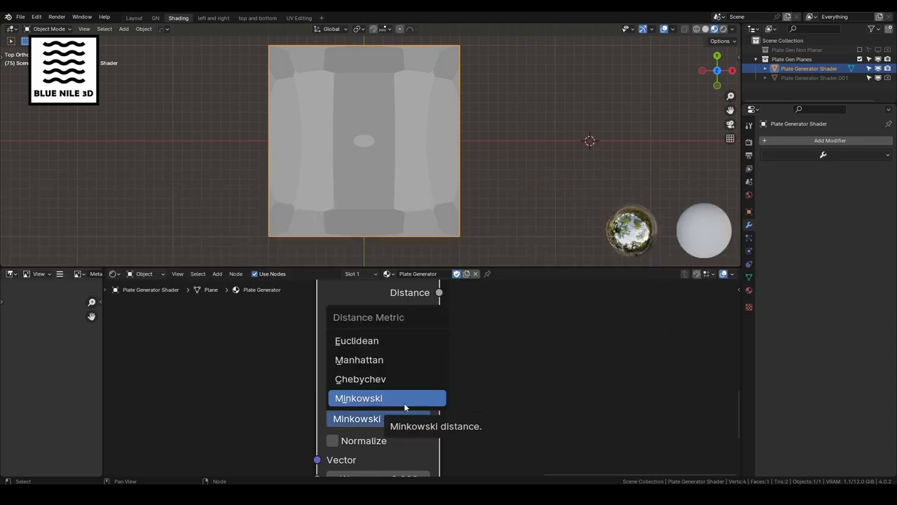
left_click(358, 397)
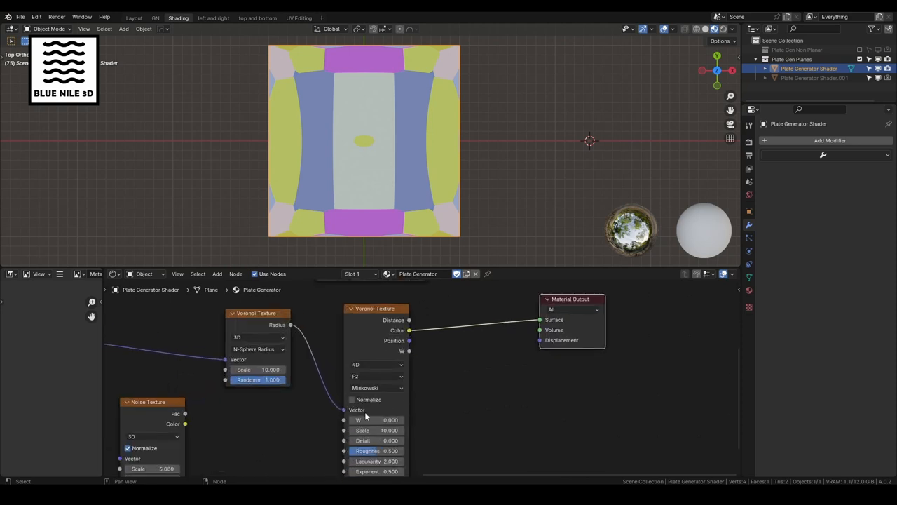
left_click_drag(374, 419, 393, 419)
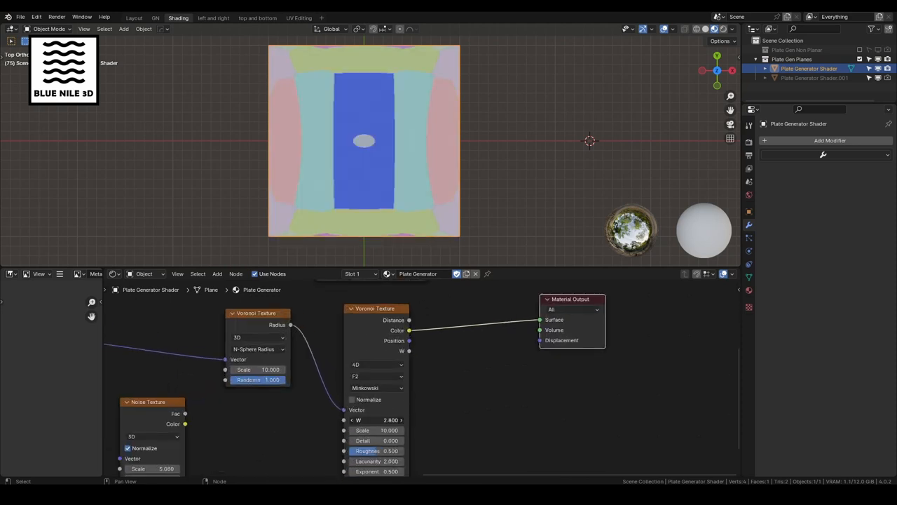
left_click_drag(372, 419, 393, 420)
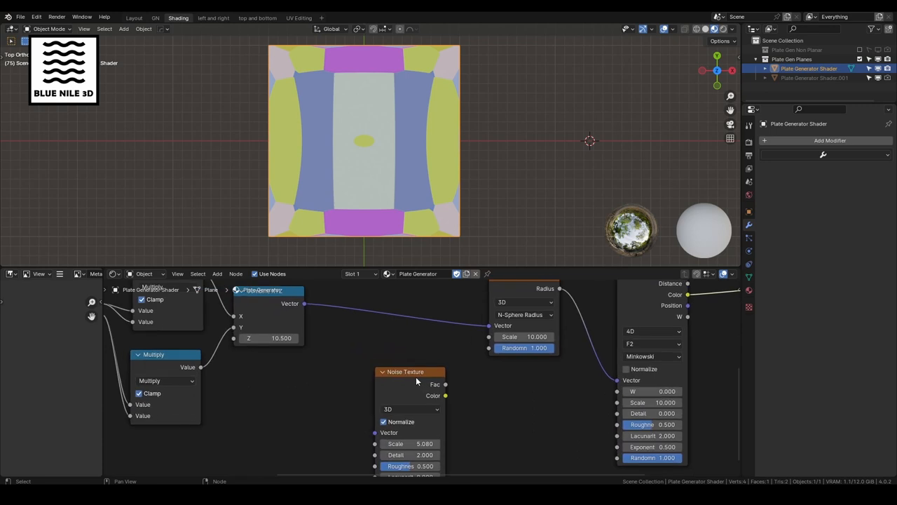
Drop the Noise Texture onto the Combine XYZ–Voronoi link and adjust its Detail and Scale.
left_click_drag(405, 372, 417, 375)
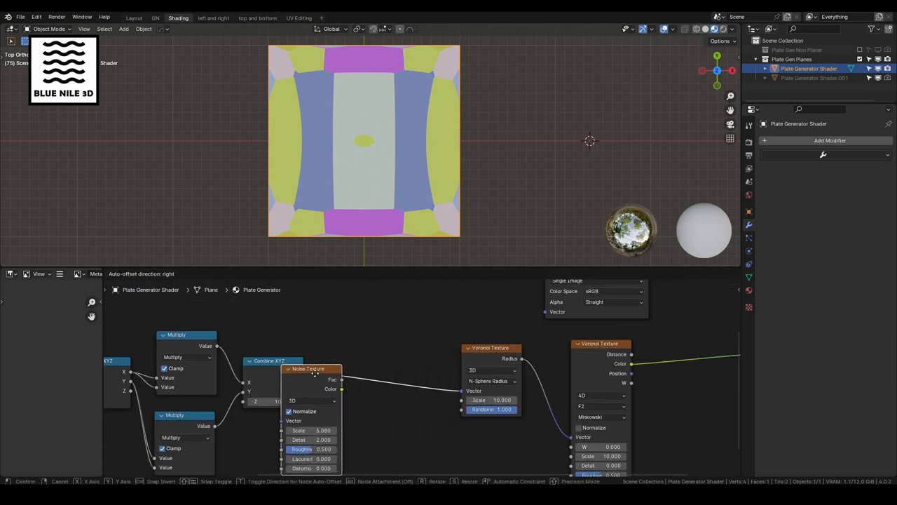
left_click_drag(312, 370, 445, 356)
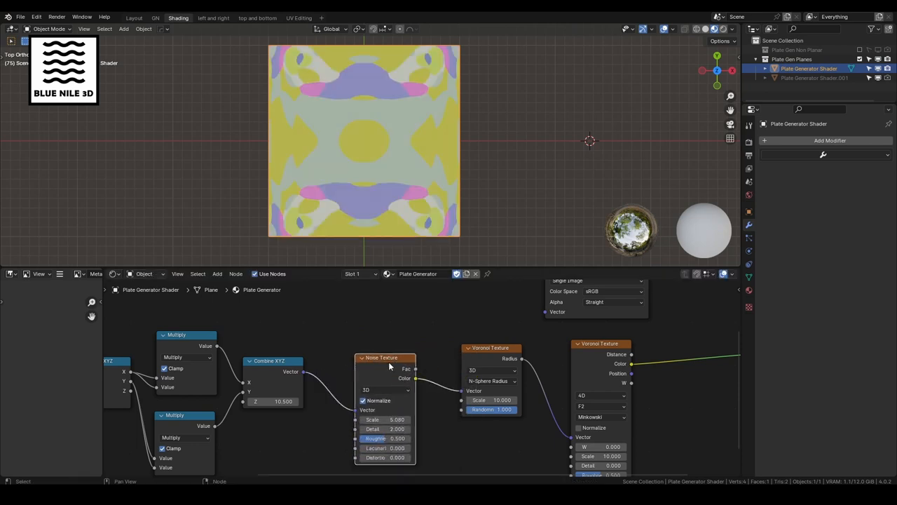
mouse_move(399, 273)
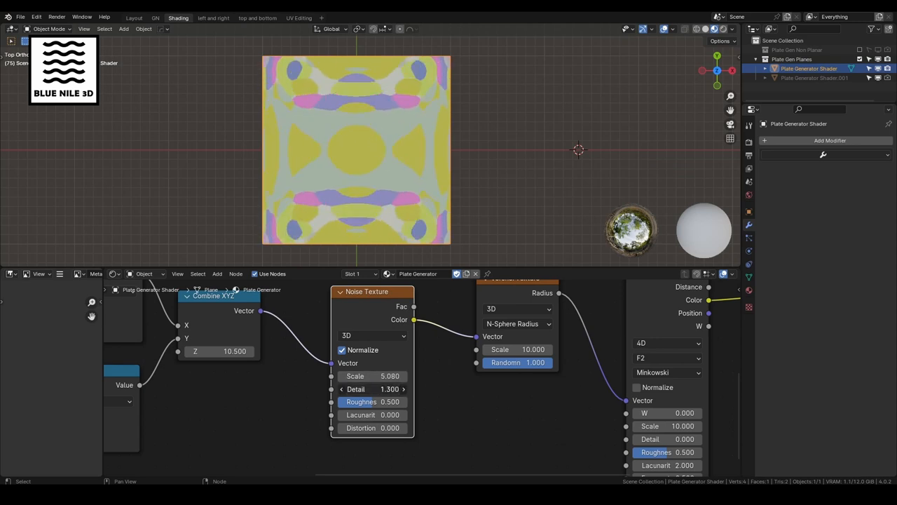
left_click_drag(371, 389, 382, 402)
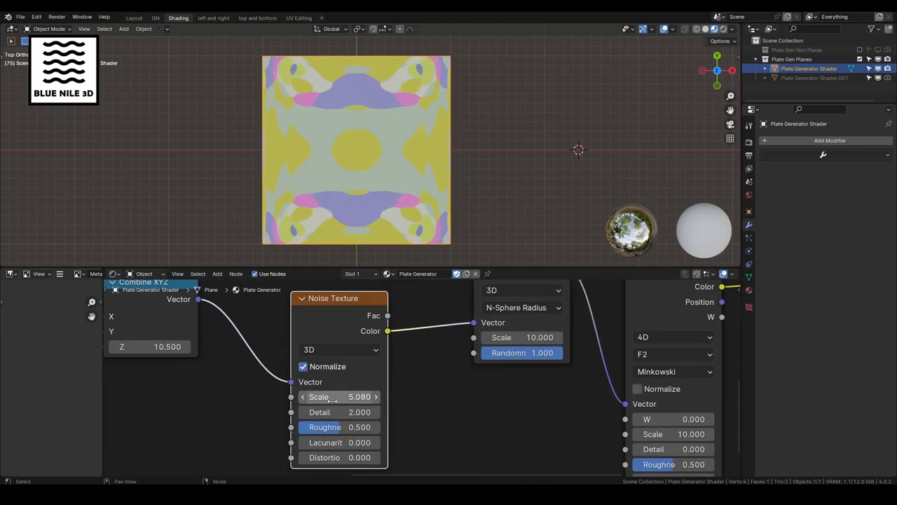
left_click_drag(344, 396, 333, 397)
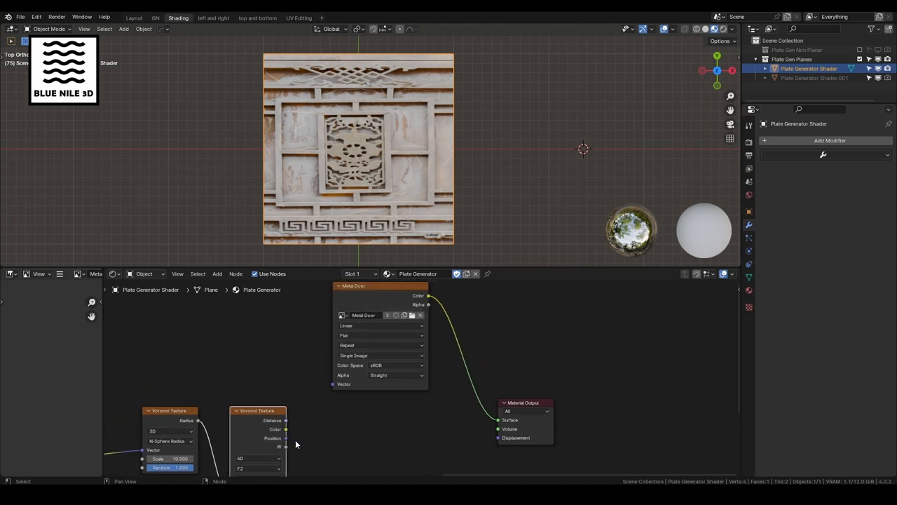
Link Voronoi Position to the Metal Door image's Vector input and raise W.
left_click_drag(285, 446, 336, 384)
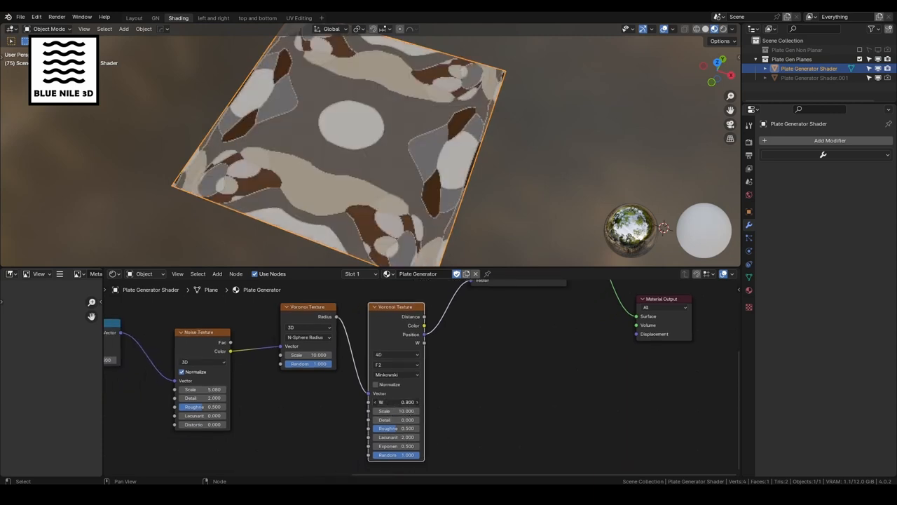
left_click(398, 402)
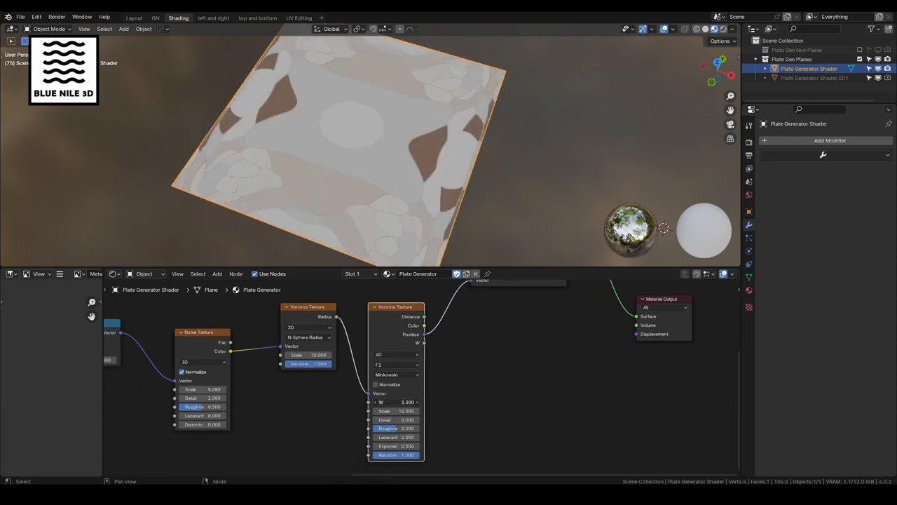
left_click_drag(381, 401, 417, 402)
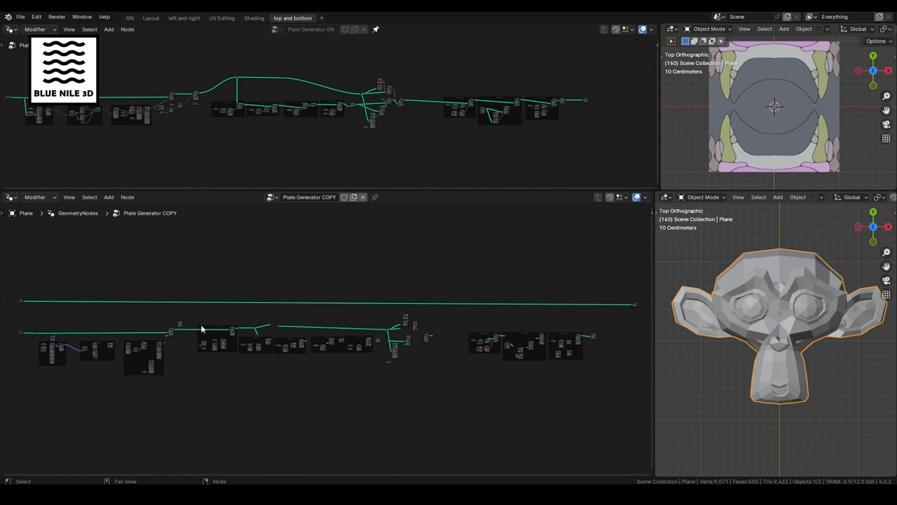
Add a Grid mesh node at the start of the COPY tree to replace the Suzanne input.
left_click_drag(202, 328, 413, 338)
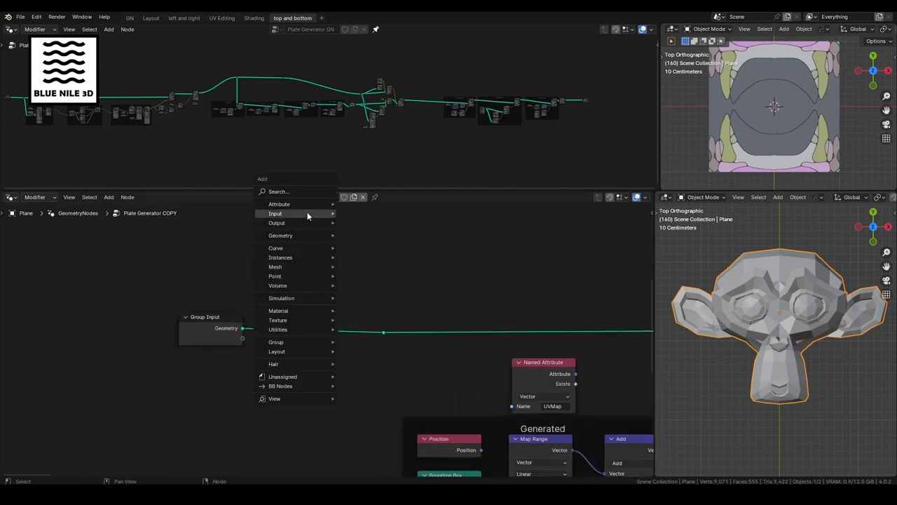
type("gr")
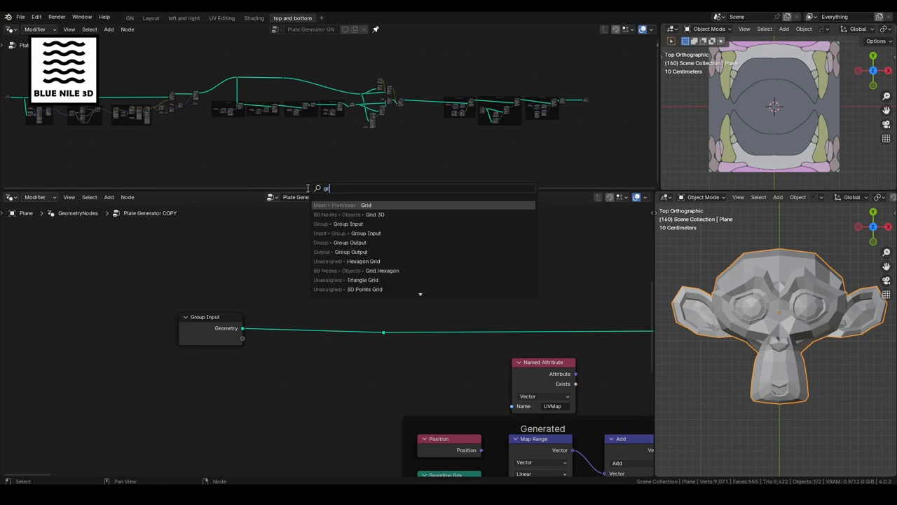
left_click(366, 205)
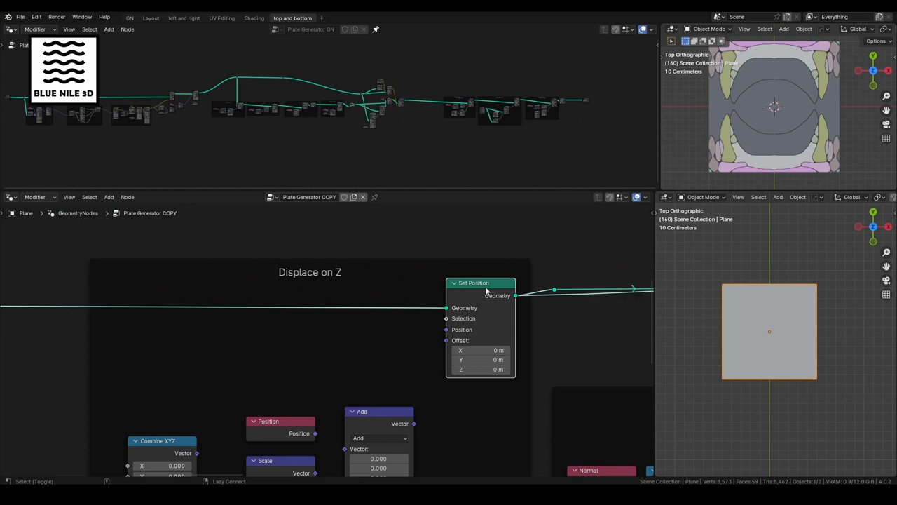
mouse_move(468, 294)
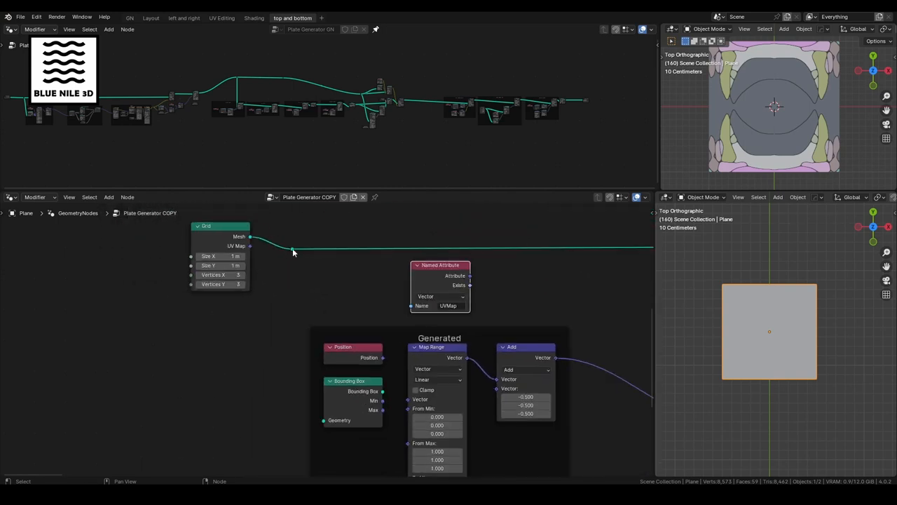
left_click_drag(250, 236, 326, 421)
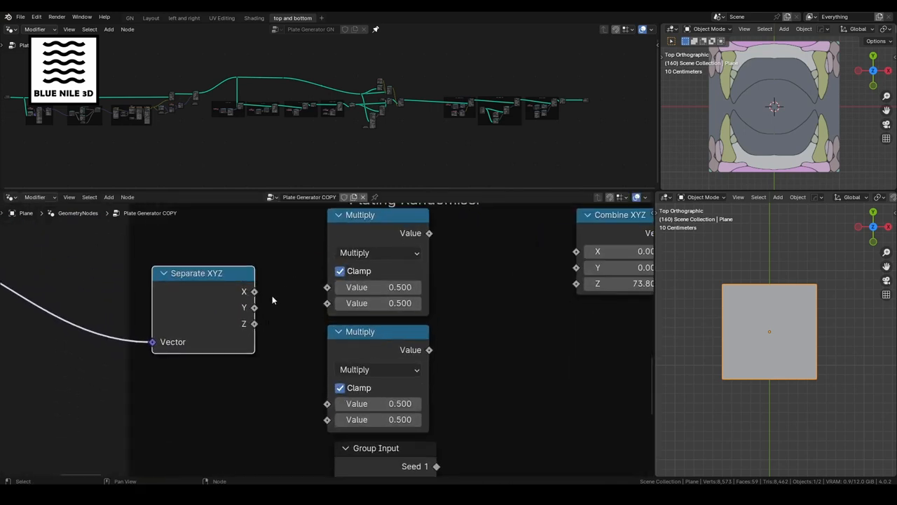
Link Separate XYZ X and Y into the Multiply nodes, then the squared outputs into Combine XYZ.
left_click_drag(254, 291, 327, 287)
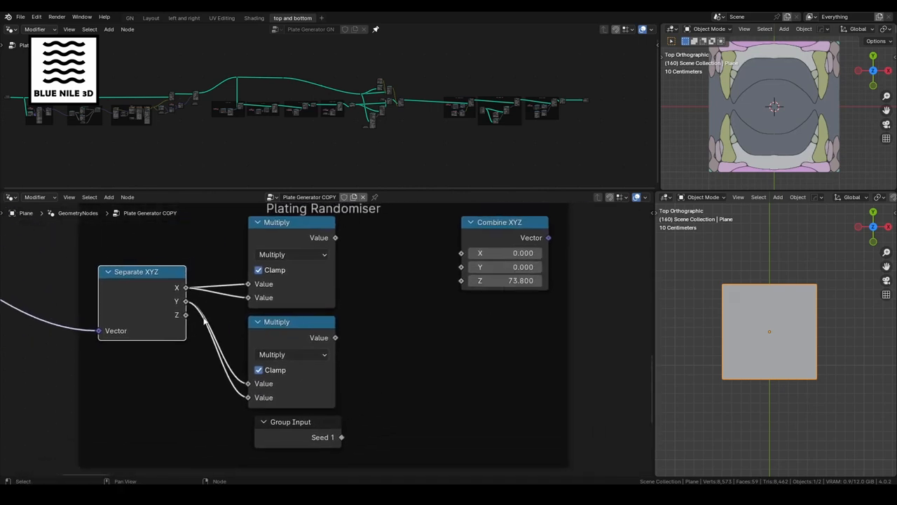
left_click_drag(335, 237, 463, 253)
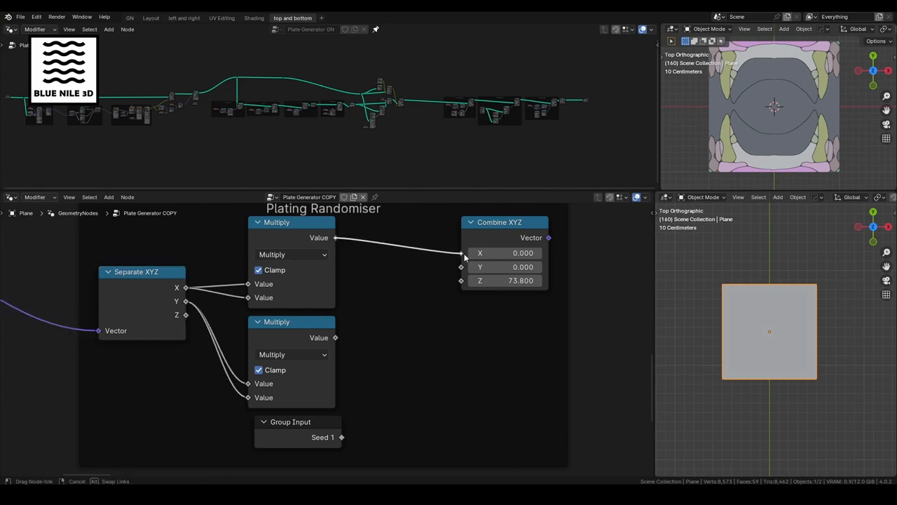
left_click_drag(335, 337, 462, 267)
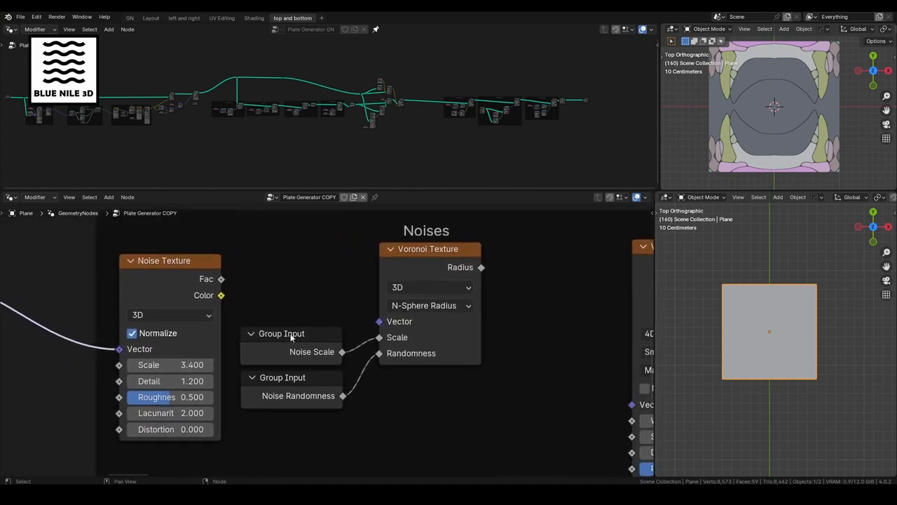
mouse_move(222, 295)
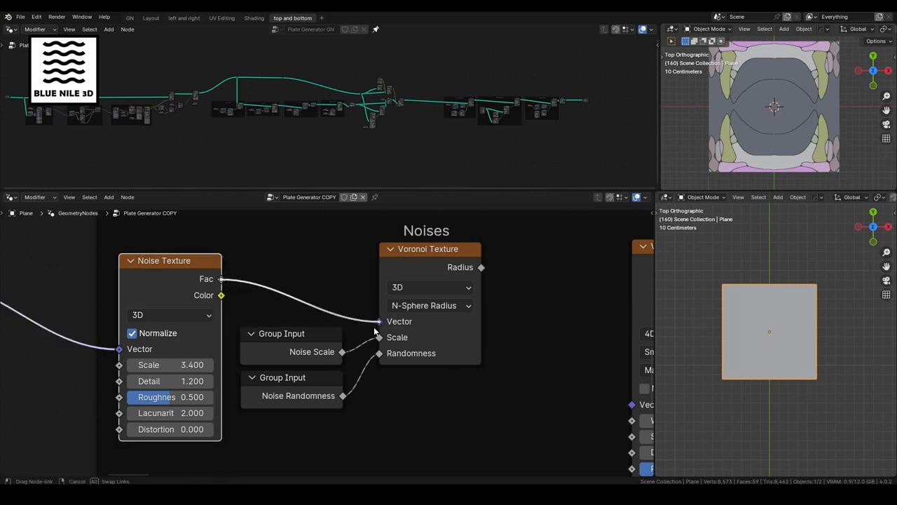
mouse_move(379, 332)
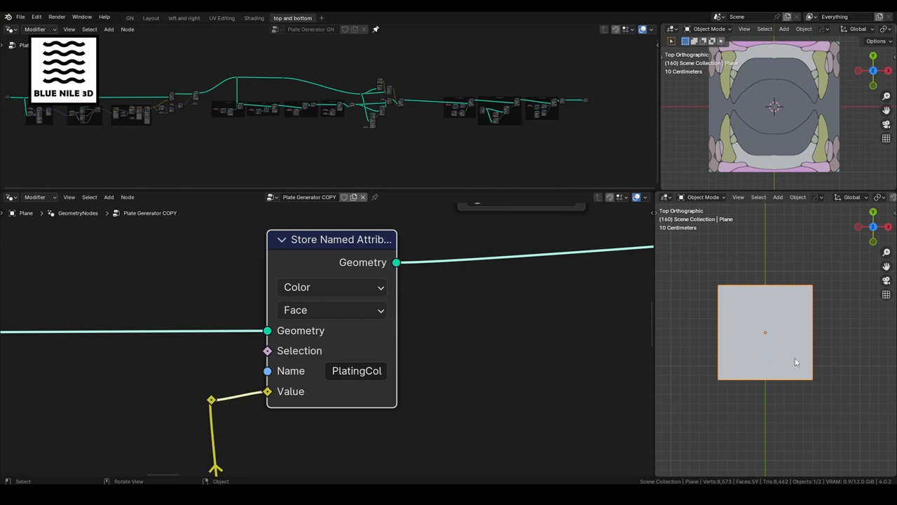
Rename the panel material to platingcol and add an Attribute node for PlatingCol.
left_click(254, 18)
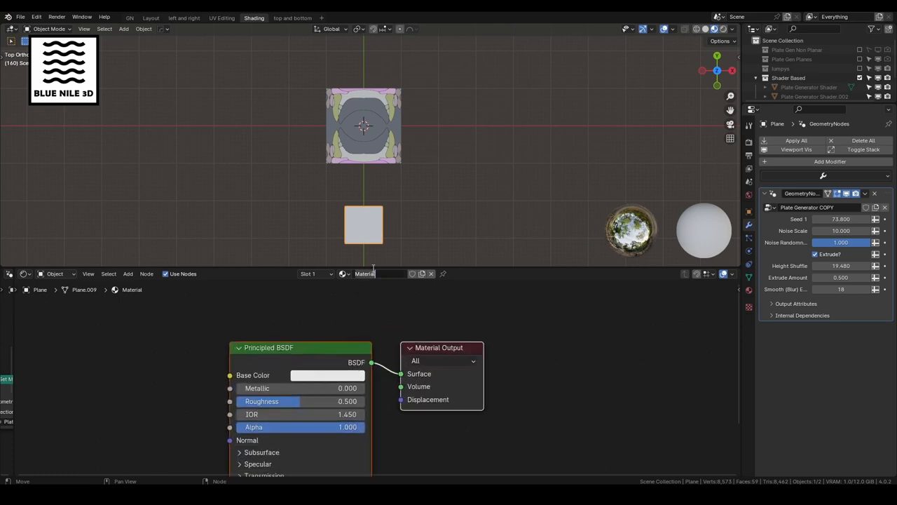
type("platingo")
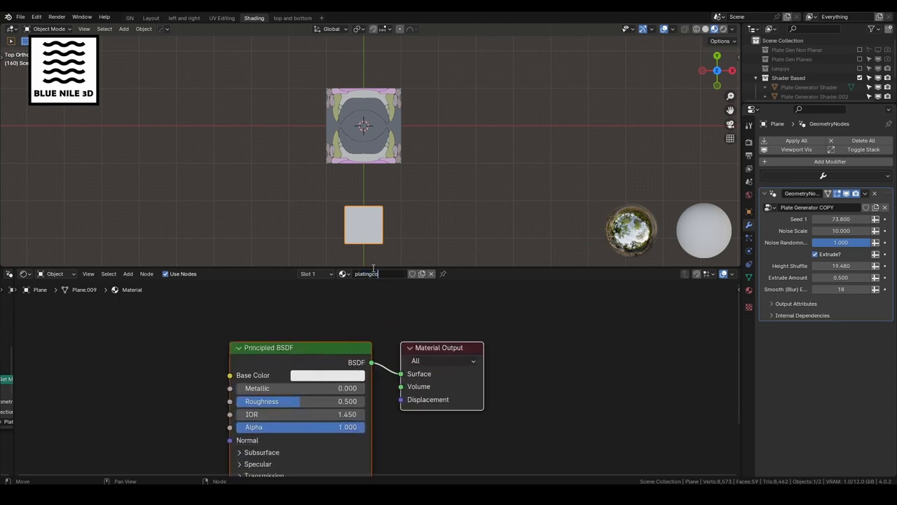
key("Return")
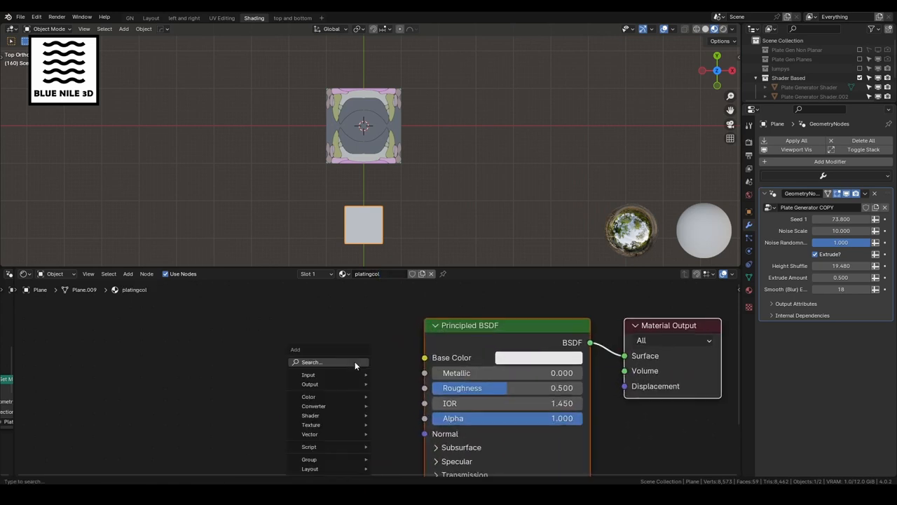
type("attributwe")
type("PlatingCol")
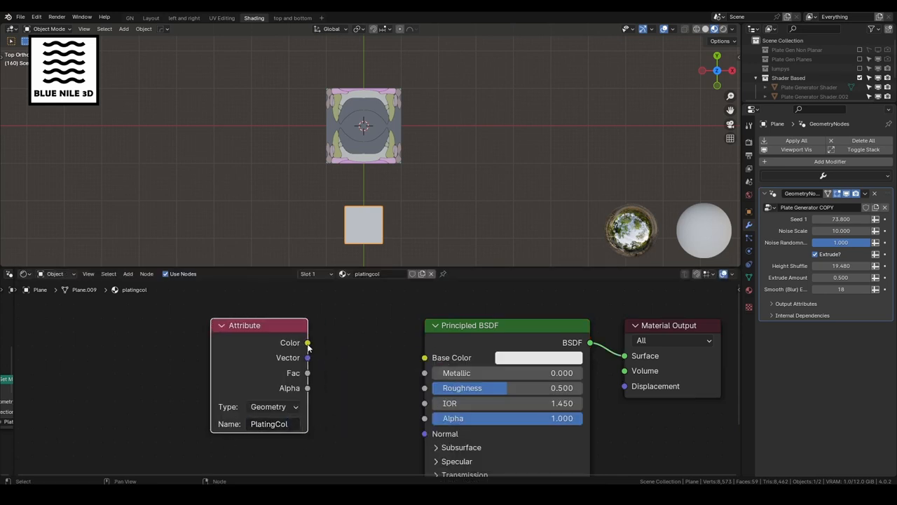
left_click(293, 17)
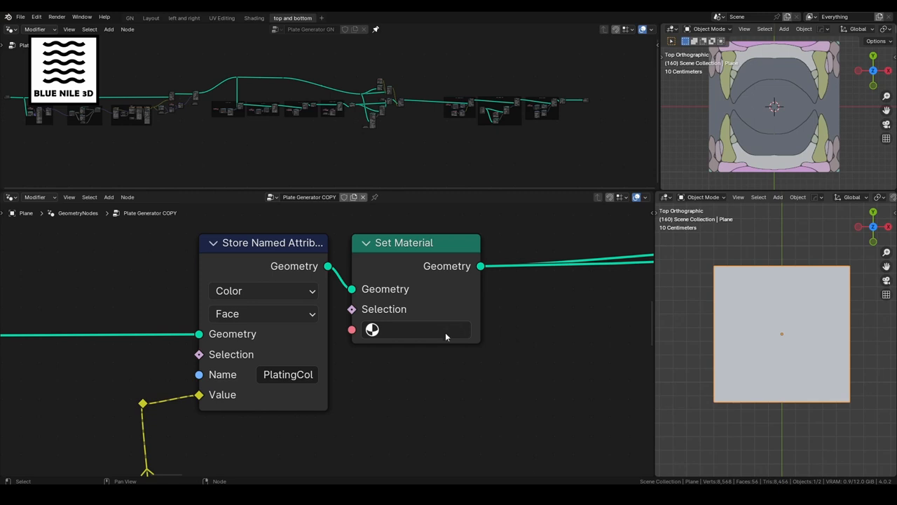
Choose platingcol from the Set Material node's material list.
left_click(414, 329)
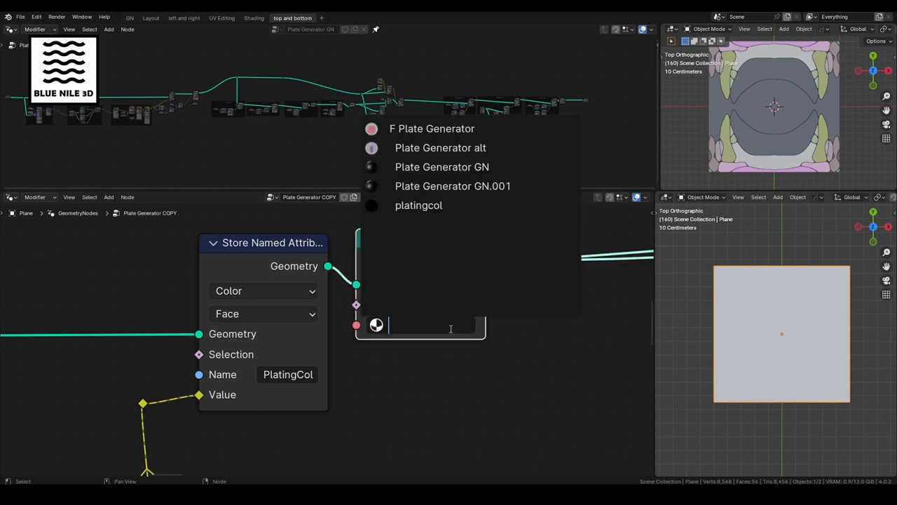
left_click(418, 205)
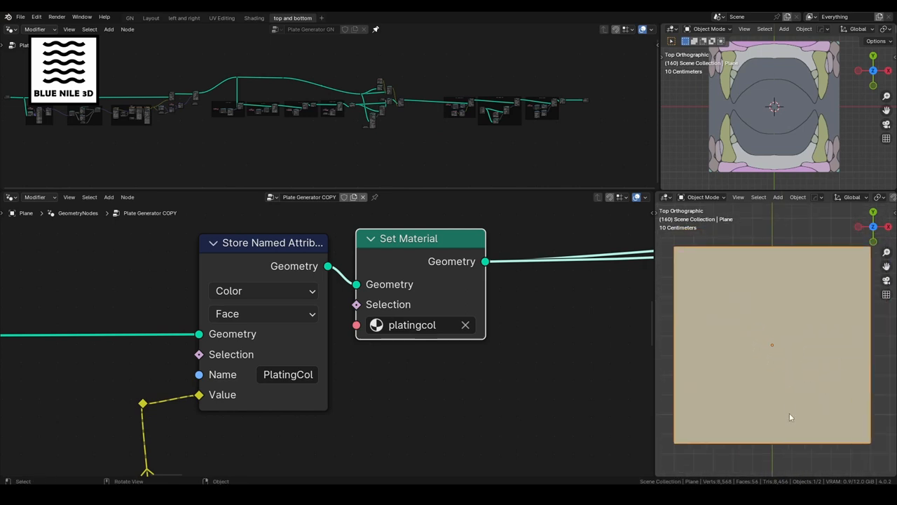
left_click(785, 345)
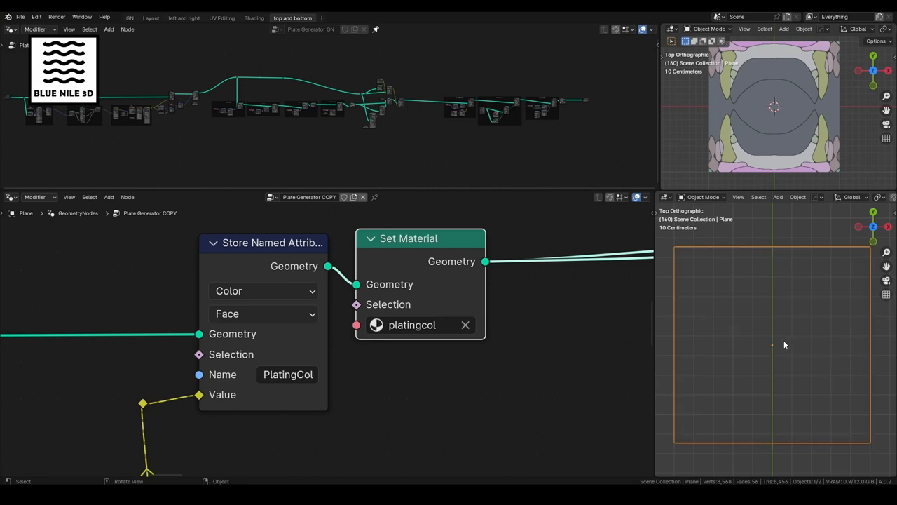
mouse_move(794, 284)
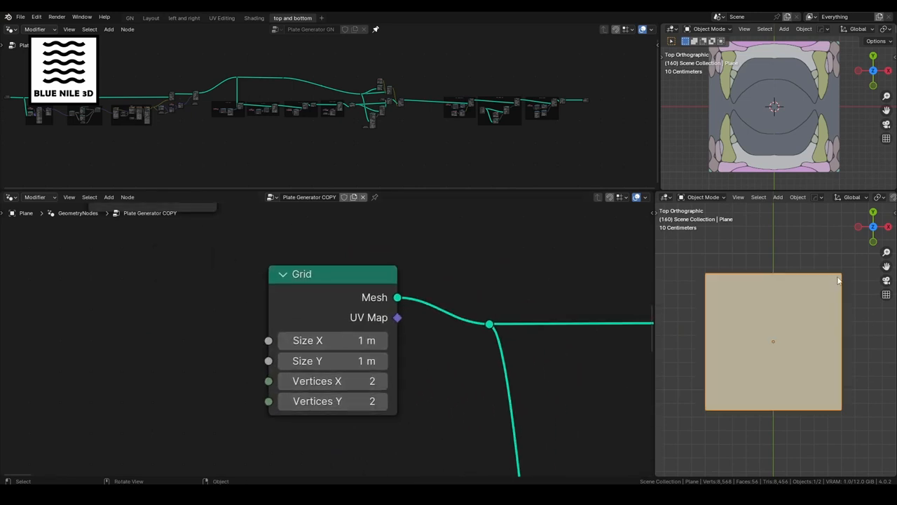
left_click(331, 381)
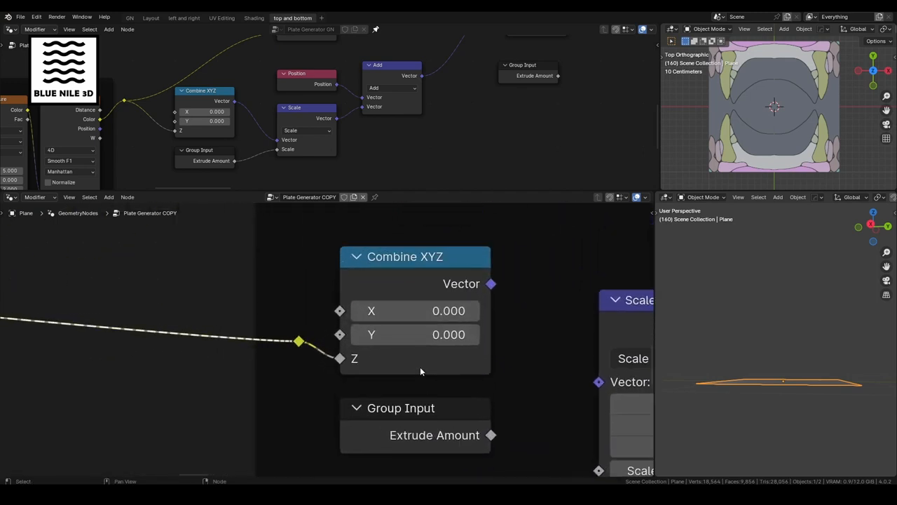
Route Combine XYZ through Scale and sum it with Position in the Add node.
left_click(406, 256)
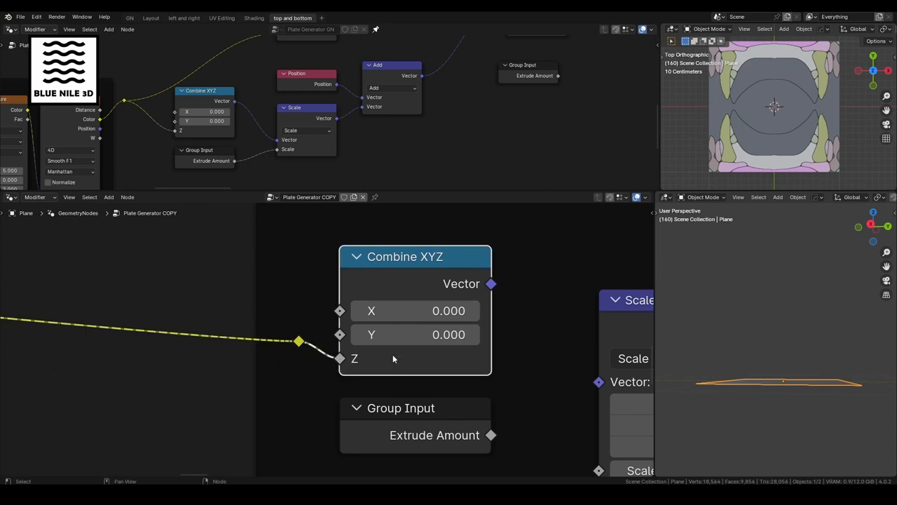
mouse_move(414, 311)
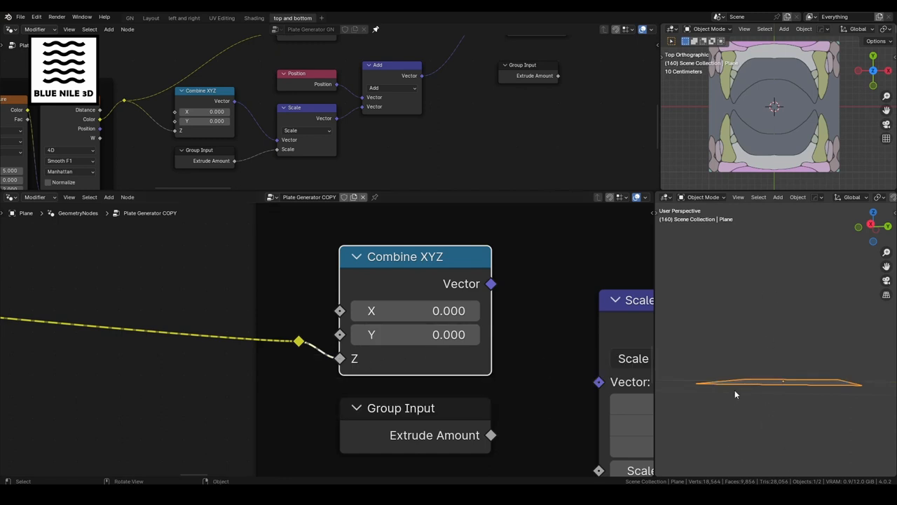
scroll("down", 3)
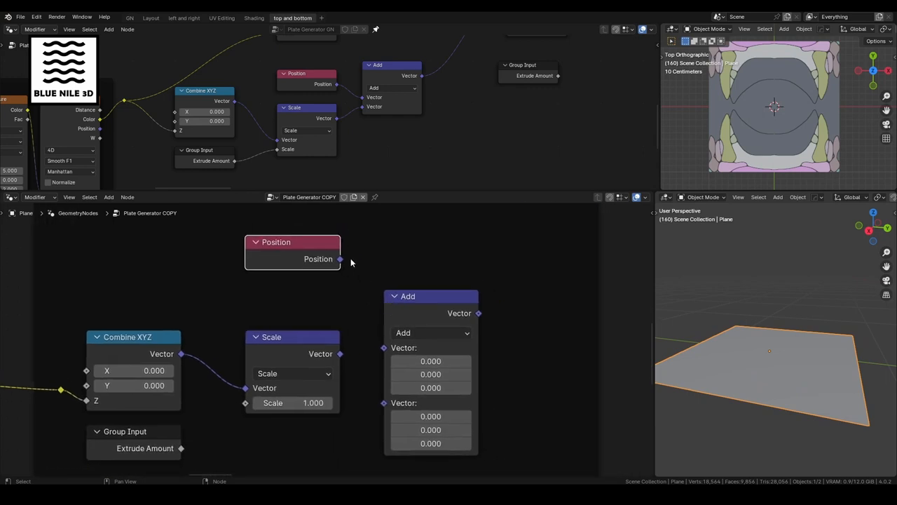
left_click_drag(340, 259, 354, 326)
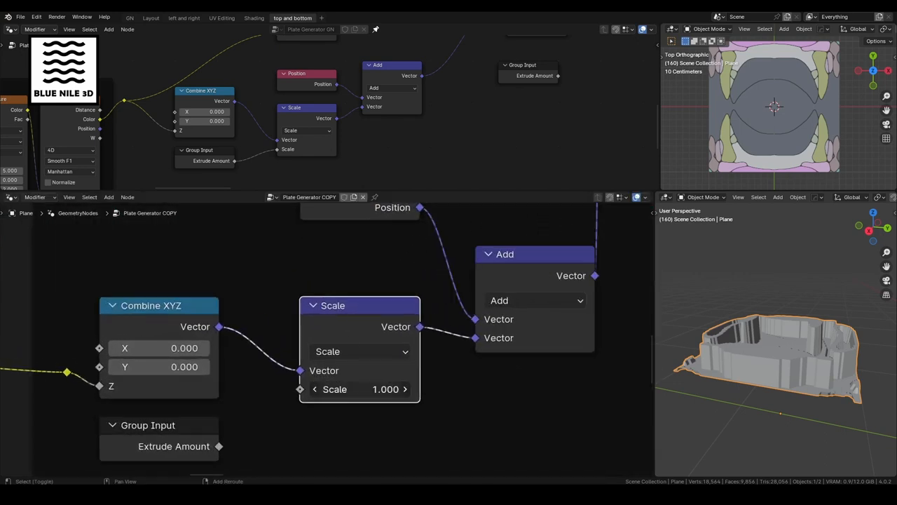
left_click_drag(386, 389, 351, 389)
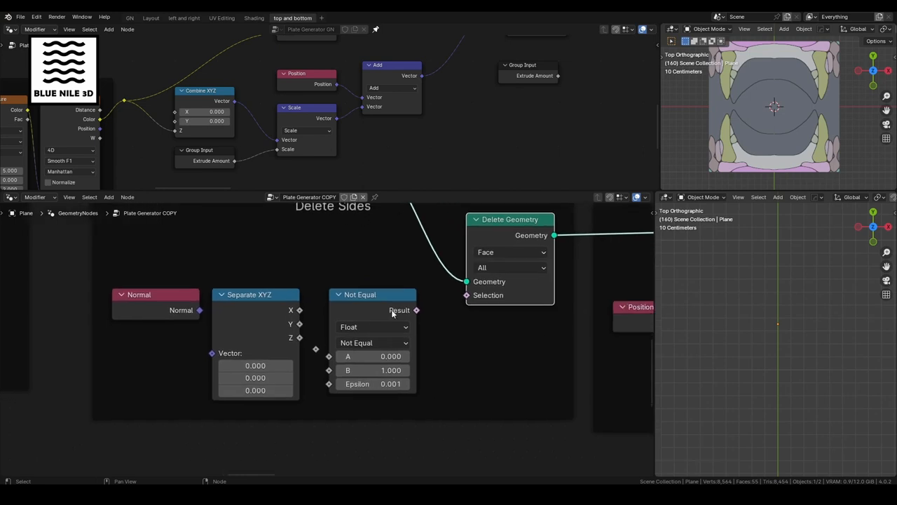
Feed Normal into Separate XYZ and its Z into Not Equal A, compared against 1.
left_click_drag(199, 310, 149, 359)
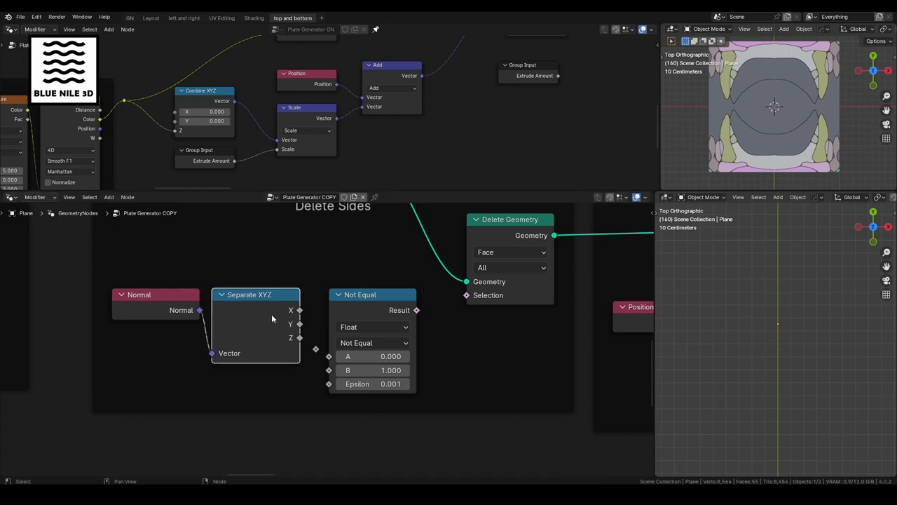
mouse_move(295, 356)
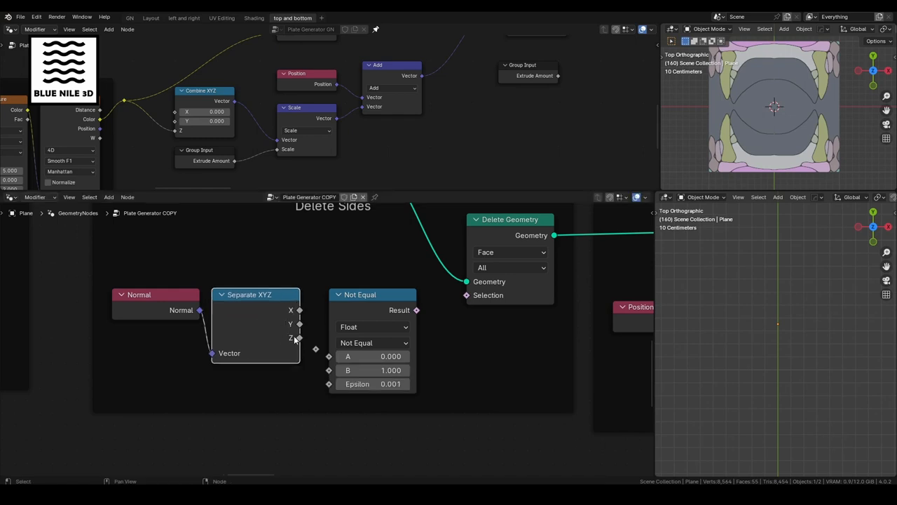
left_click_drag(299, 338, 322, 356)
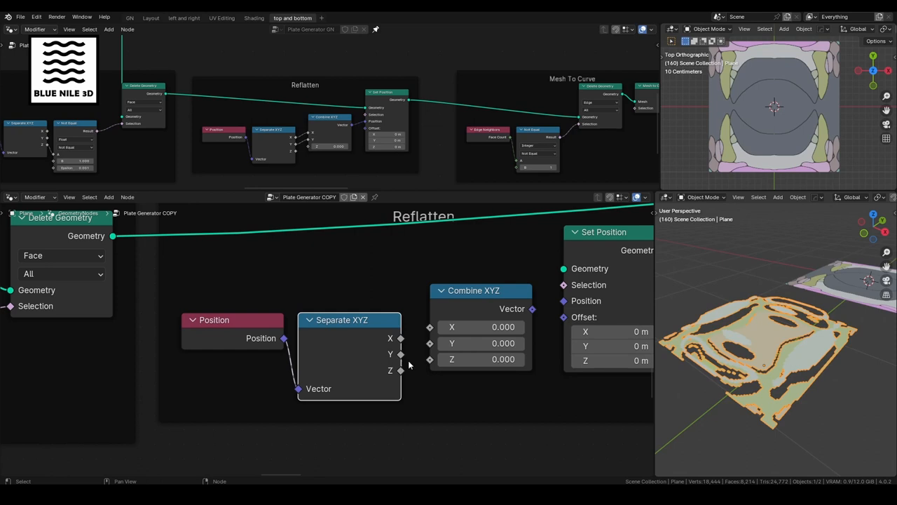
Rebuild Position from X and Y with Z 0 in Set Position, fed by Delete Geometry.
left_click_drag(785, 329, 806, 336)
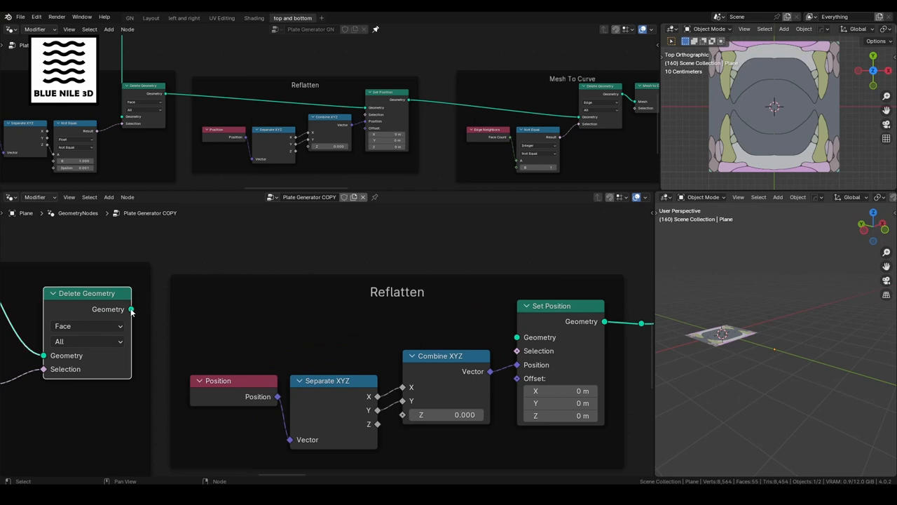
left_click_drag(132, 309, 141, 308)
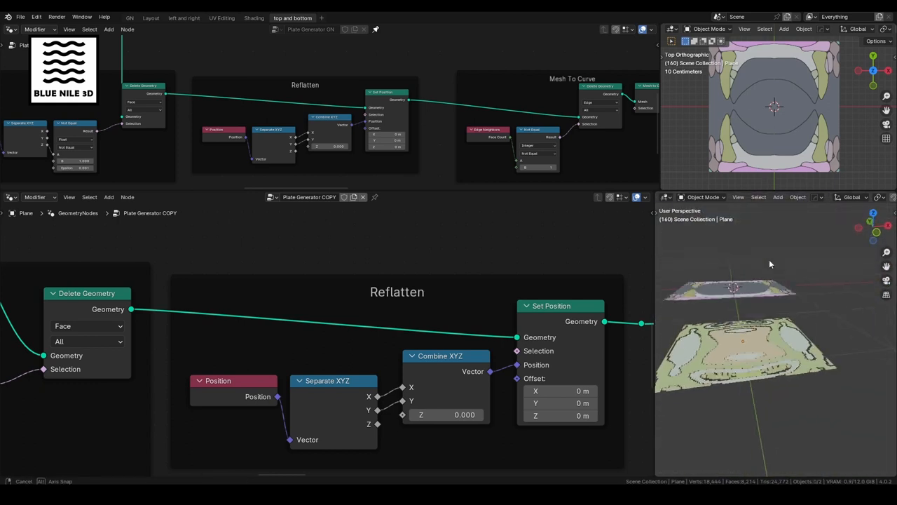
left_click_drag(771, 264, 833, 231)
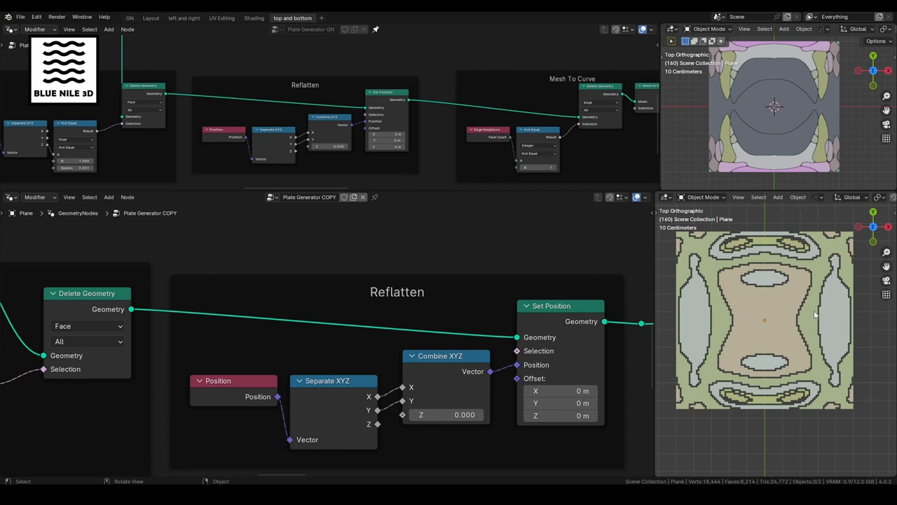
scroll("down", 3)
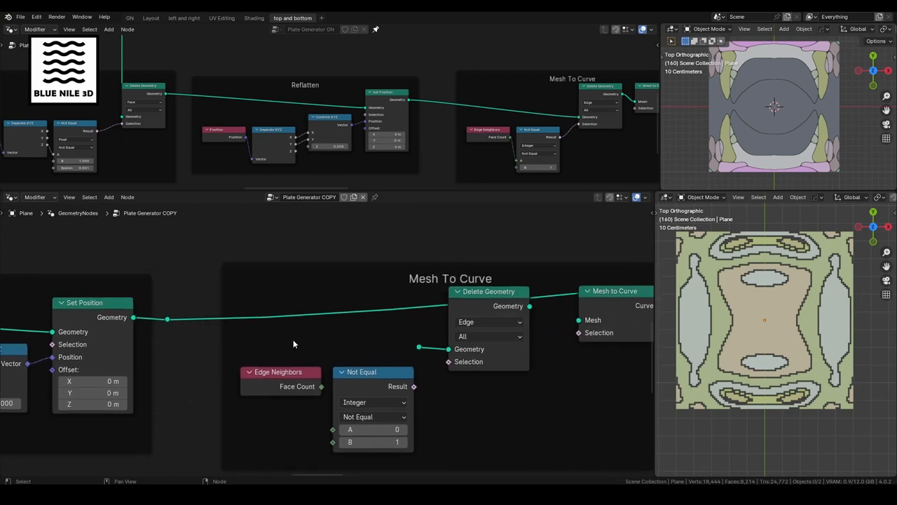
Link Set Position's Geometry output into the Mesh To Curve frame's Delete Geometry node.
left_click_drag(167, 319, 419, 349)
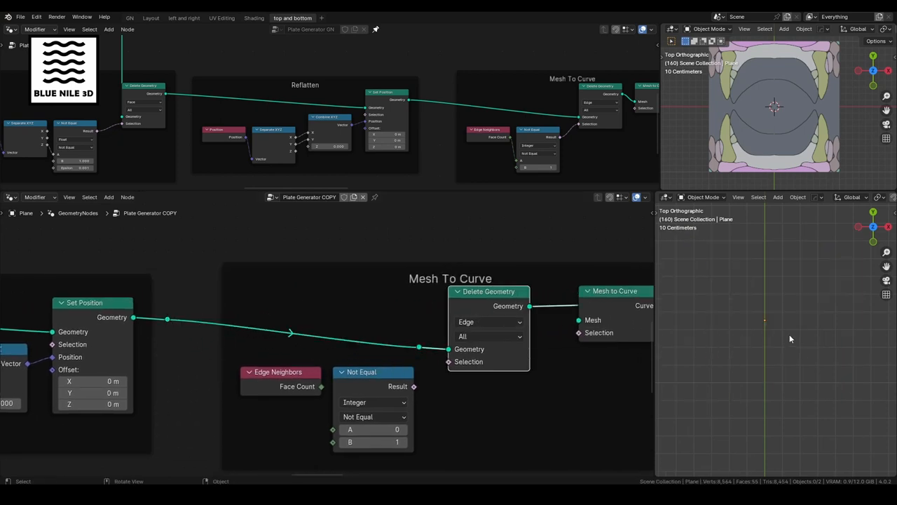
mouse_move(822, 289)
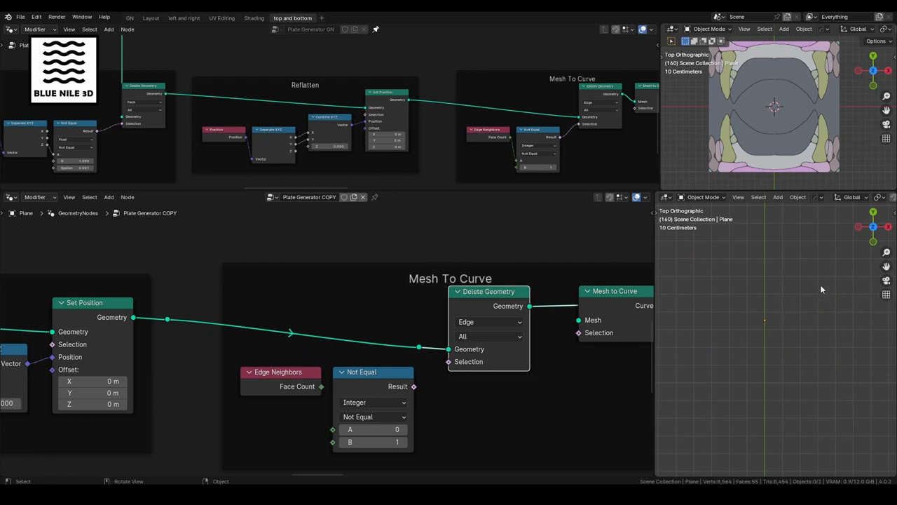
mouse_move(859, 400)
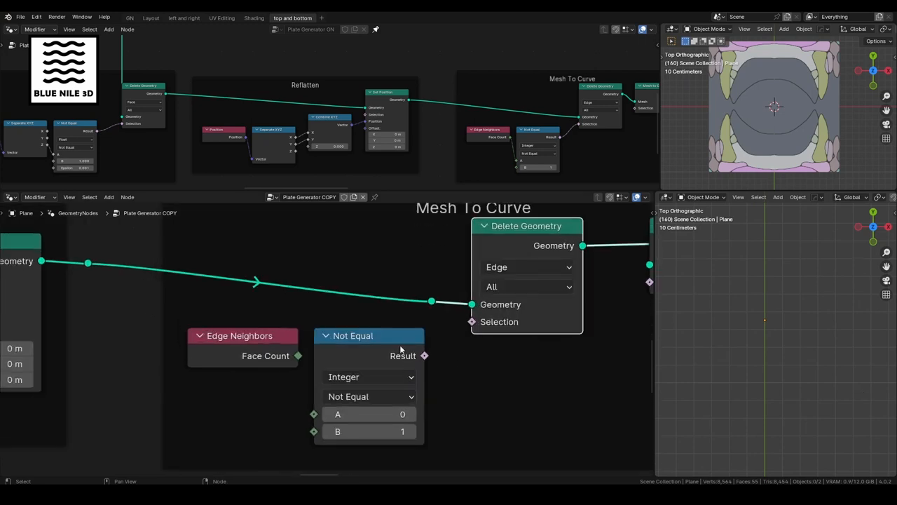
left_click(243, 335)
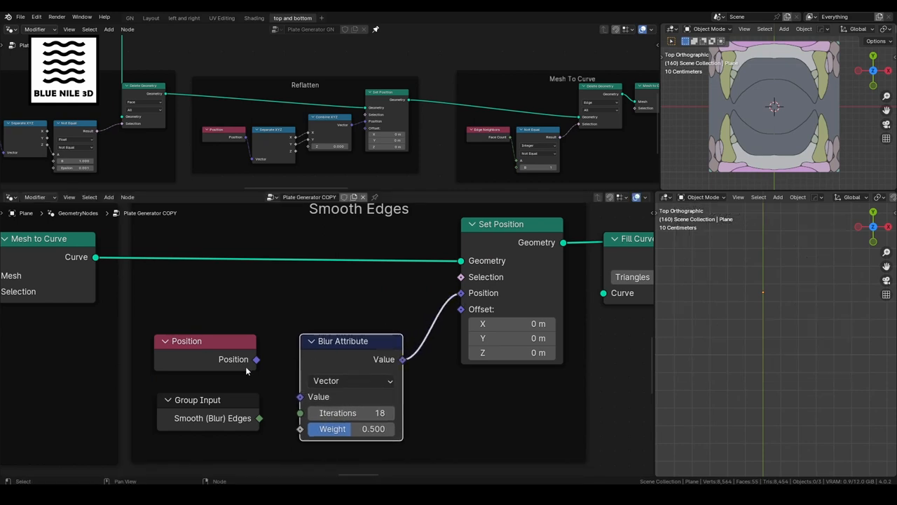
Feed Position into Blur Attribute and lower its Iterations from 572 to 71.
left_click_drag(257, 359, 300, 396)
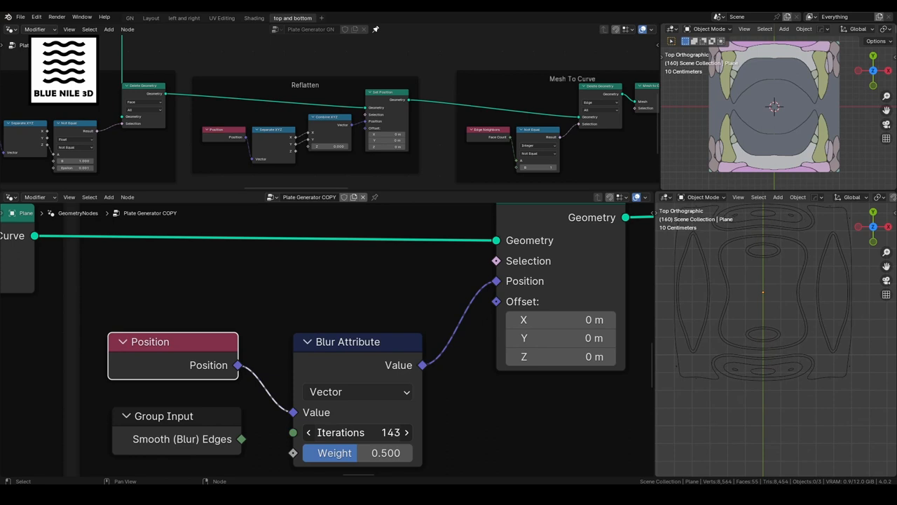
left_click_drag(378, 432, 333, 432)
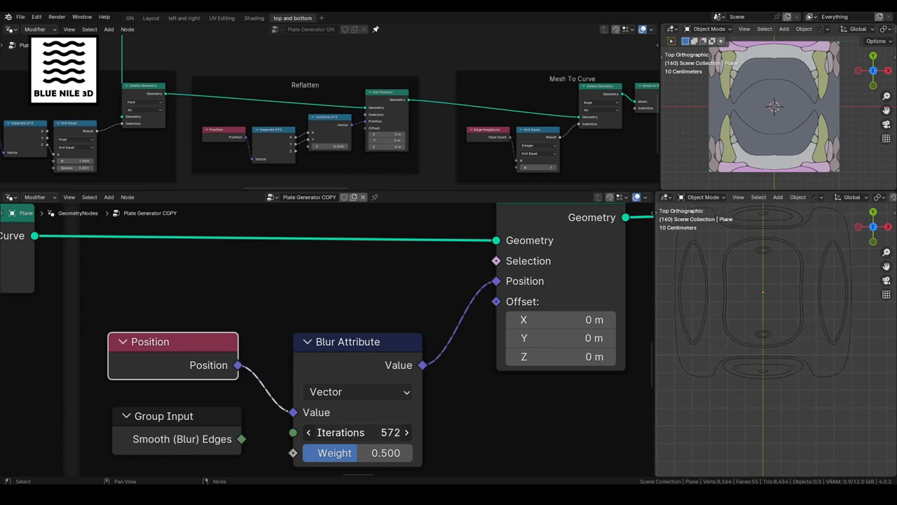
left_click_drag(372, 432, 330, 432)
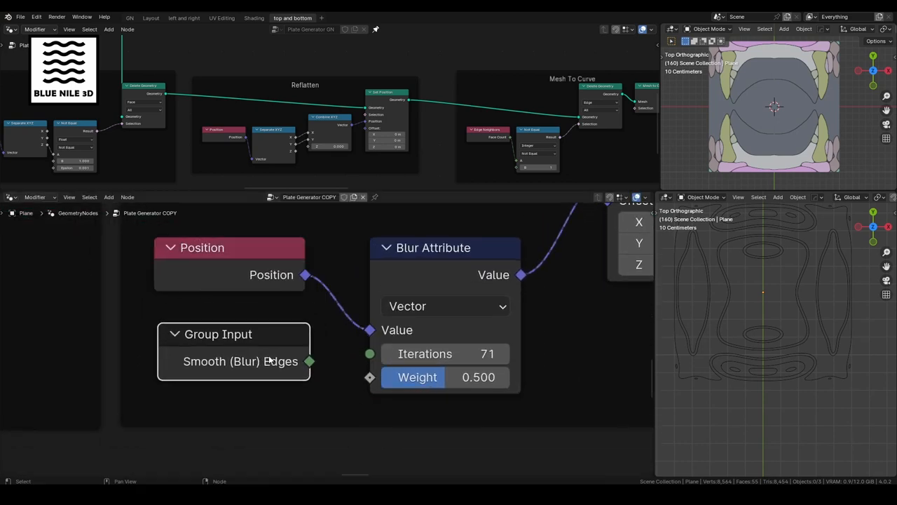
left_click_drag(309, 361, 370, 354)
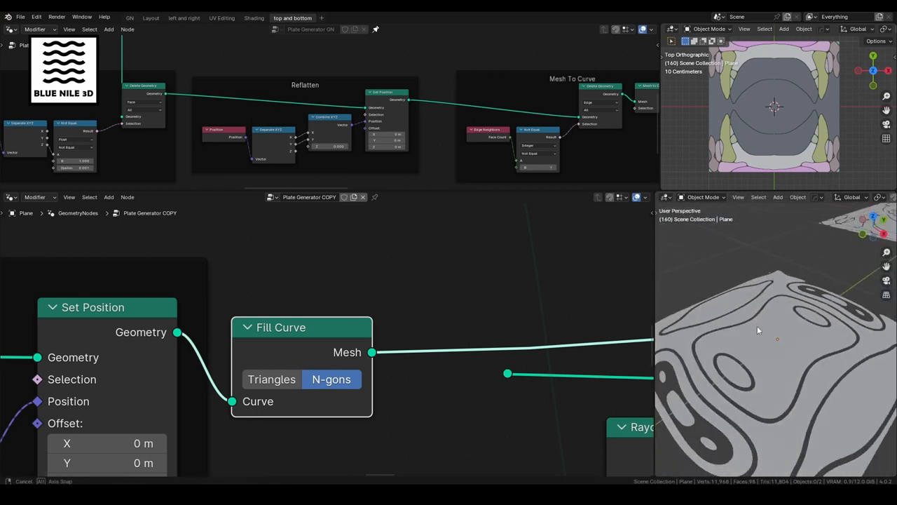
Orbit to a top-down view of the filled panels, then back to perspective.
left_click_drag(758, 330, 813, 400)
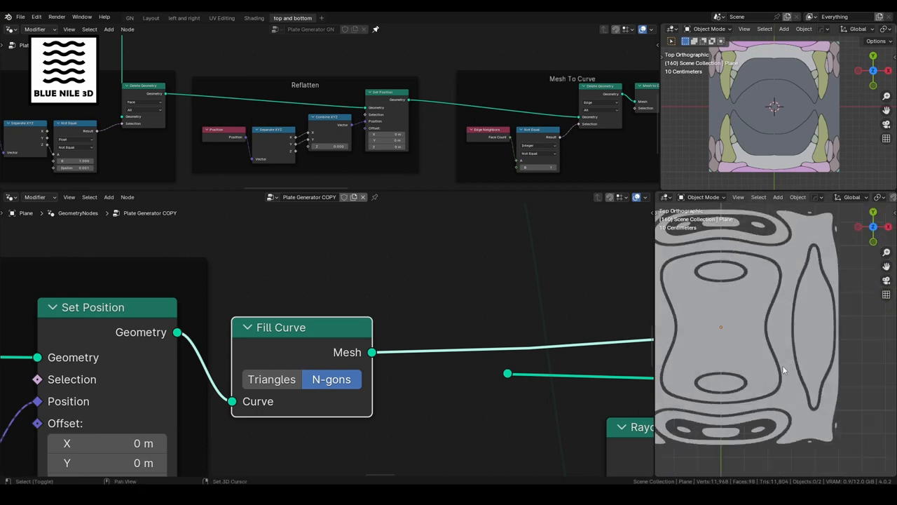
left_click_drag(771, 315, 806, 386)
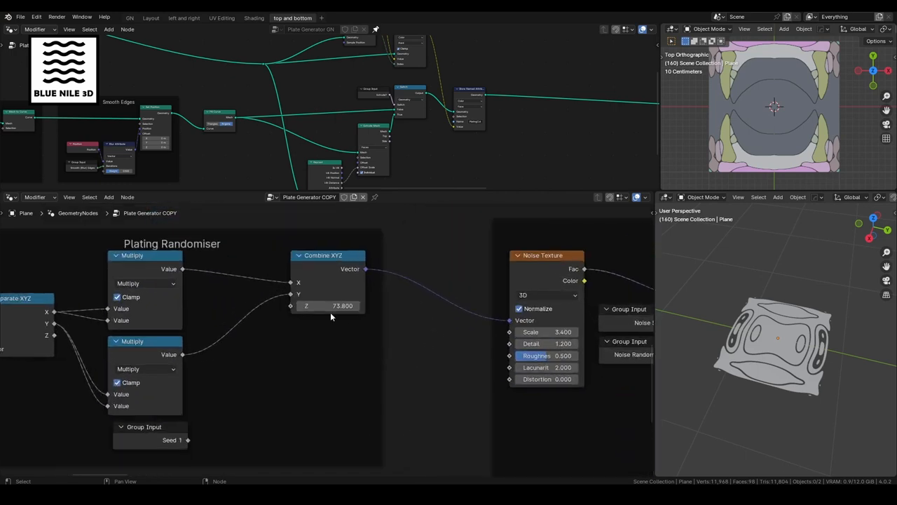
left_click_drag(326, 305, 336, 305)
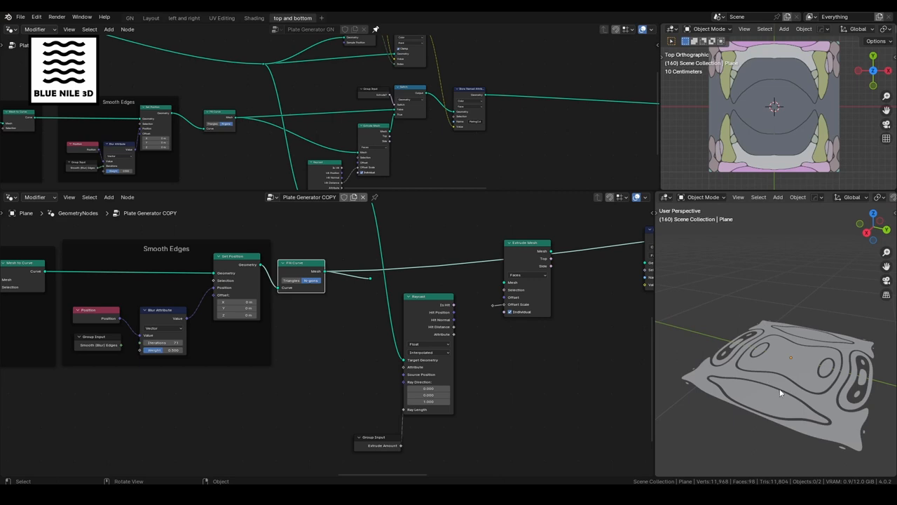
mouse_move(770, 387)
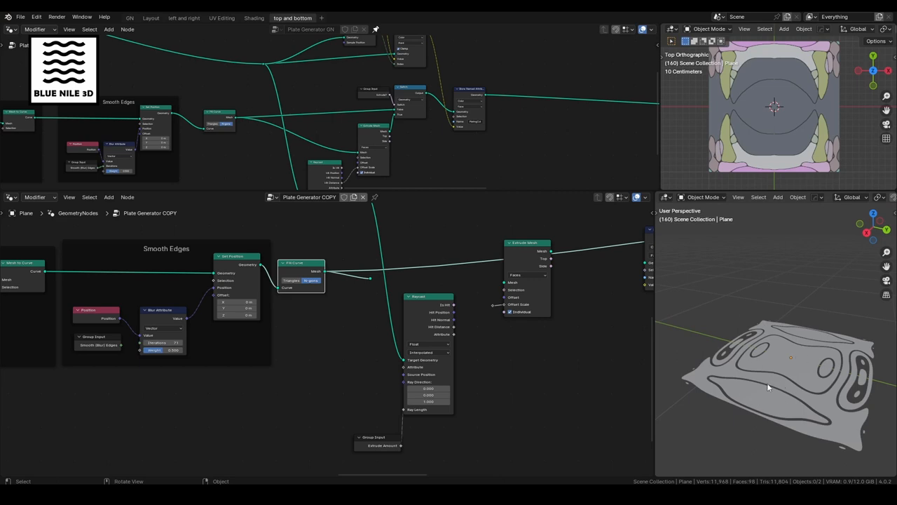
mouse_move(828, 322)
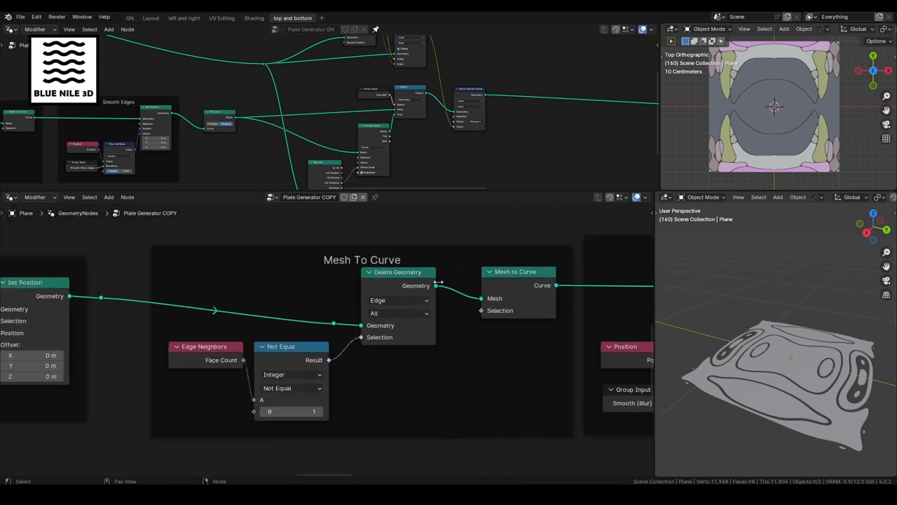
scroll("down", 3)
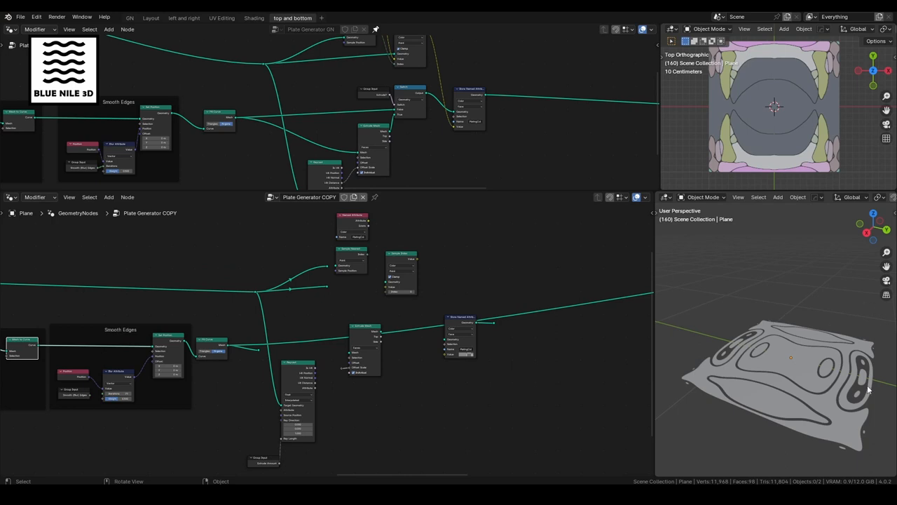
mouse_move(434, 309)
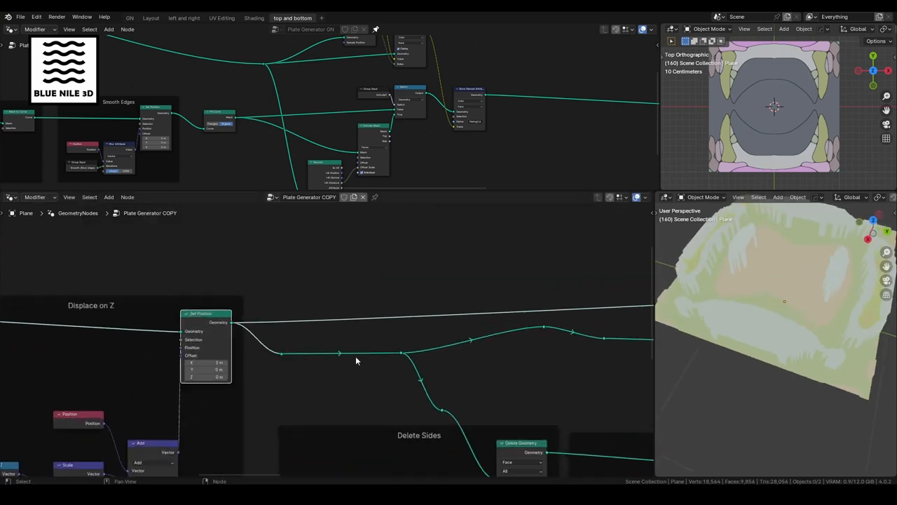
mouse_move(283, 357)
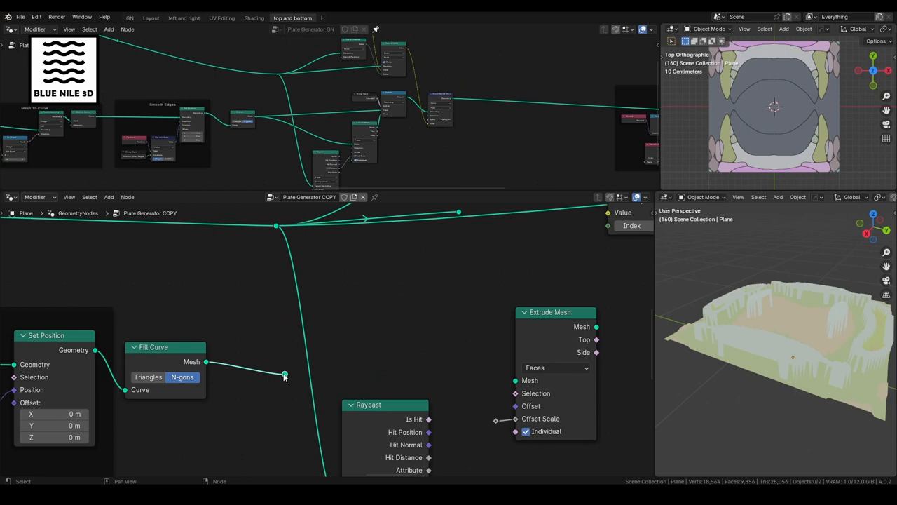
Feed the Fill Curve Mesh output into Extrude Mesh via a reroute, and reposition the Extrude node.
left_click_drag(284, 363, 402, 330)
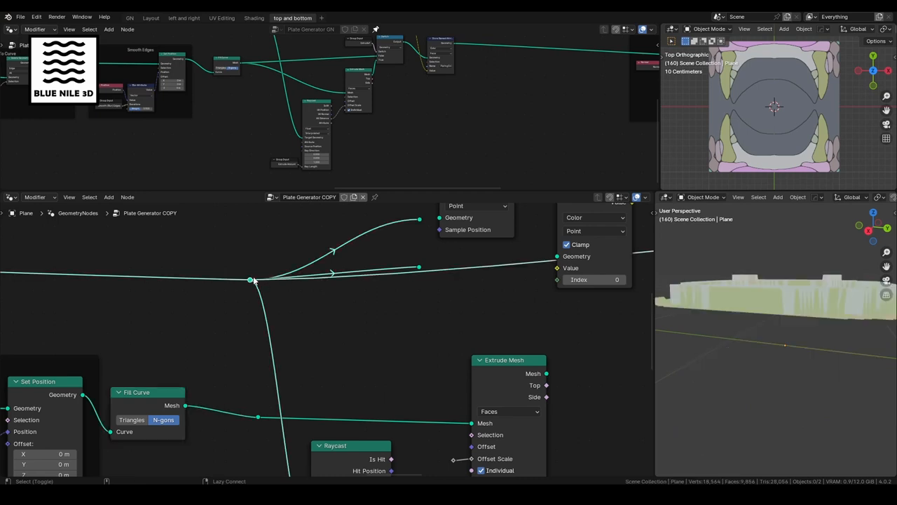
left_click_drag(771, 316, 783, 326)
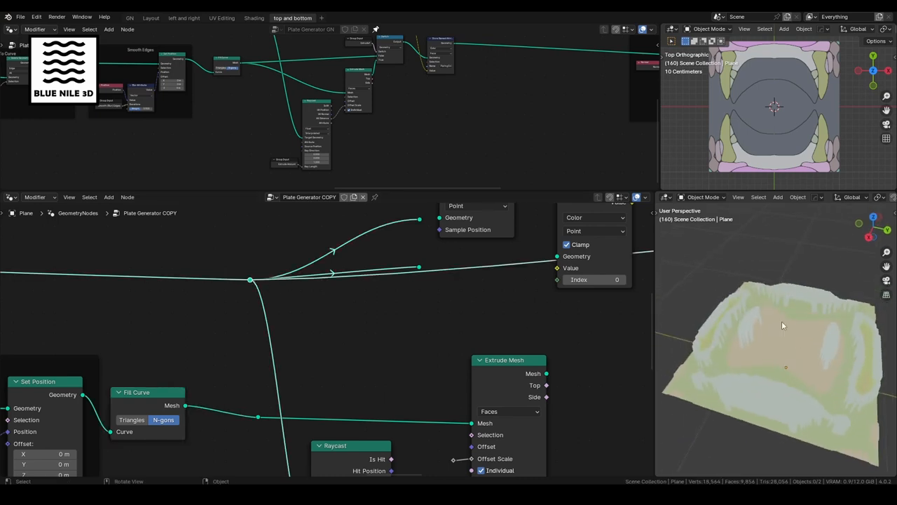
left_click_drag(783, 326, 803, 326)
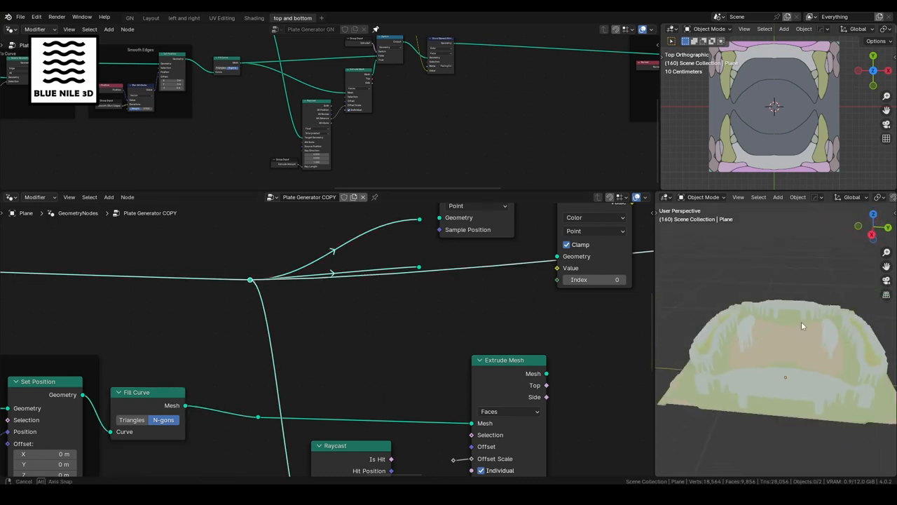
left_click_drag(803, 326, 793, 309)
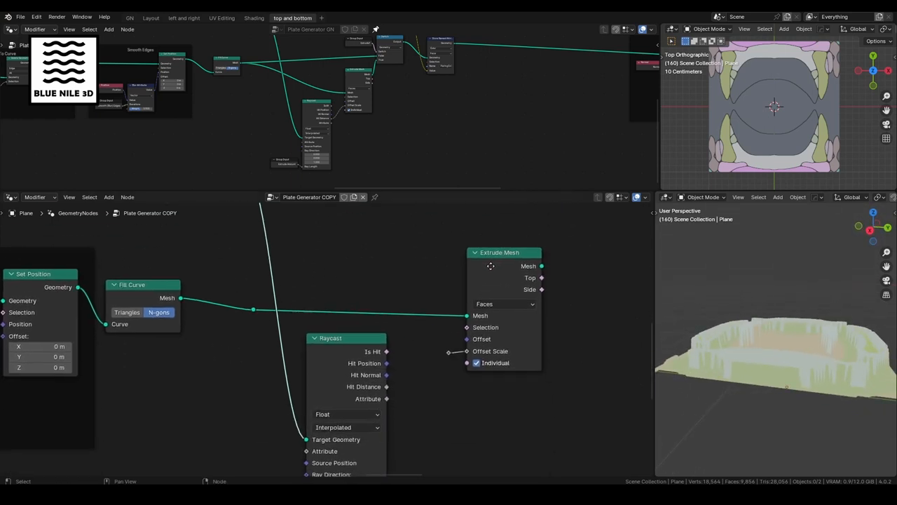
left_click_drag(387, 386, 447, 351)
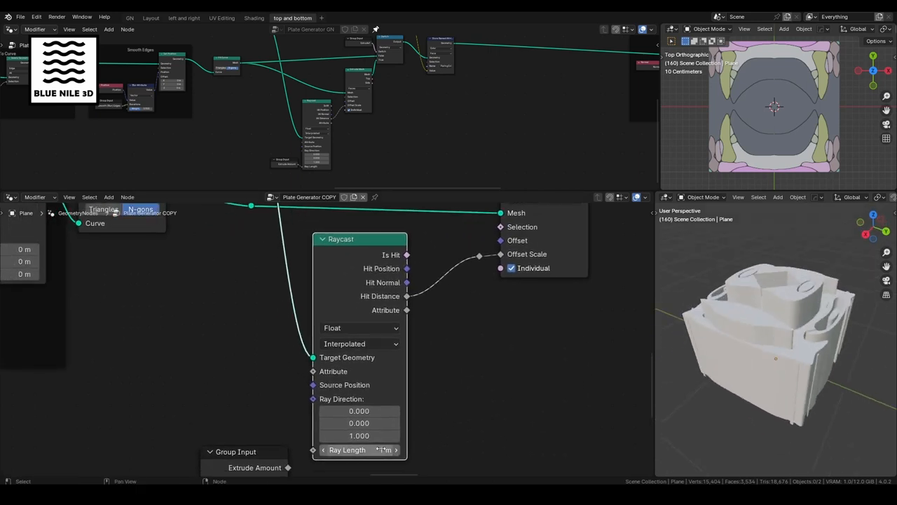
Pan the node editor over to the Displace on Z frame.
left_click_drag(360, 449, 379, 450)
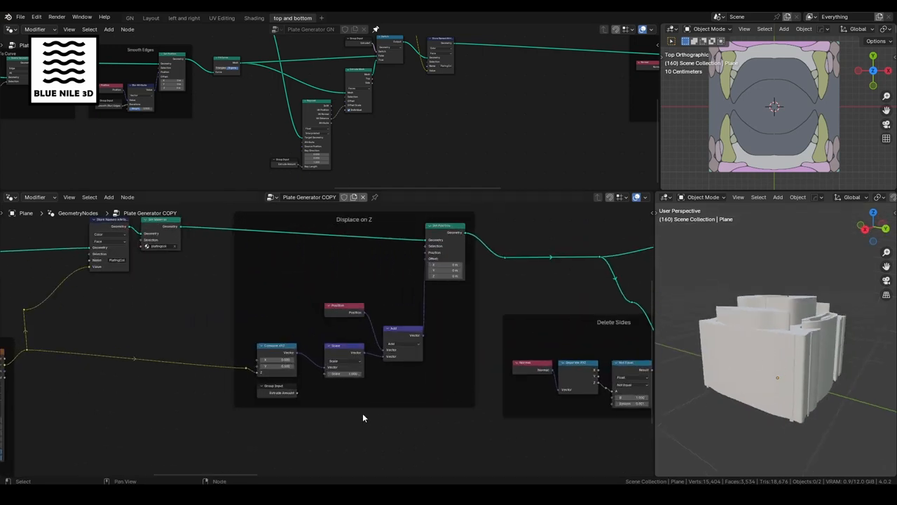
Lower the Displace on Z Scale from 0.850 to 0.350 and inspect the shallower relief.
left_click_drag(363, 418, 382, 329)
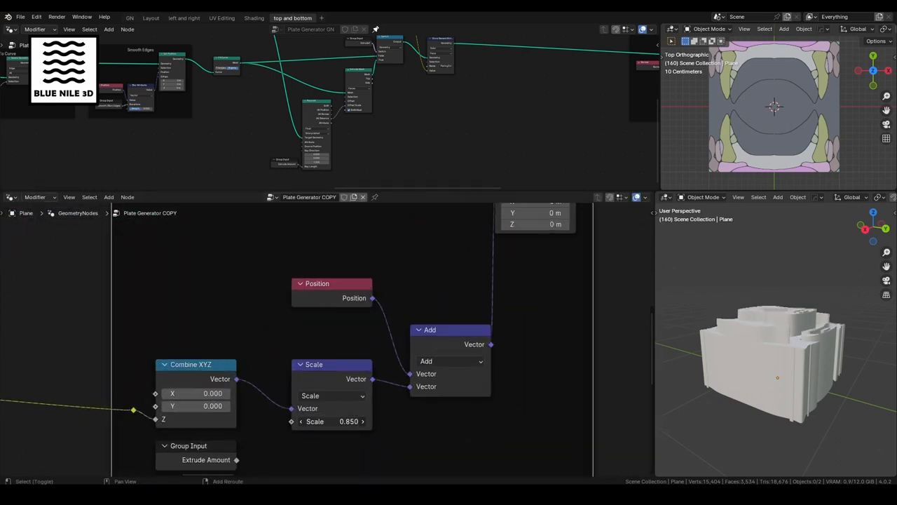
left_click_drag(349, 421, 330, 421)
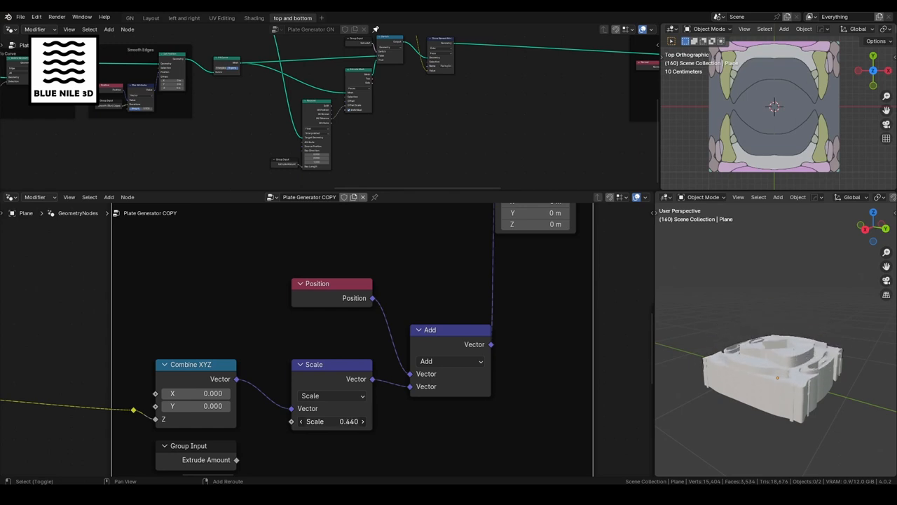
left_click_drag(331, 421, 348, 421)
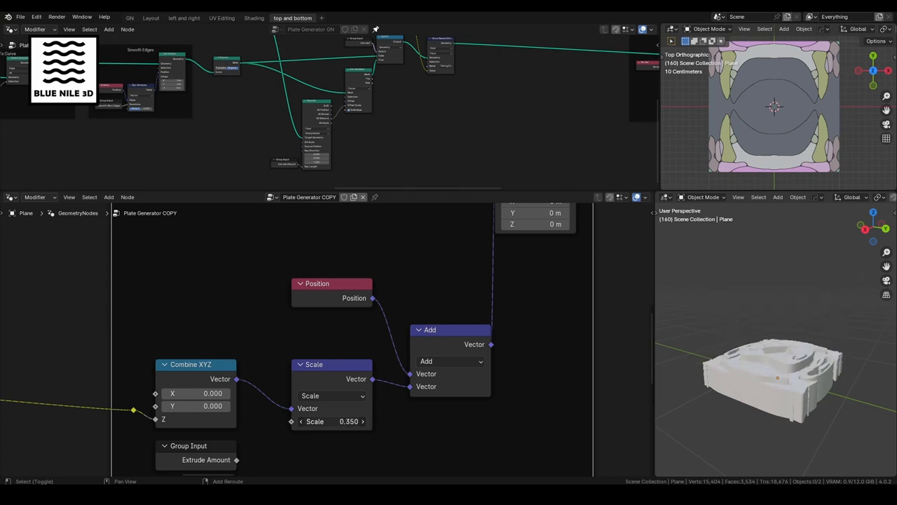
left_click_drag(772, 350, 827, 399)
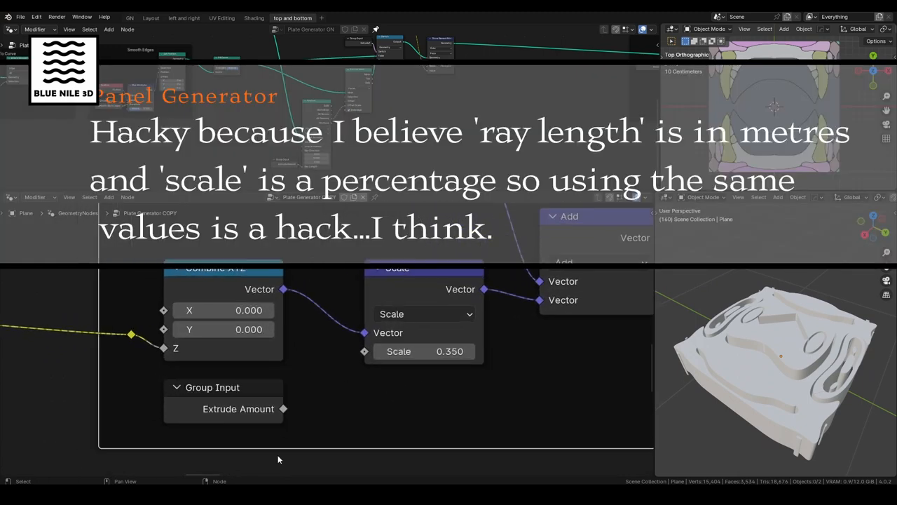
left_click_drag(283, 409, 364, 351)
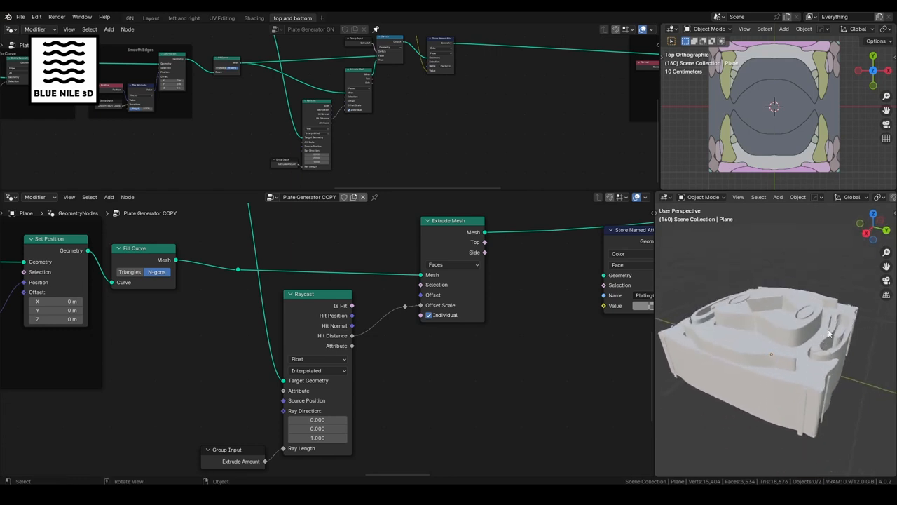
left_click_drag(831, 333, 754, 310)
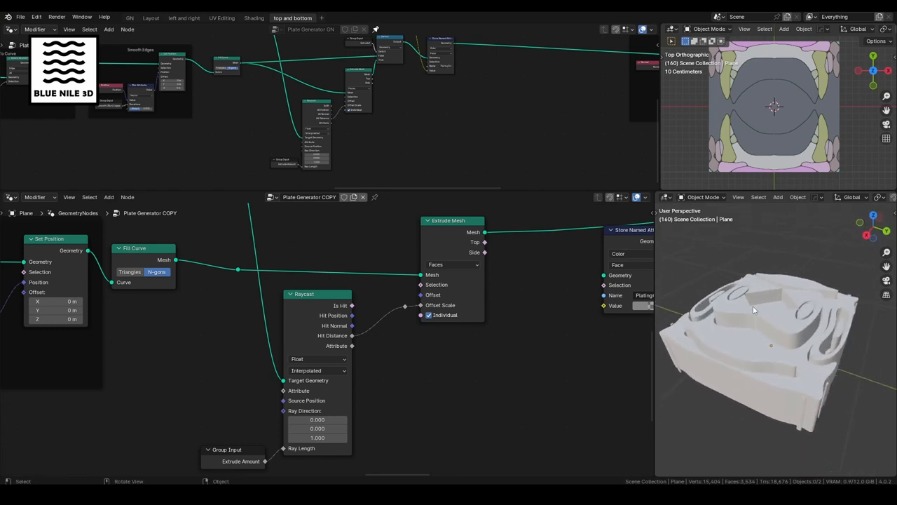
left_click_drag(754, 311, 780, 348)
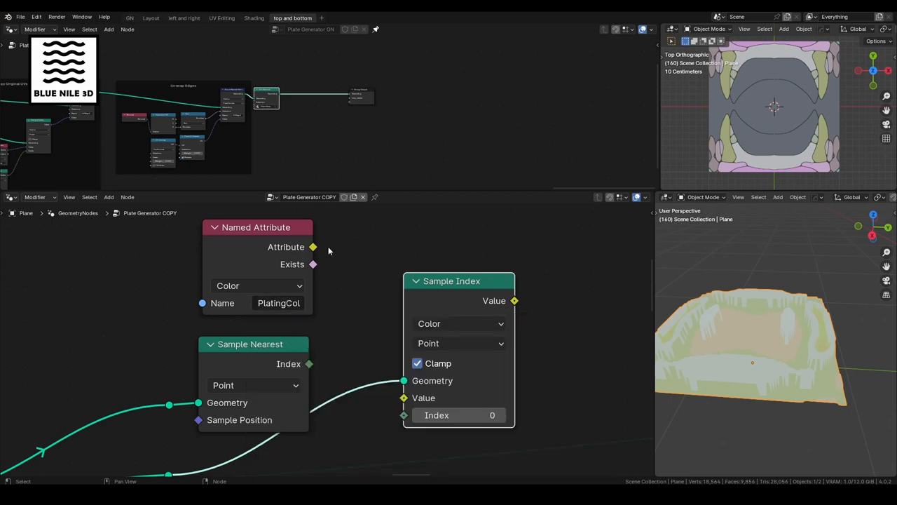
Connect the PlatingCol attribute to the sampled value, then orbit close to the panel's edge.
left_click_drag(314, 247, 389, 401)
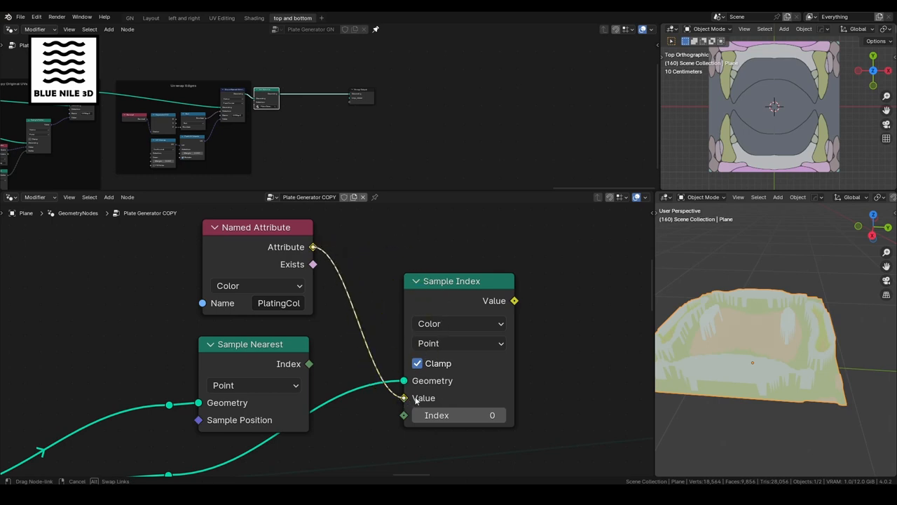
left_click_drag(451, 281, 459, 312)
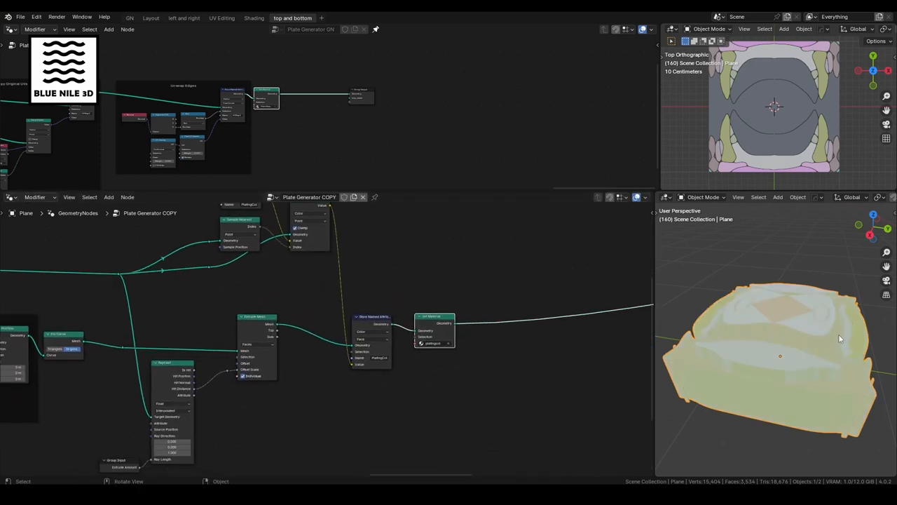
left_click_drag(839, 339, 770, 318)
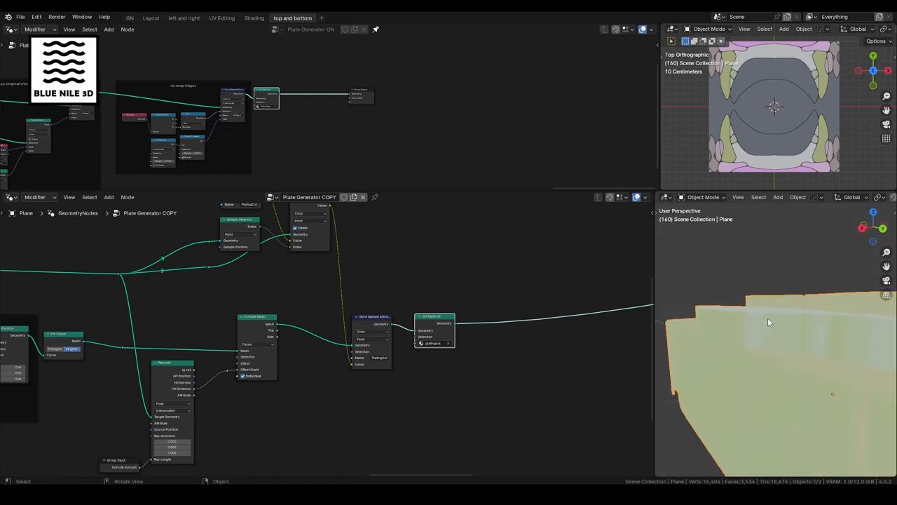
left_click_drag(769, 323, 762, 391)
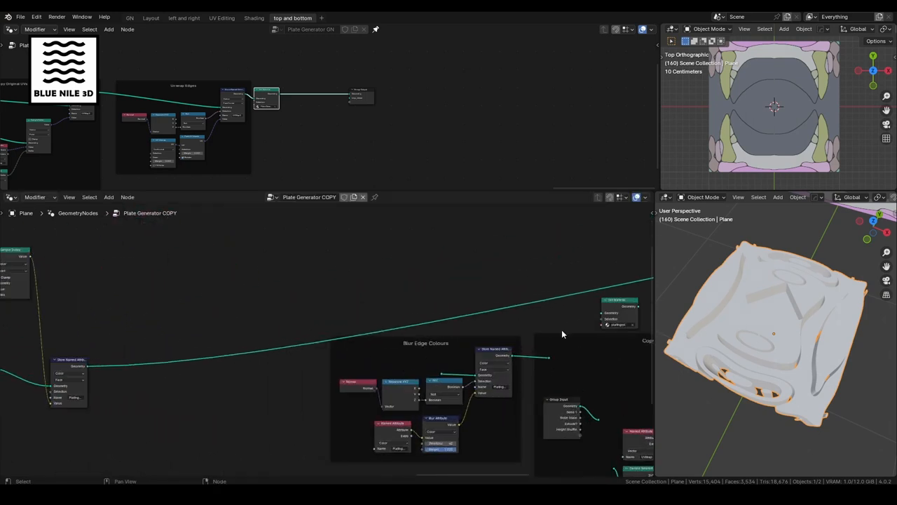
Set the Blur Attribute node's Iterations to 10 in the Blur Edge Colours frame.
left_click_drag(619, 312, 569, 255)
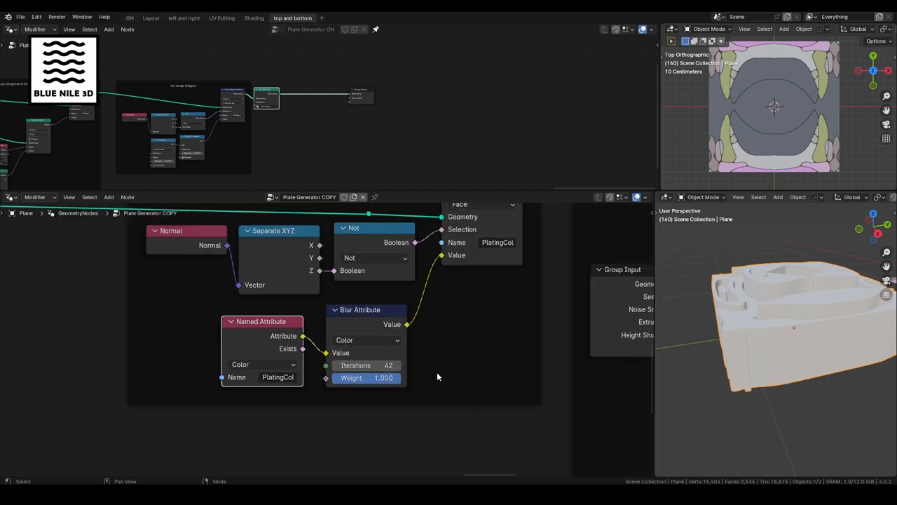
scroll("down", 3)
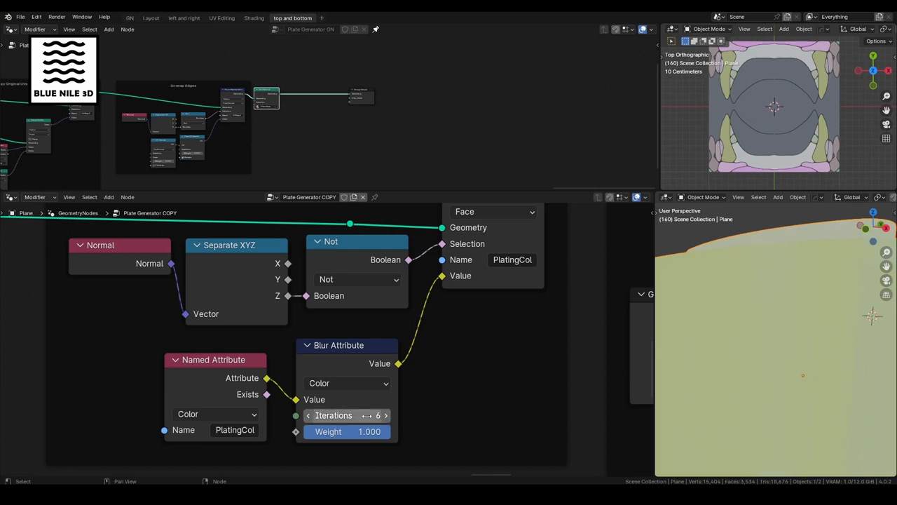
left_click(386, 415)
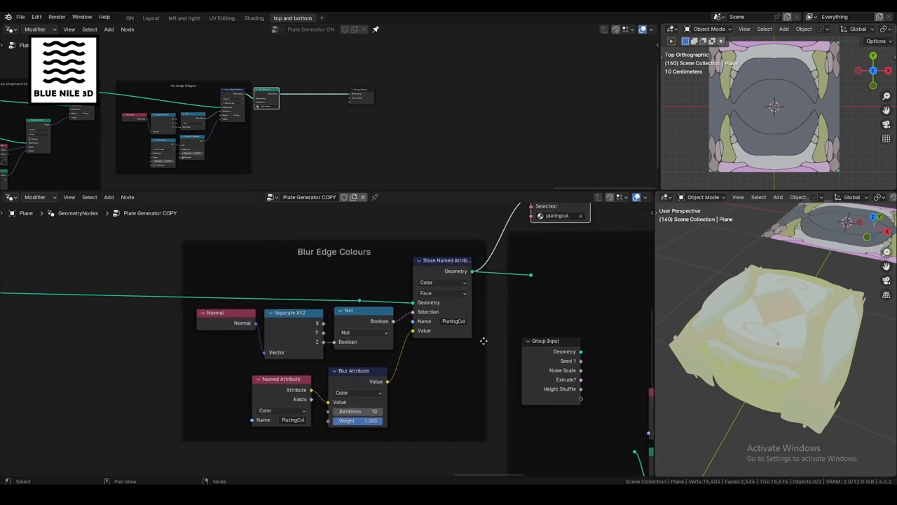
mouse_move(479, 335)
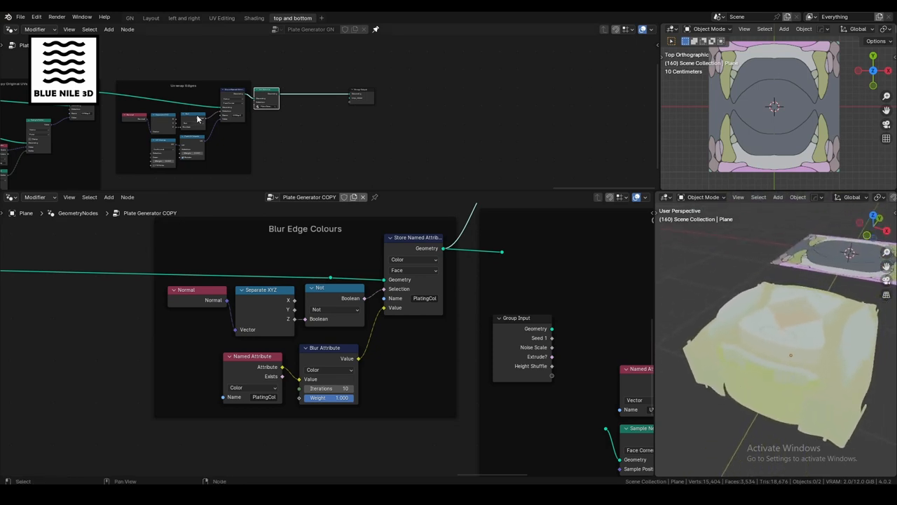
In Shading, add a Color Ramp, shift its colour stops, and view the metal-textured panel.
left_click(254, 18)
type("ra")
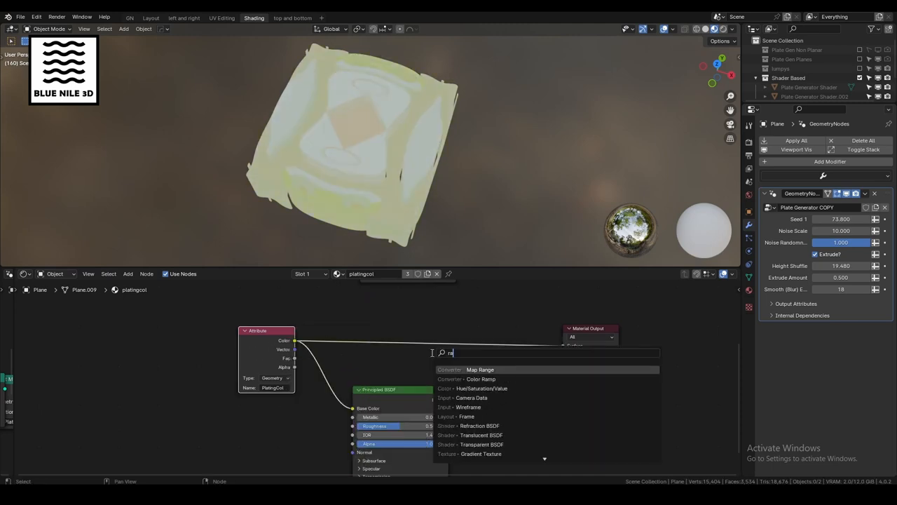
left_click(480, 379)
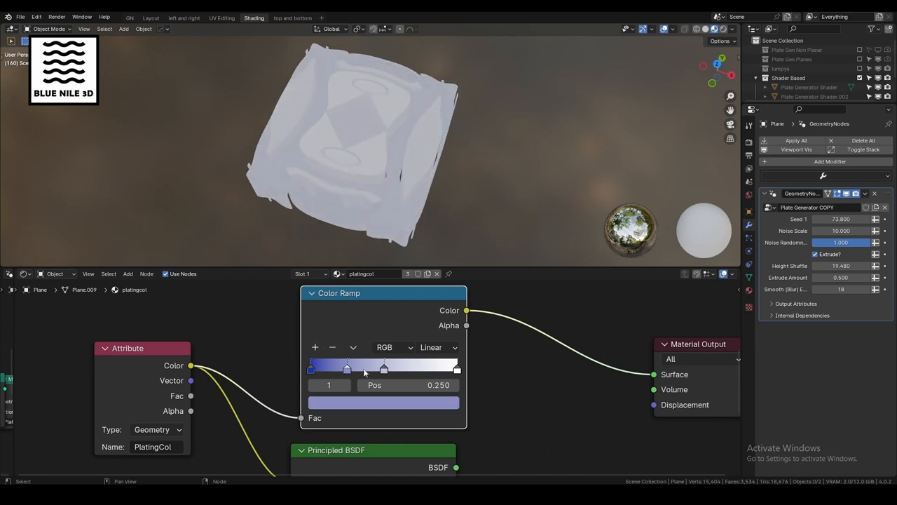
left_click(383, 401)
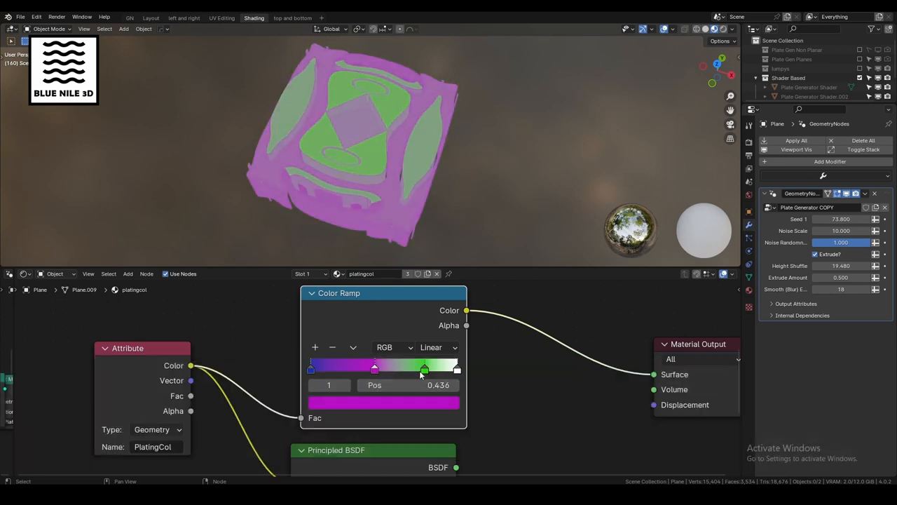
left_click_drag(424, 368, 375, 367)
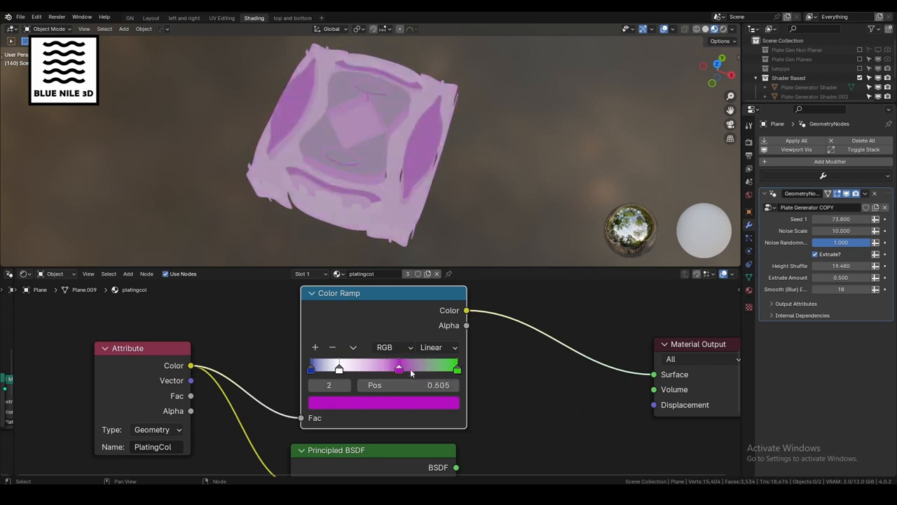
left_click_drag(399, 368, 395, 367)
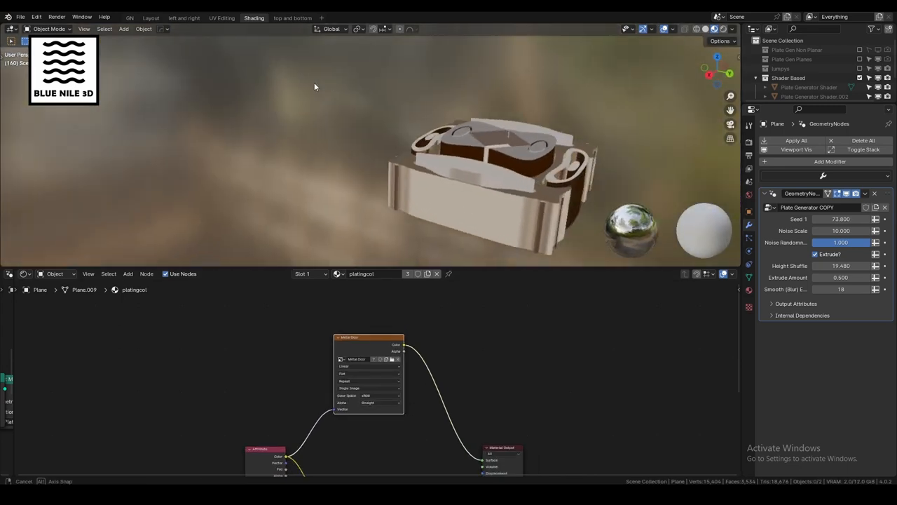
left_click_drag(315, 86, 463, 173)
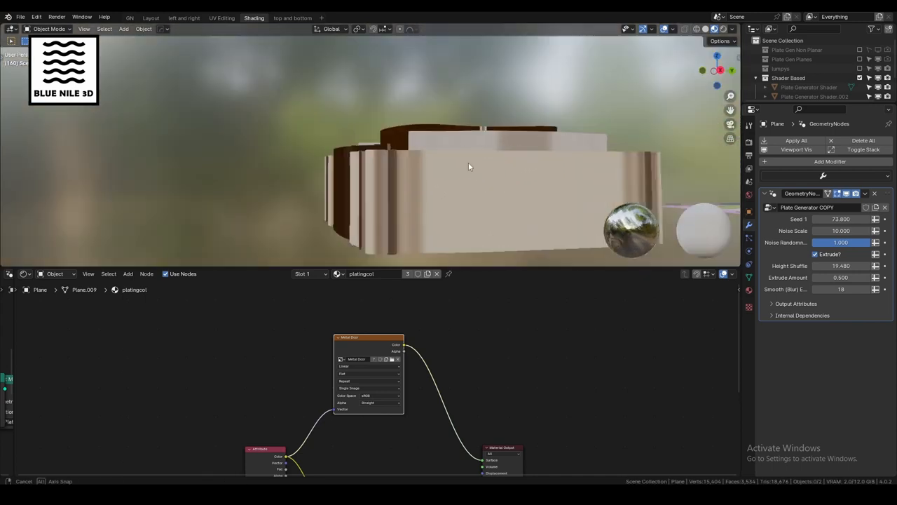
left_click_drag(470, 167, 408, 206)
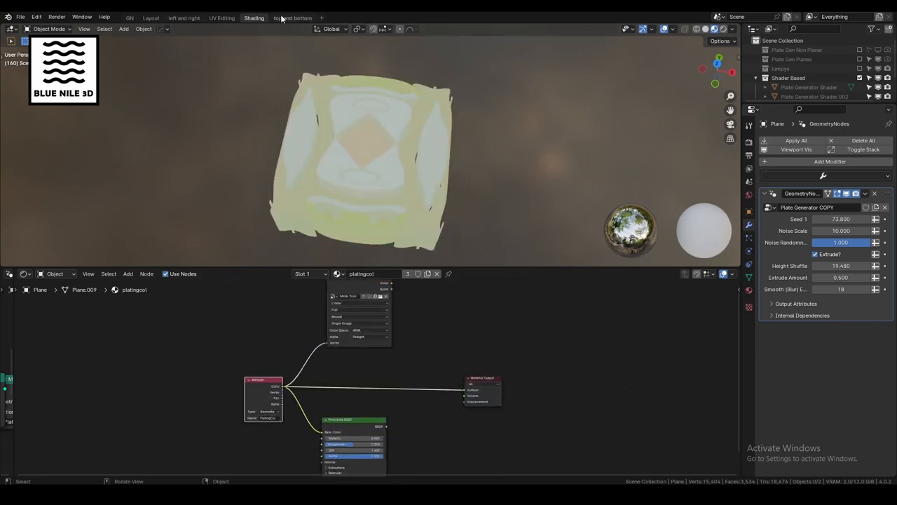
Switch to the 'top and bottom' workspace showing the Plate Generator COPY tree.
left_click(292, 17)
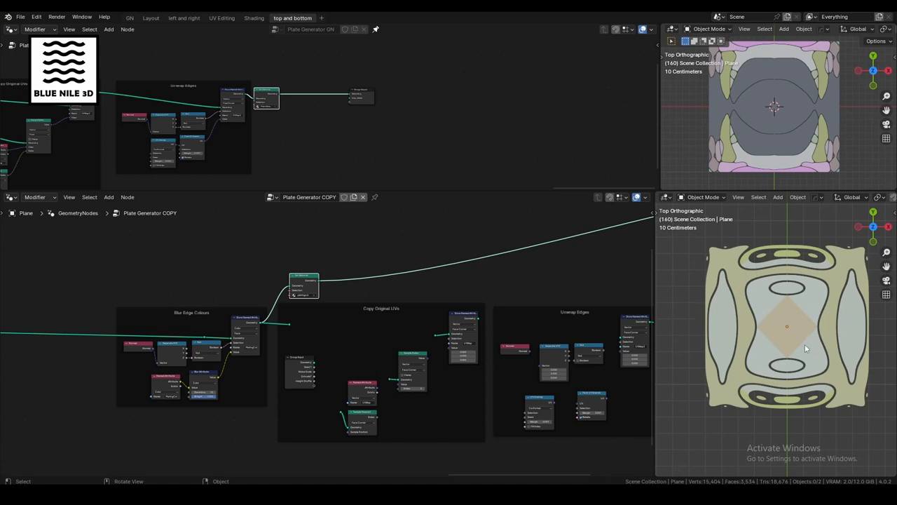
mouse_move(825, 323)
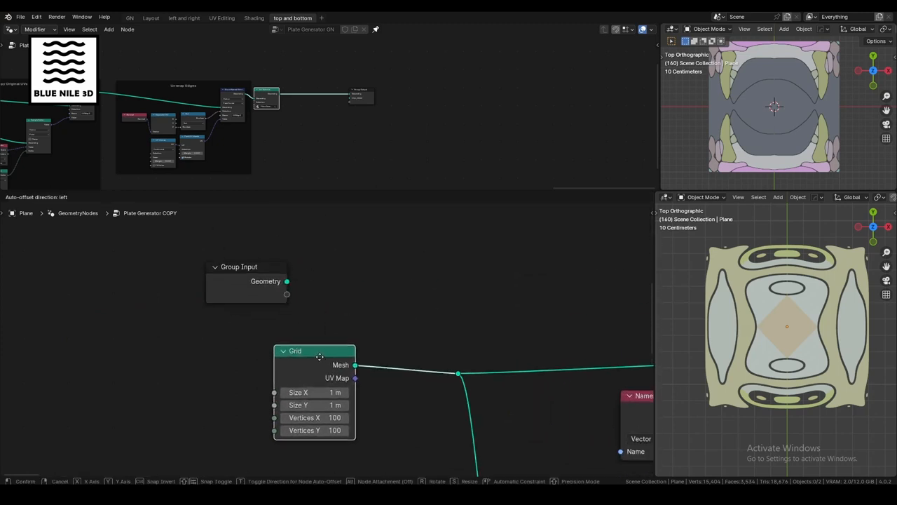
left_click_drag(319, 351, 135, 289)
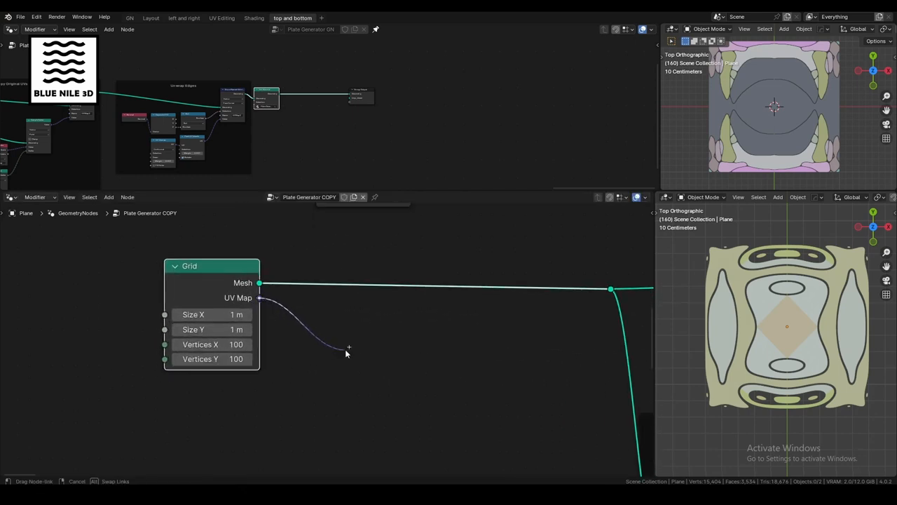
left_click(347, 348)
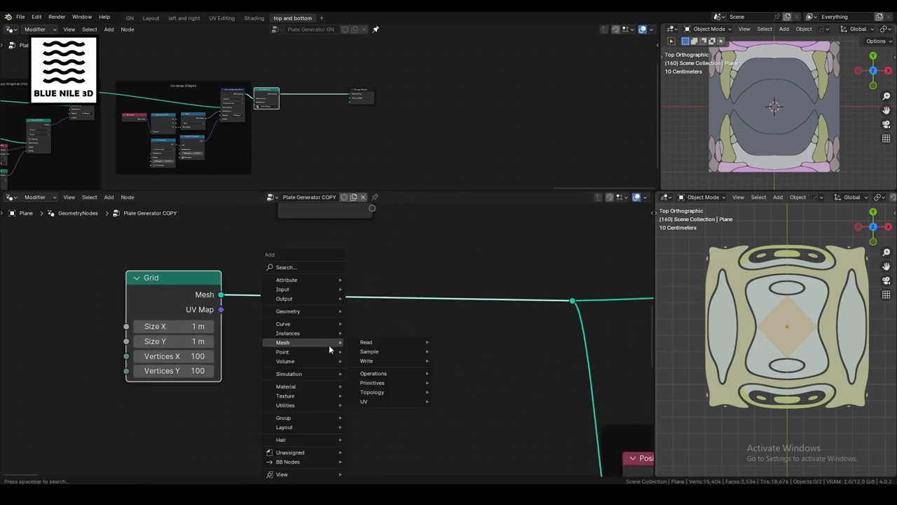
type("st")
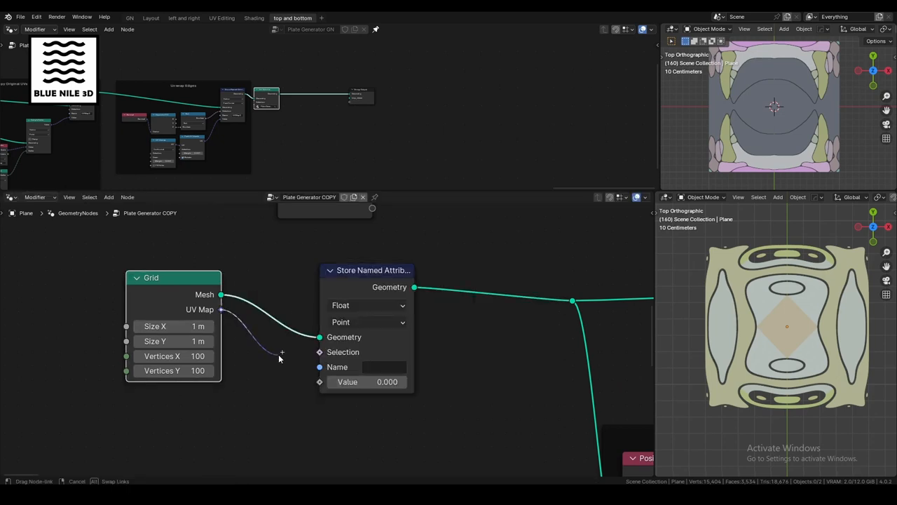
left_click(367, 322)
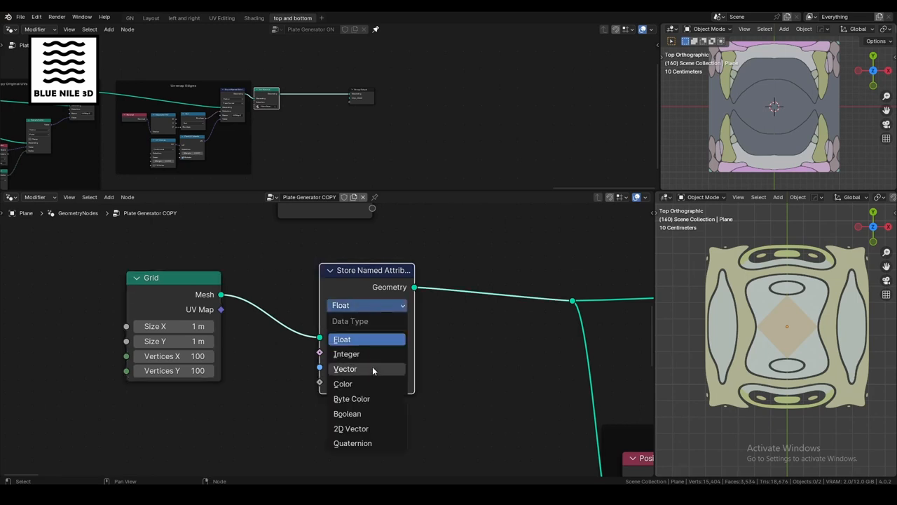
left_click(345, 369)
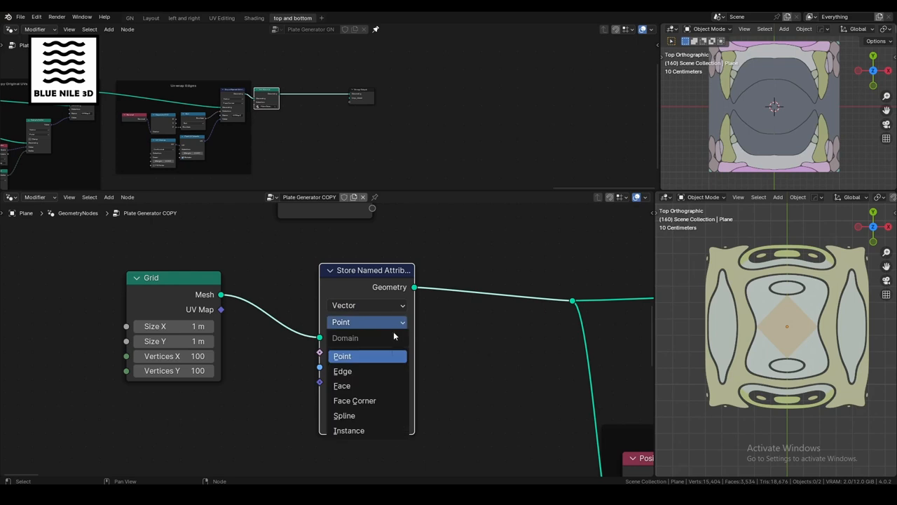
left_click(354, 400)
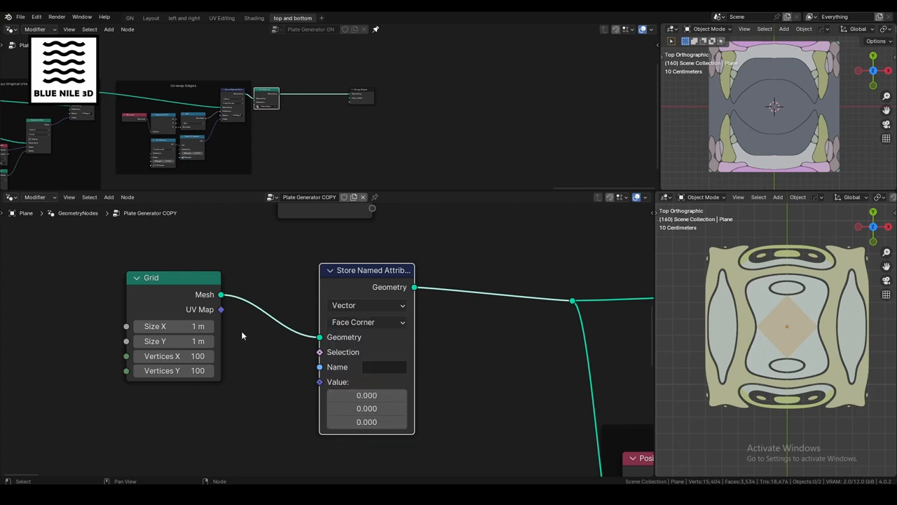
left_click_drag(220, 309, 319, 381)
type("U")
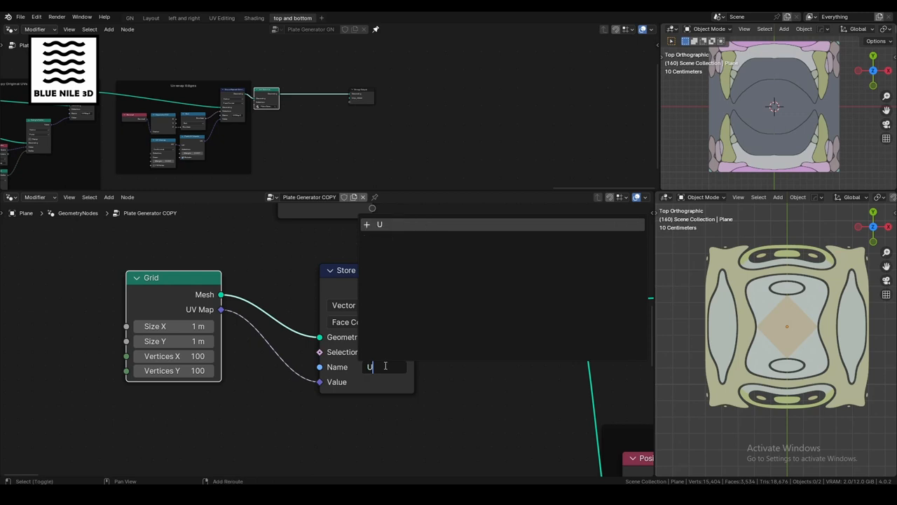
type("VMap")
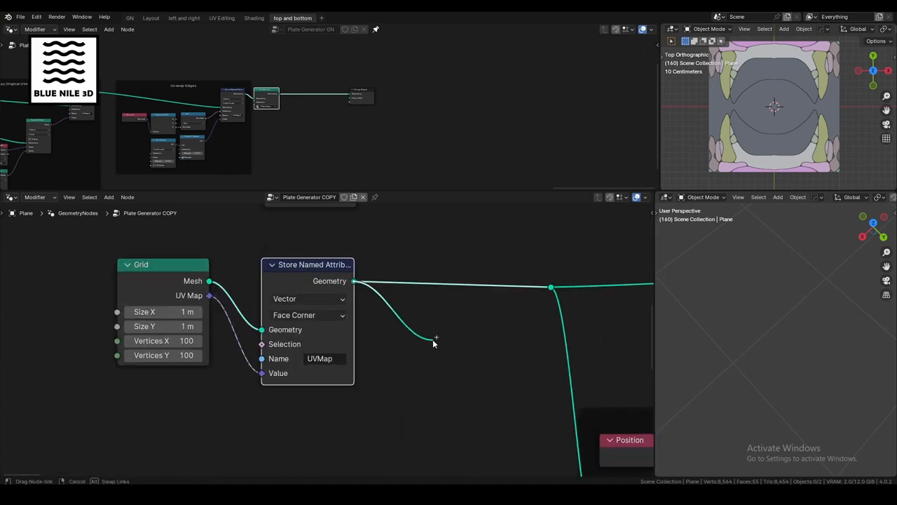
mouse_move(446, 377)
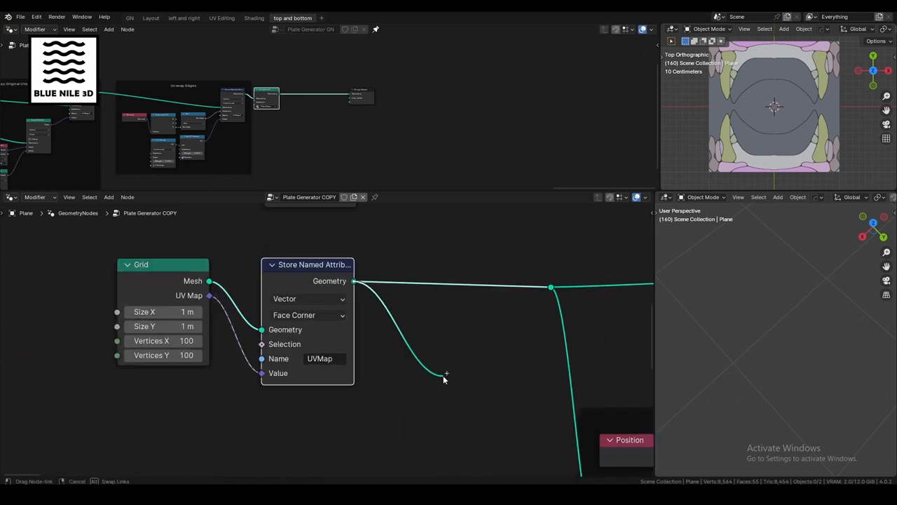
type("sdfasd")
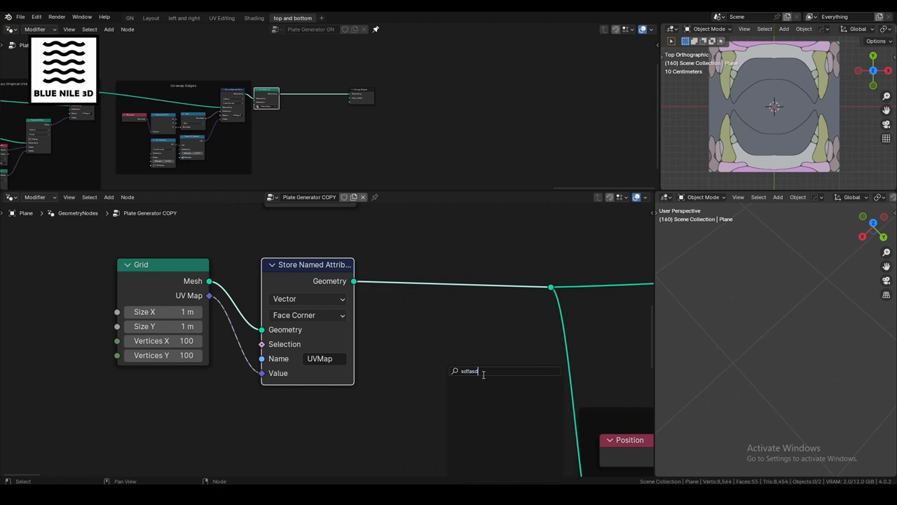
key("BackSpace")
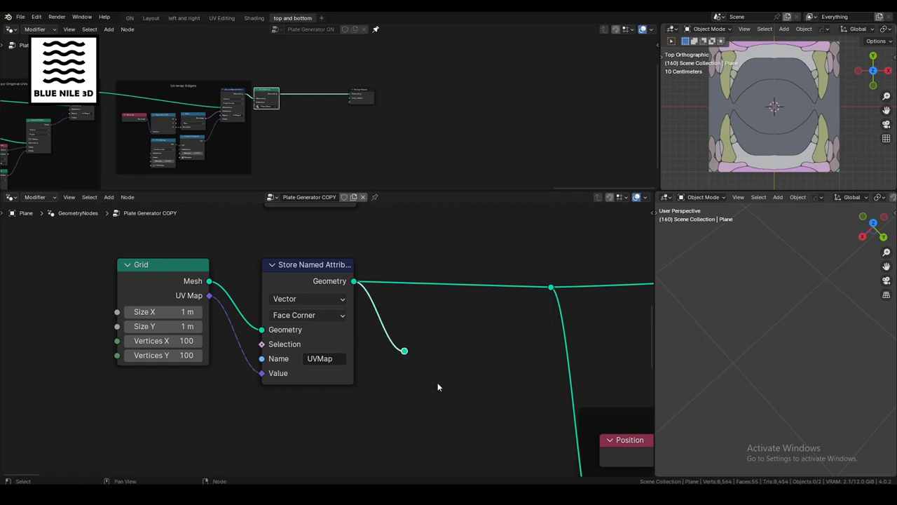
scroll("down", 3)
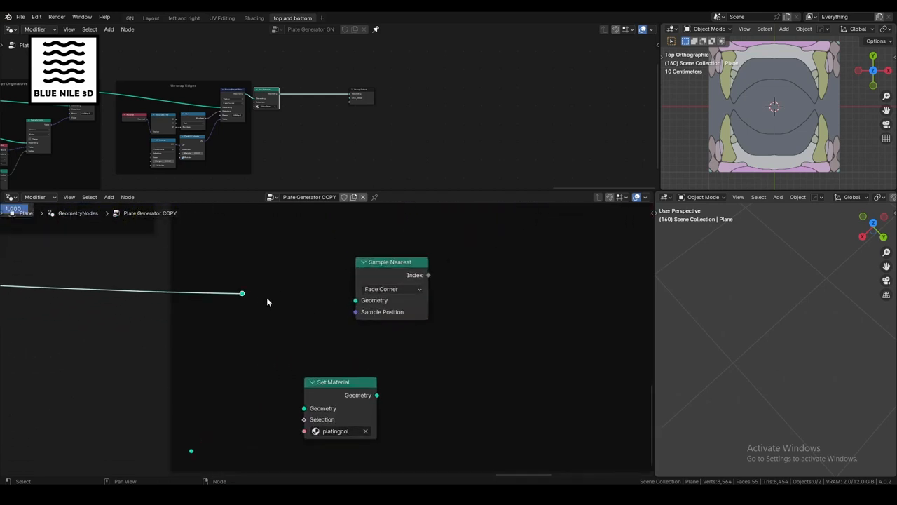
mouse_move(246, 298)
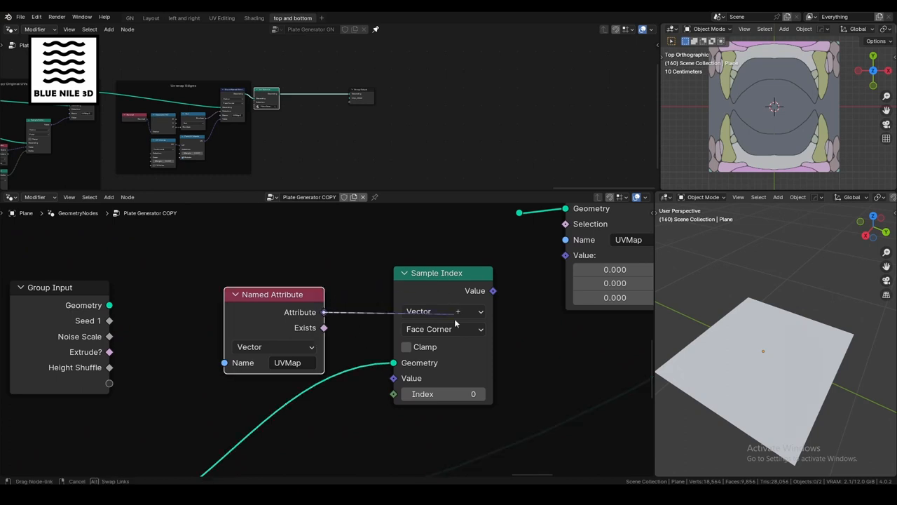
Link the UVMap attribute to Sample Index Value and Sample Nearest into its Index.
left_click_drag(324, 312, 393, 378)
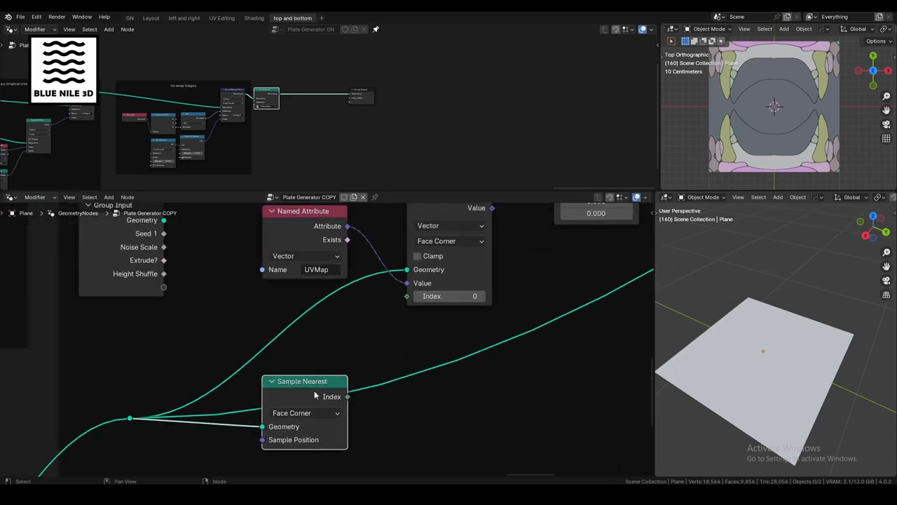
left_click_drag(347, 396, 405, 296)
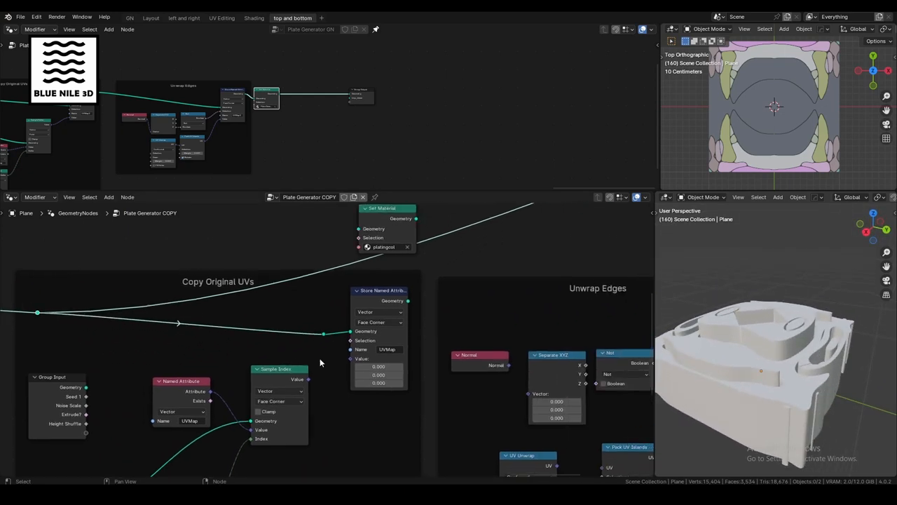
Store sampled UVs in the UVMap Store Named Attribute and route it into Set Material (platingcol).
left_click(387, 349)
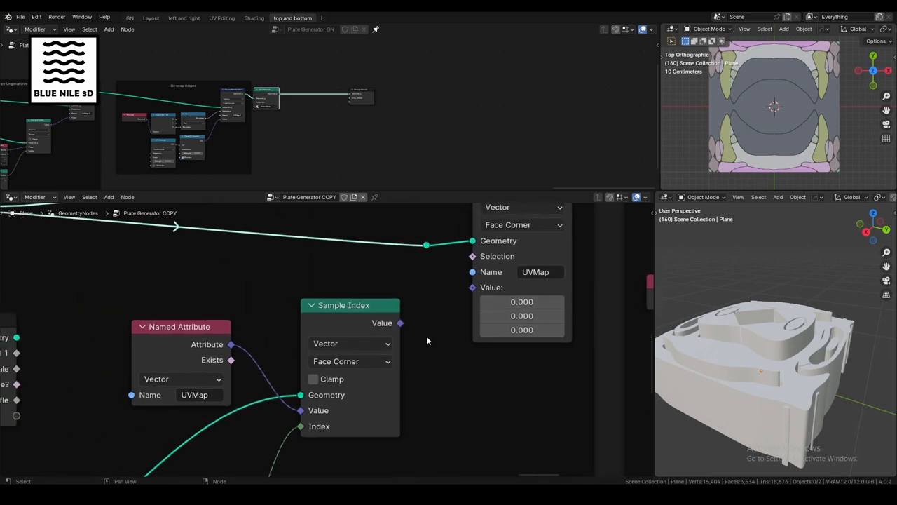
left_click_drag(400, 324, 436, 326)
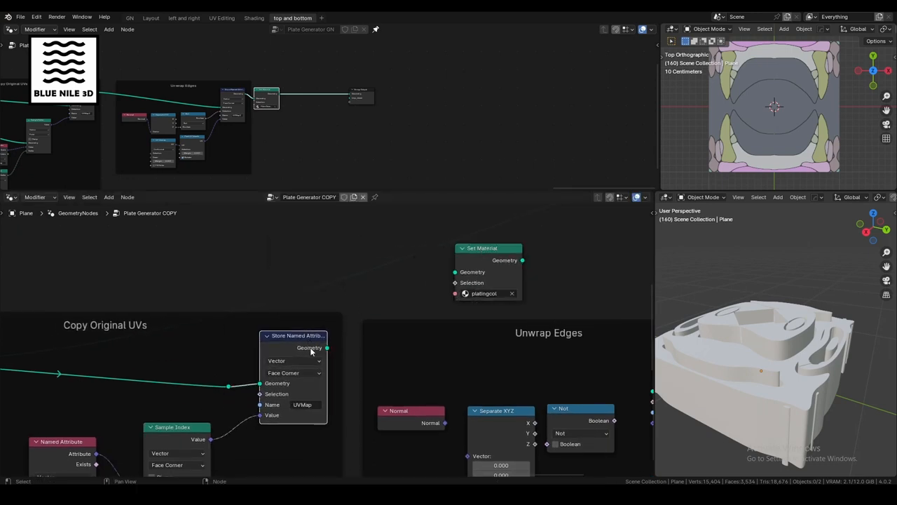
left_click_drag(328, 348, 454, 272)
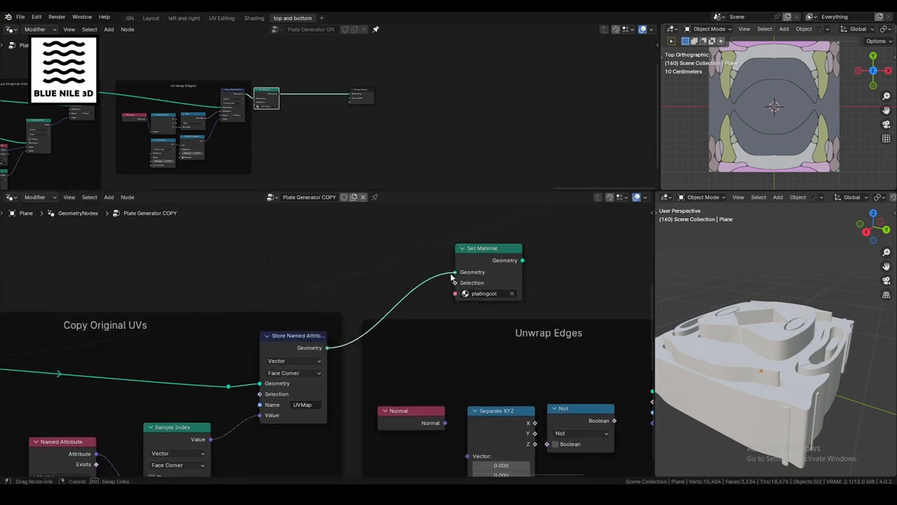
left_click_drag(482, 247, 409, 244)
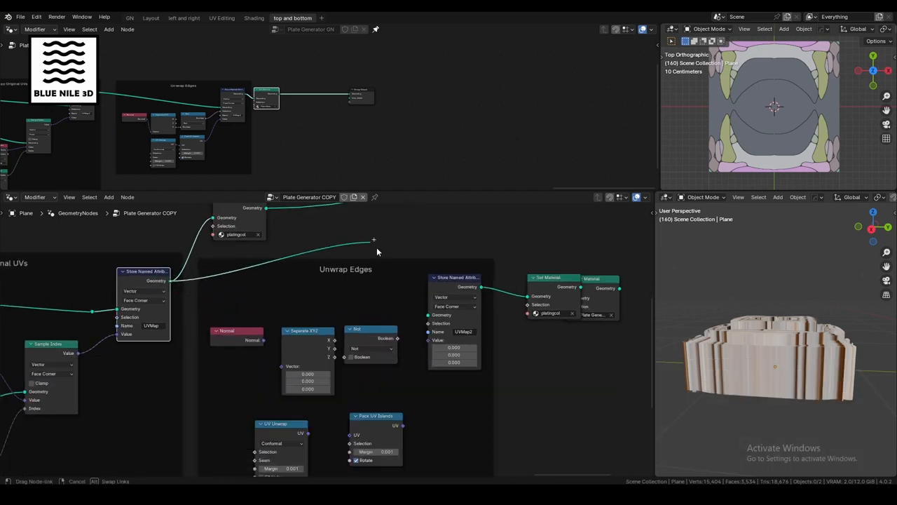
Route copied-UV geometry into the Unwrap Edges store, selected by Normal Z inverted through Not.
left_click_drag(373, 239, 460, 333)
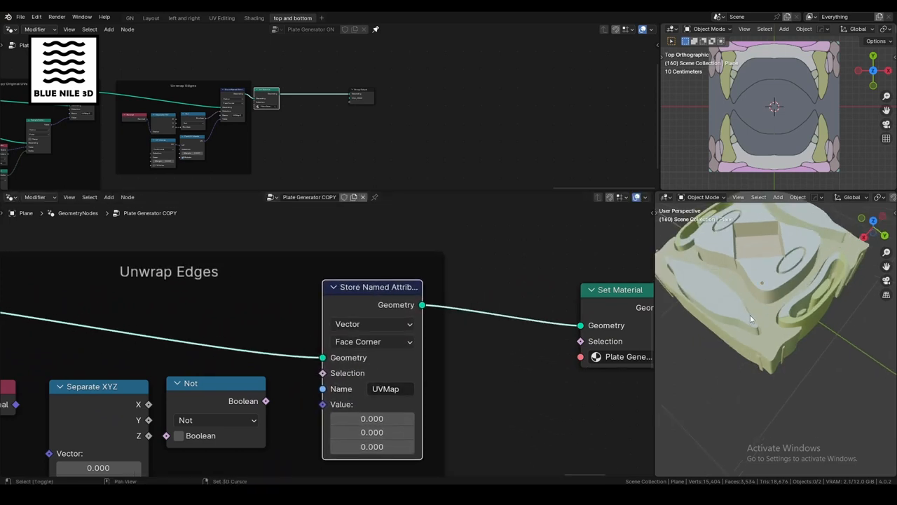
left_click_drag(771, 315, 810, 343)
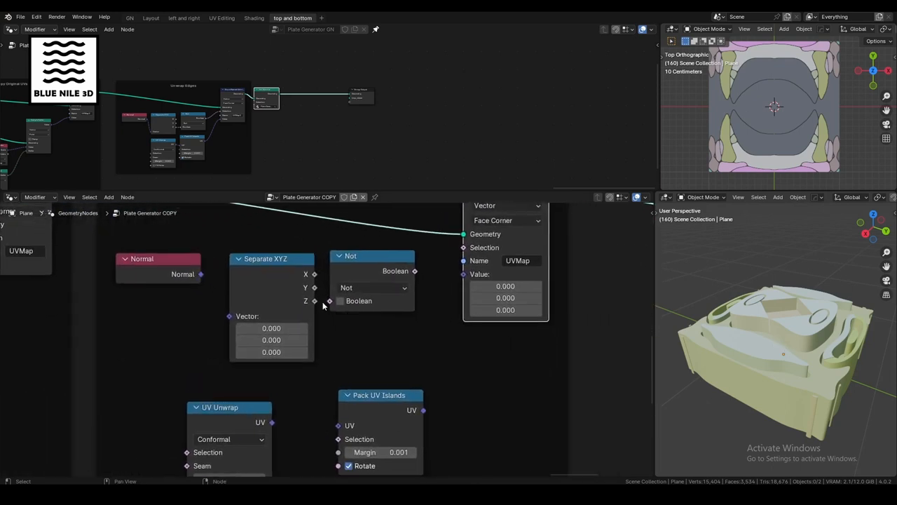
left_click_drag(200, 274, 227, 317)
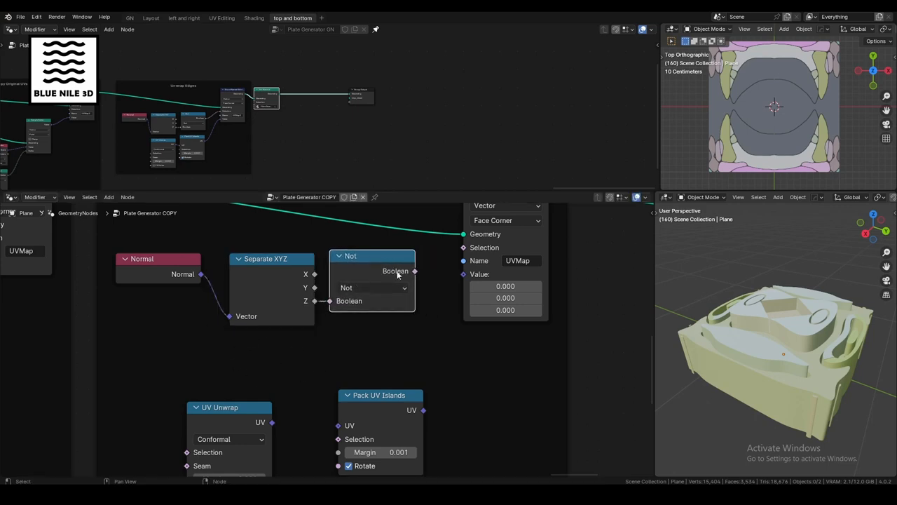
left_click_drag(414, 271, 463, 247)
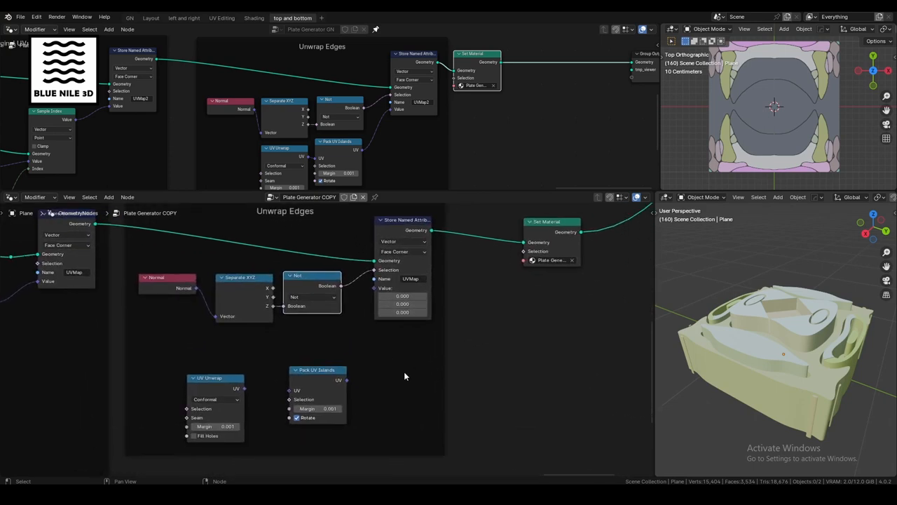
Set the Set Material node's material to platingcol.
left_click(401, 295)
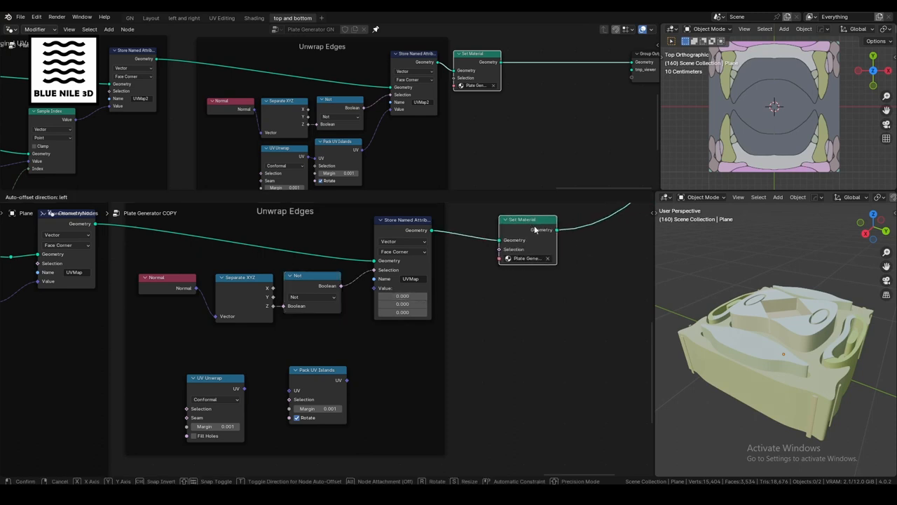
left_click(522, 258)
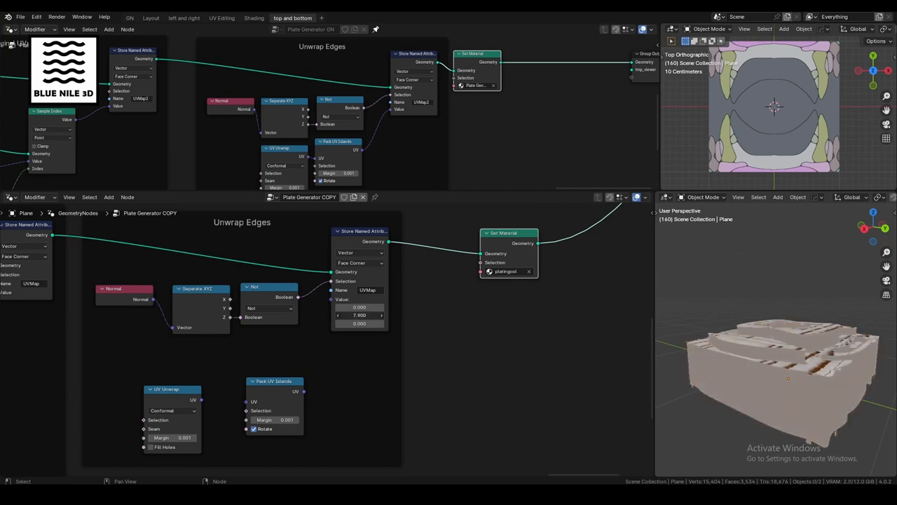
type("-4.000")
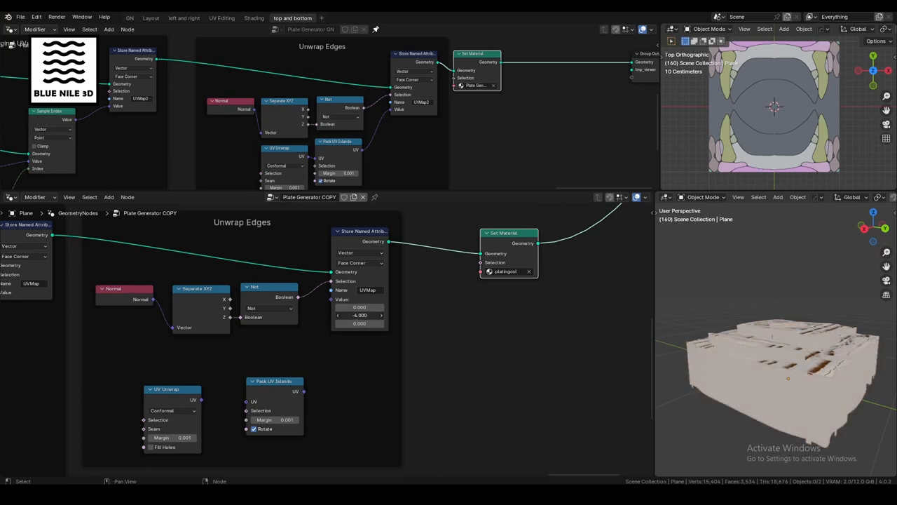
Link UV Unwrap into Pack UV Islands, and Pack UV Islands into the UVMap store.
left_click_drag(360, 315, 359, 315)
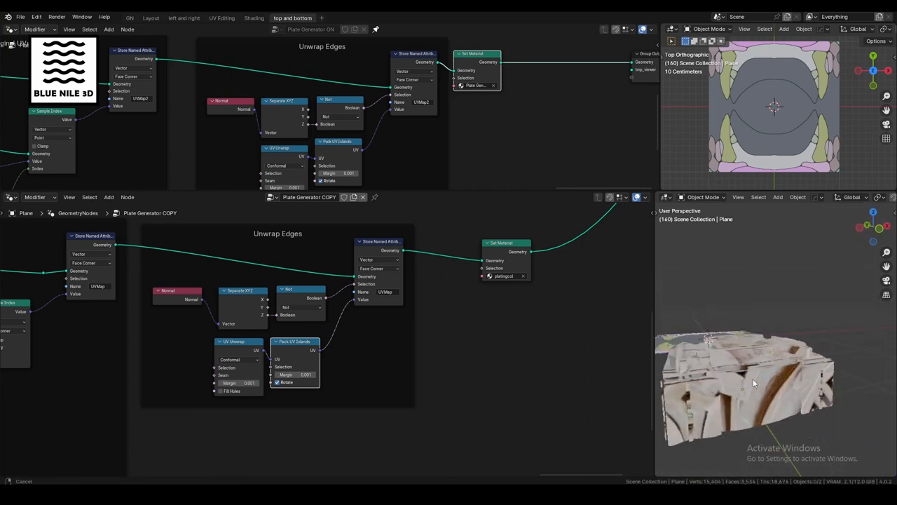
left_click_drag(754, 384, 780, 387)
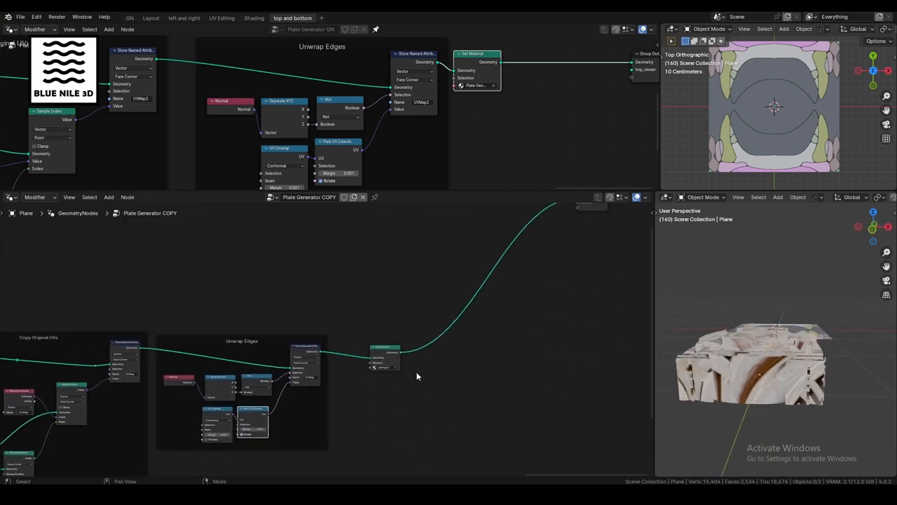
left_click_drag(385, 351, 374, 354)
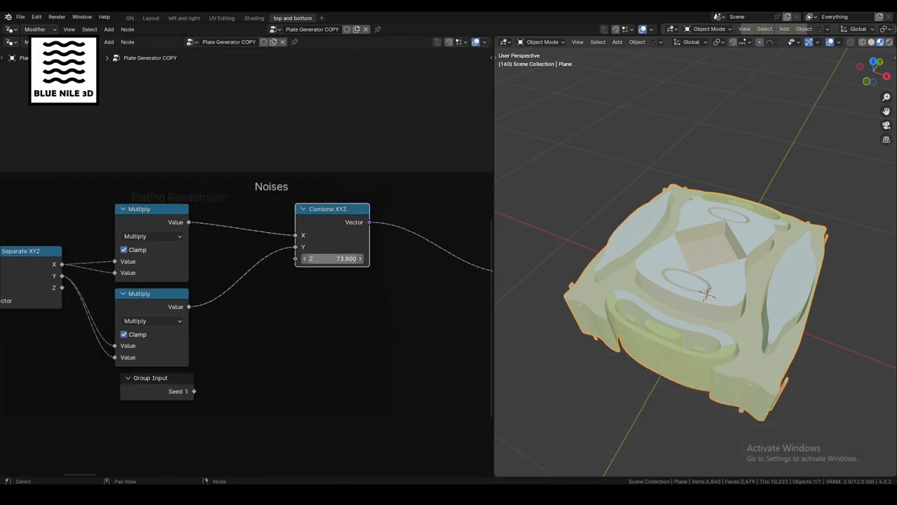
Rearrange the Seed, Combine XYZ and texture nodes, then add a Gradient Texture node.
left_click_drag(332, 258, 334, 258)
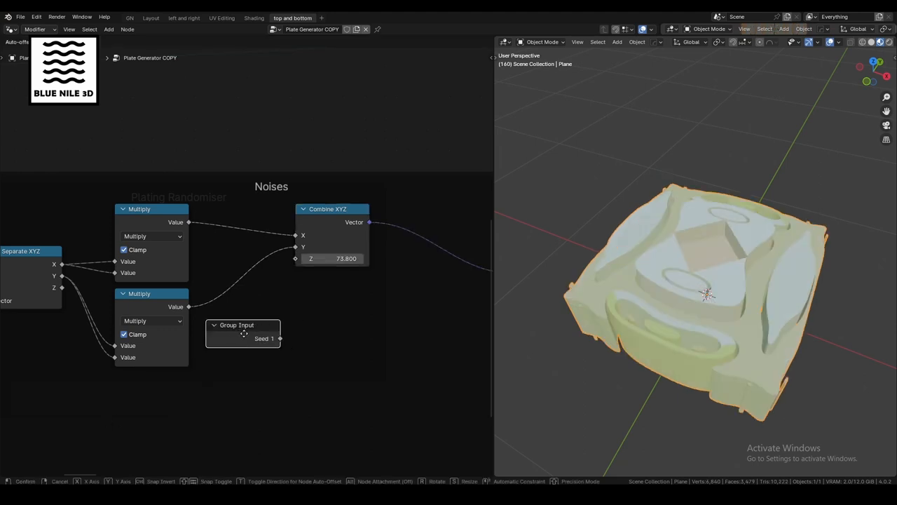
left_click_drag(280, 338, 286, 272)
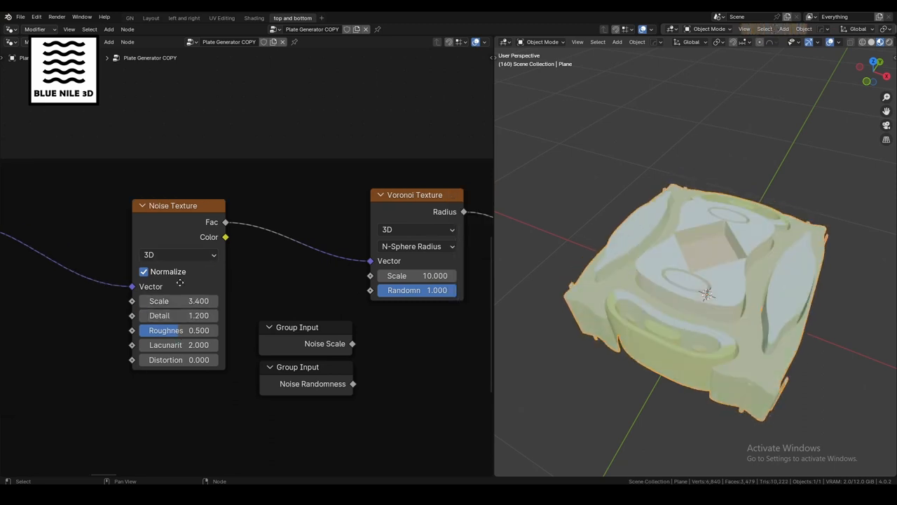
left_click_drag(417, 275, 252, 287)
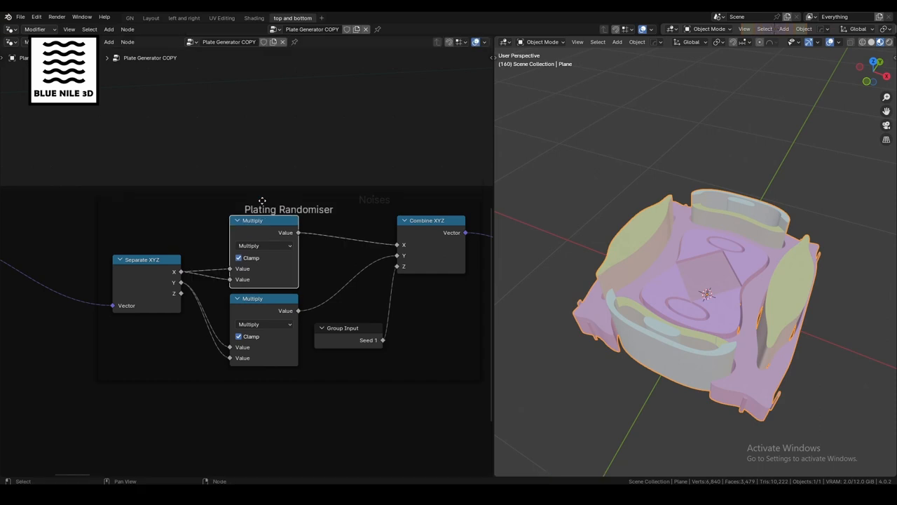
left_click_drag(253, 298, 259, 309)
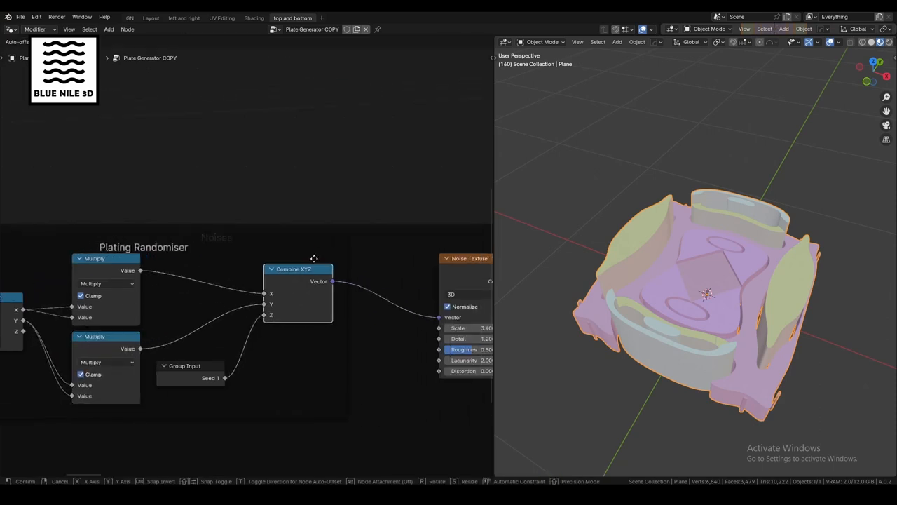
left_click_drag(314, 258, 317, 271)
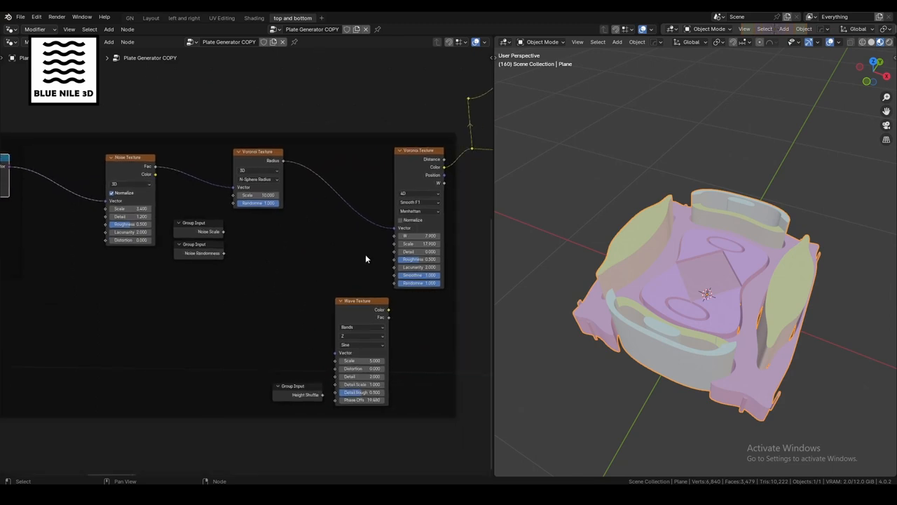
mouse_move(286, 338)
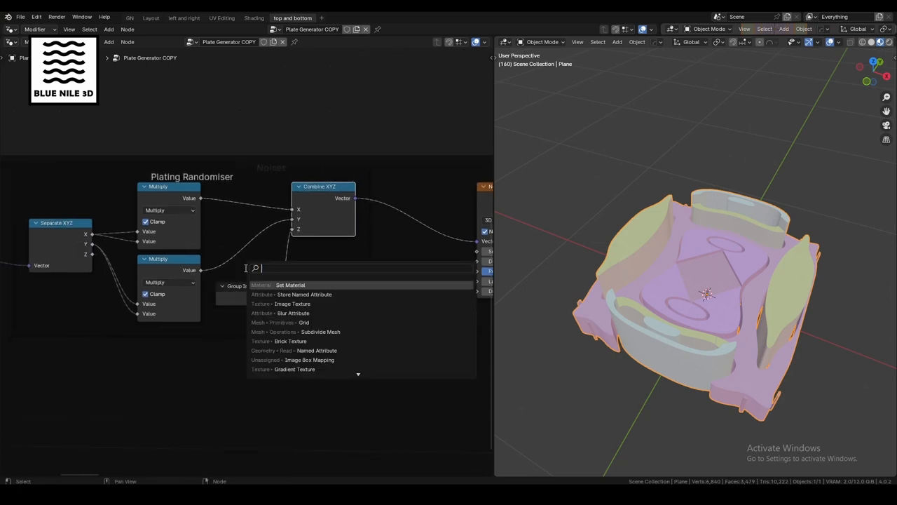
type("gradient")
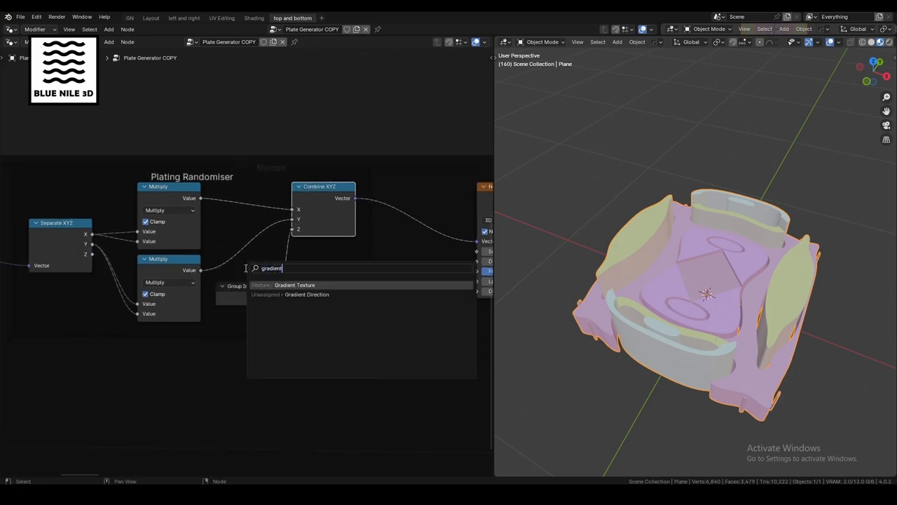
left_click(295, 285)
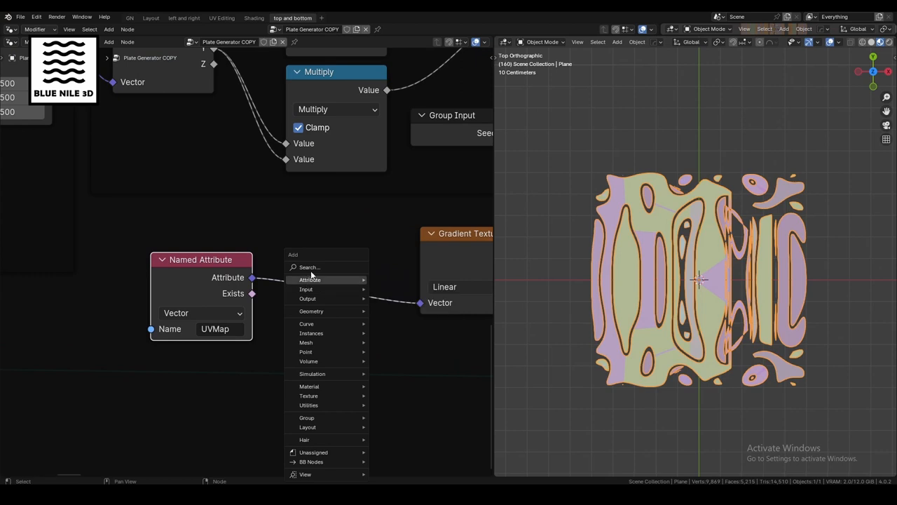
Add a Vector Math node, set the gradient to Spherical, and preview the panel in Layout.
type("vector")
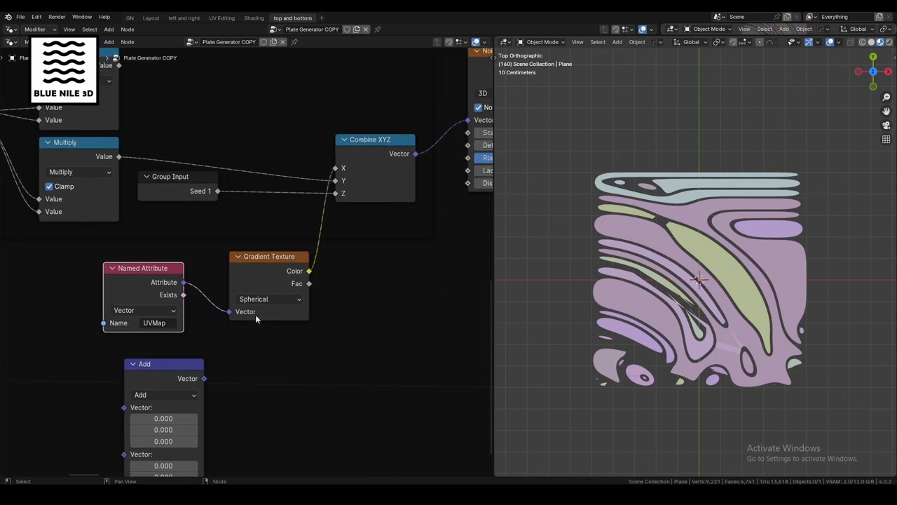
left_click(269, 298)
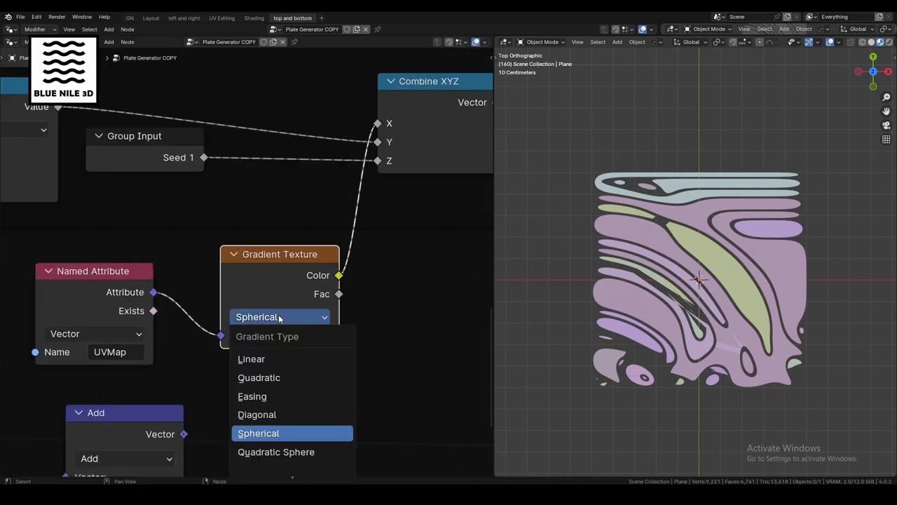
left_click(258, 433)
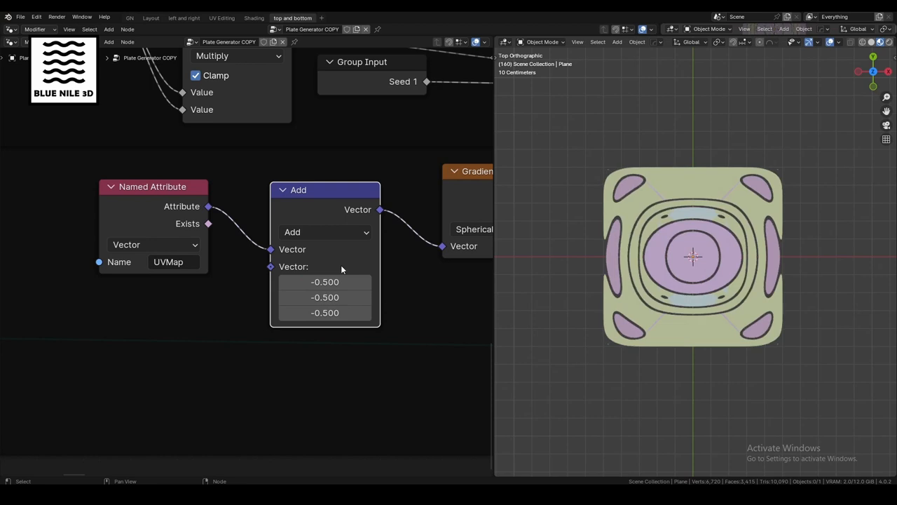
left_click(151, 17)
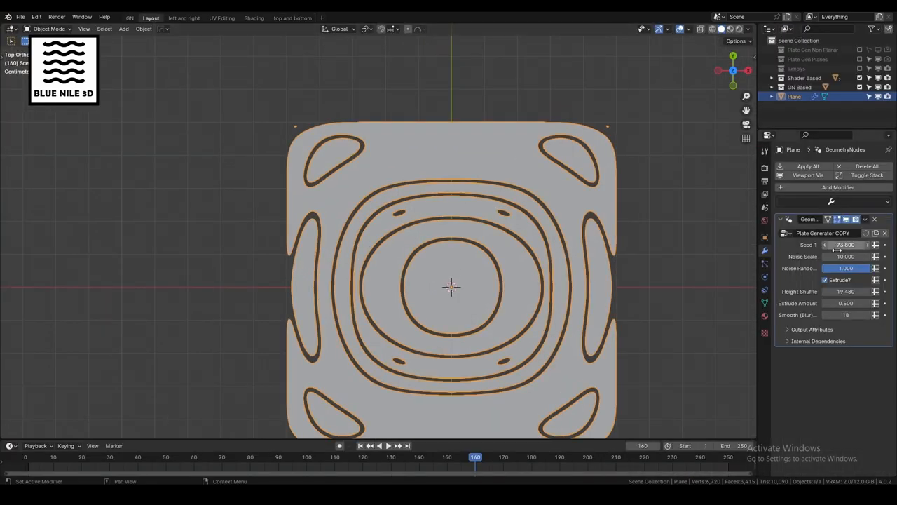
Drag the Seed 1 value in the modifier panel to try a different panel.
left_click_drag(841, 244, 848, 245)
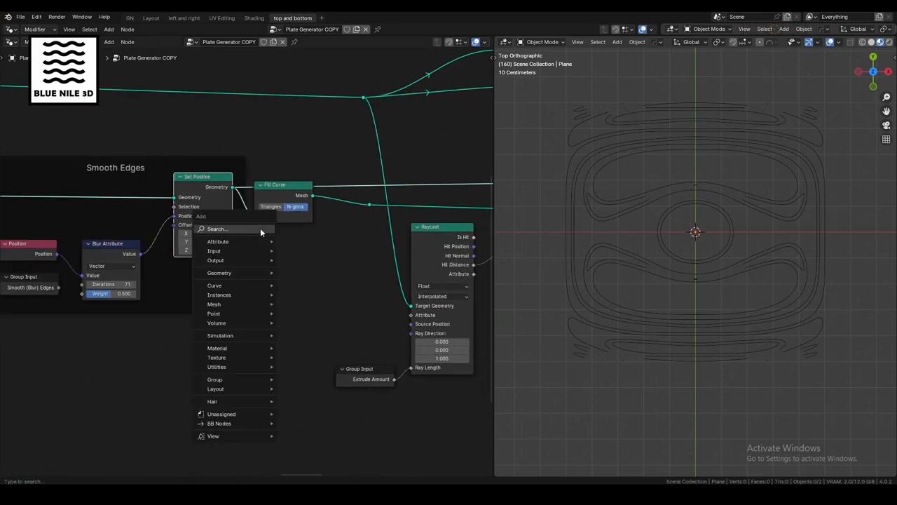
Add Curve to Mesh with a Curve Circle profile, then preview in Layout and vary the seed.
type("curve to")
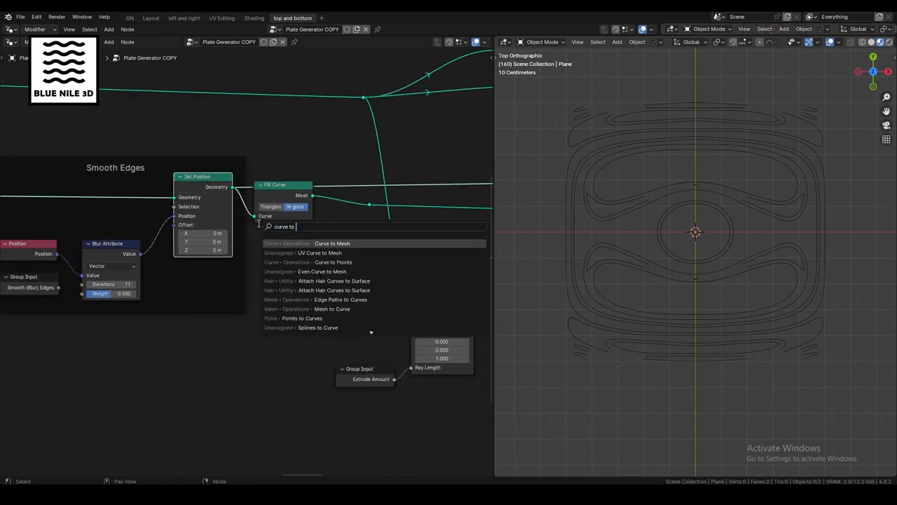
left_click(331, 243)
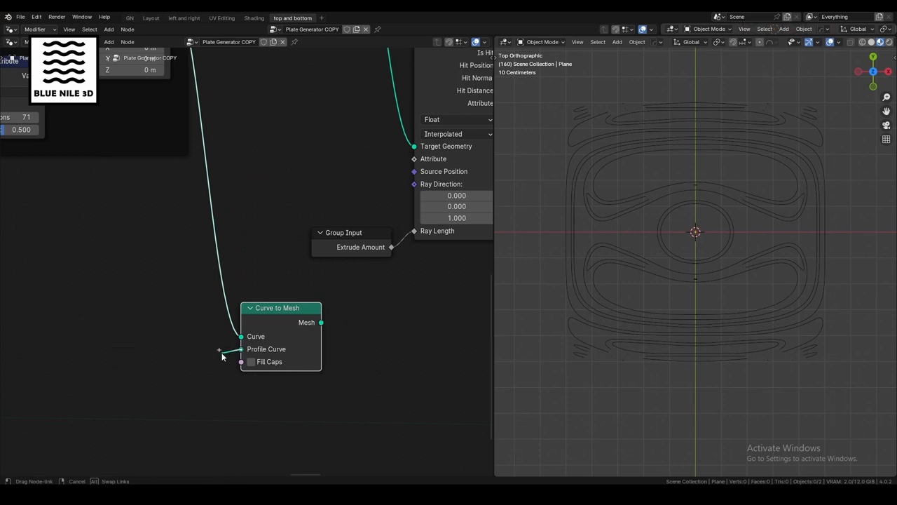
type("circle cur")
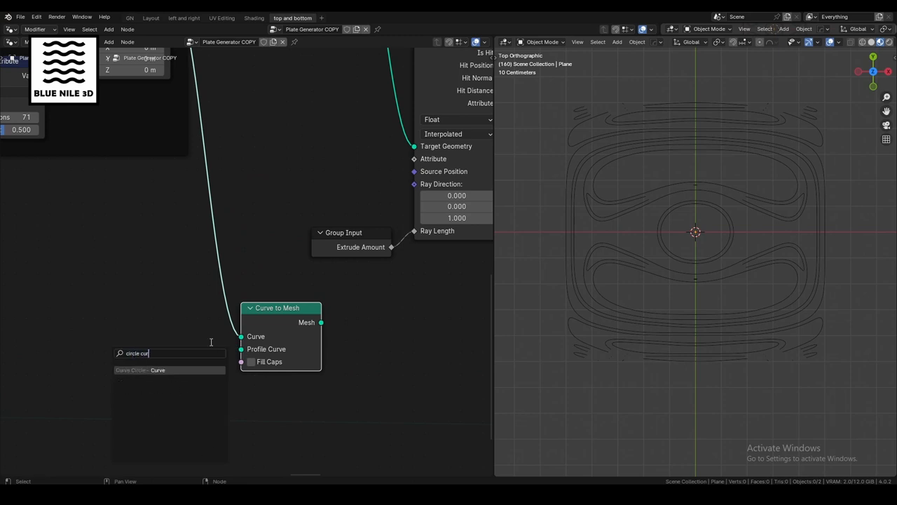
left_click(158, 369)
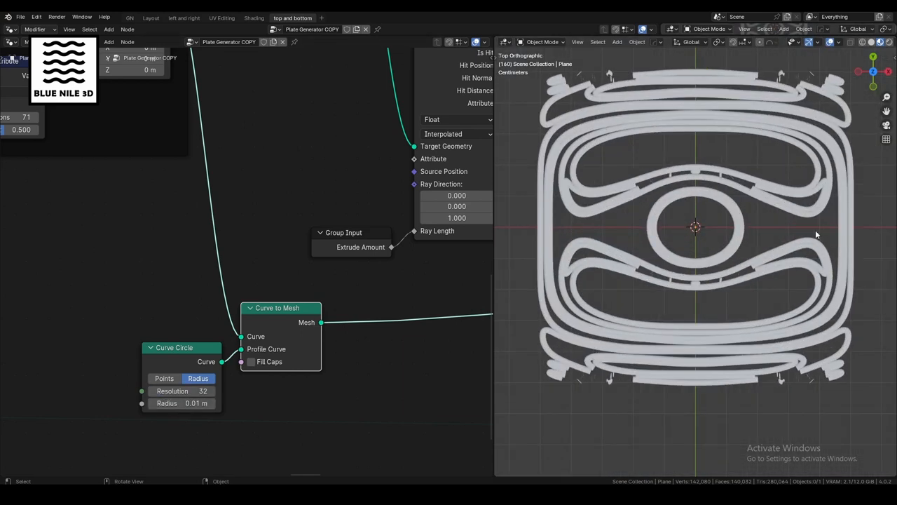
left_click(151, 18)
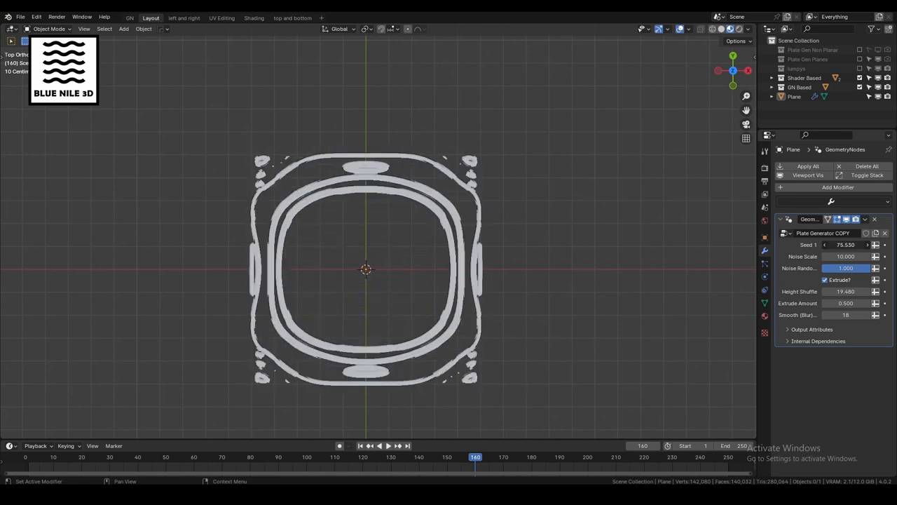
left_click_drag(845, 245, 853, 245)
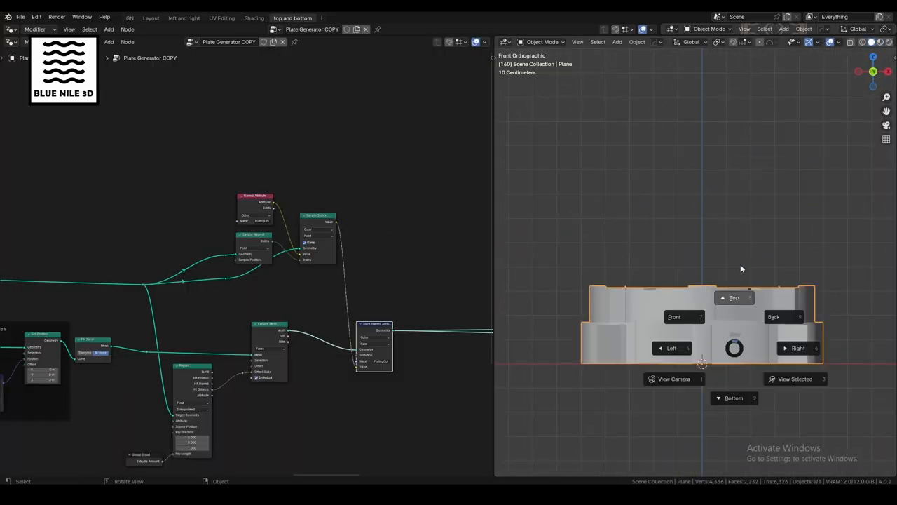
Click in the node editor near the Grid, UVMap and Subdivide Mesh nodes.
left_click(733, 297)
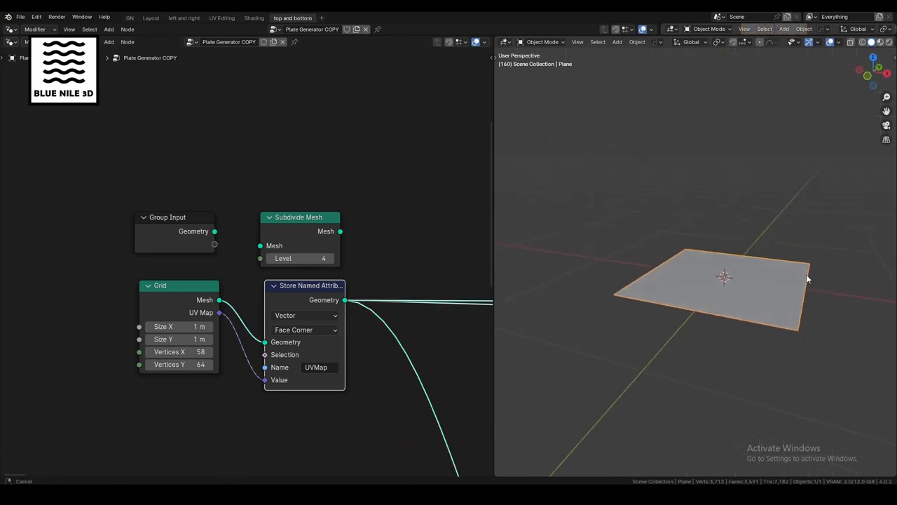
mouse_move(519, 305)
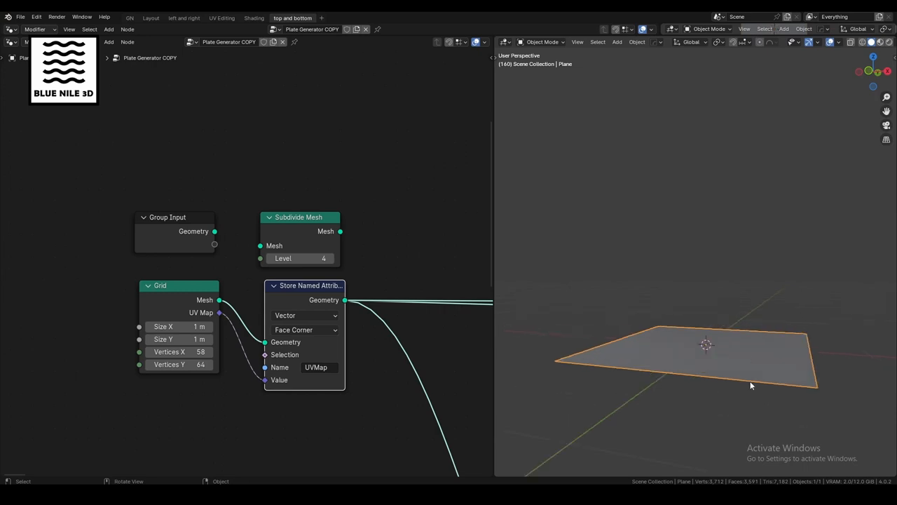
mouse_move(714, 400)
type("s")
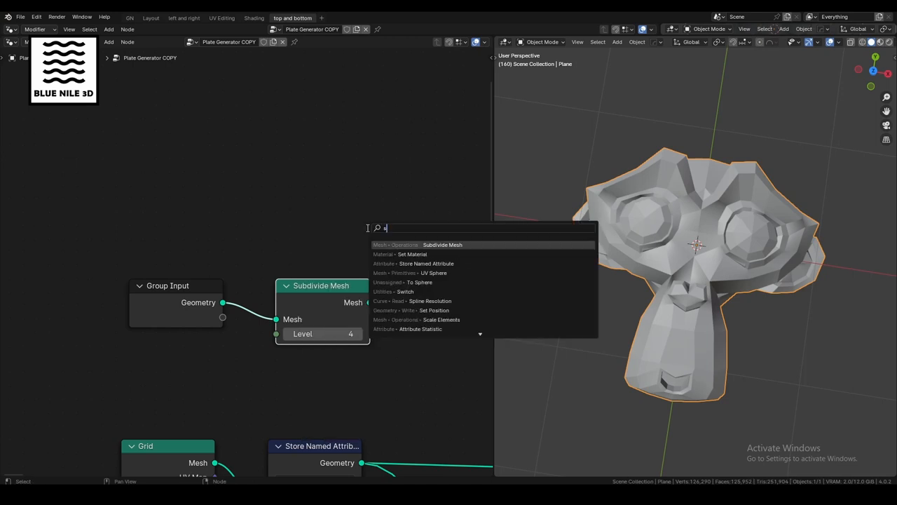
Insert a level-4 Subdivision Surface into the mesh link and raise Combine XYZ Z to 97.5.
type("ub")
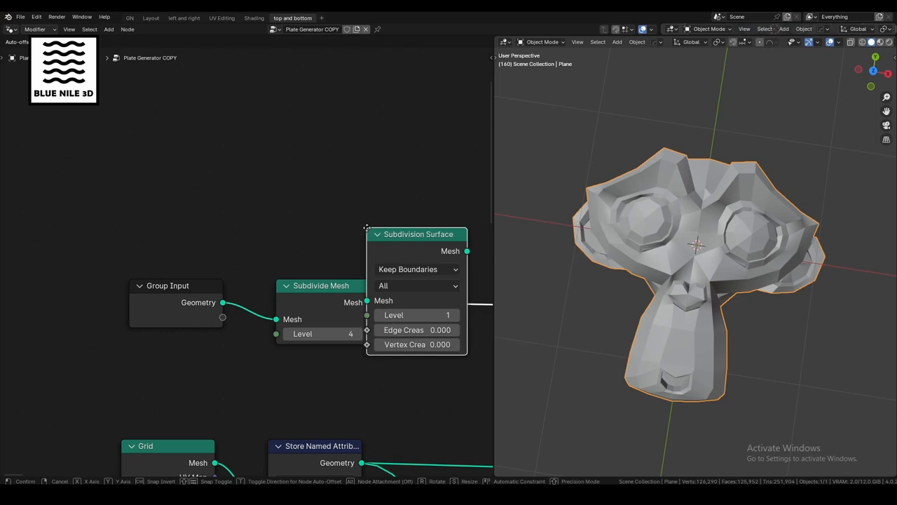
left_click_drag(418, 234, 360, 241)
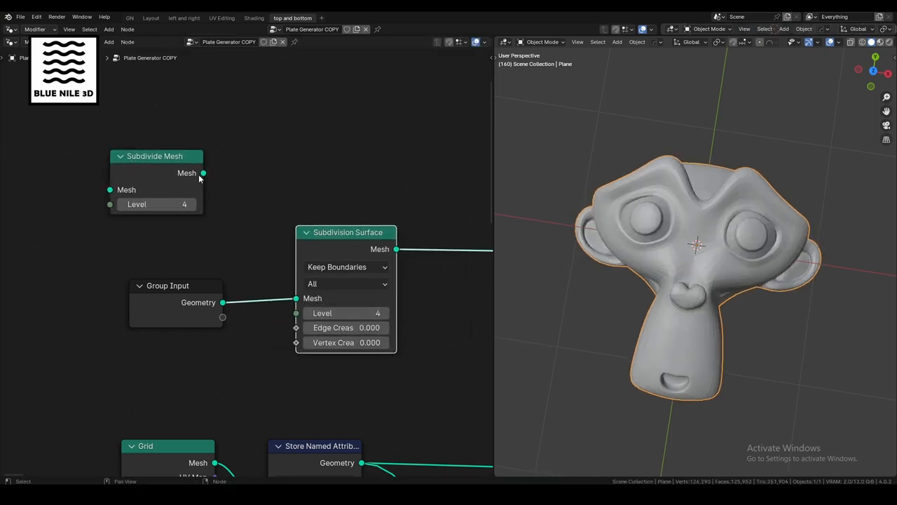
scroll("down", 3)
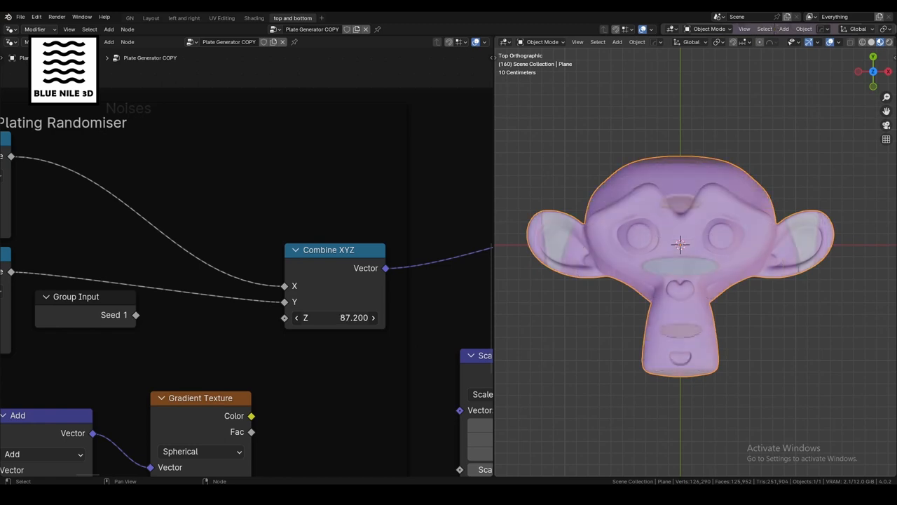
left_click_drag(329, 318, 344, 317)
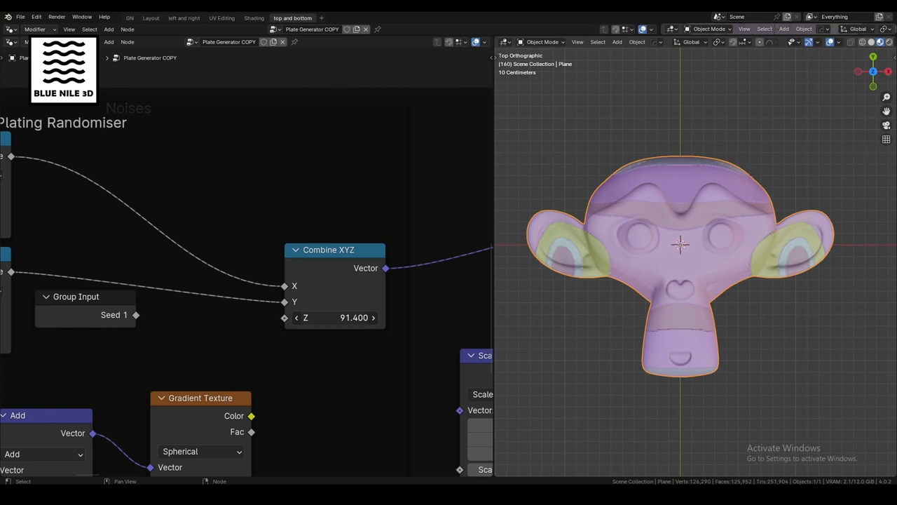
left_click_drag(329, 318, 338, 318)
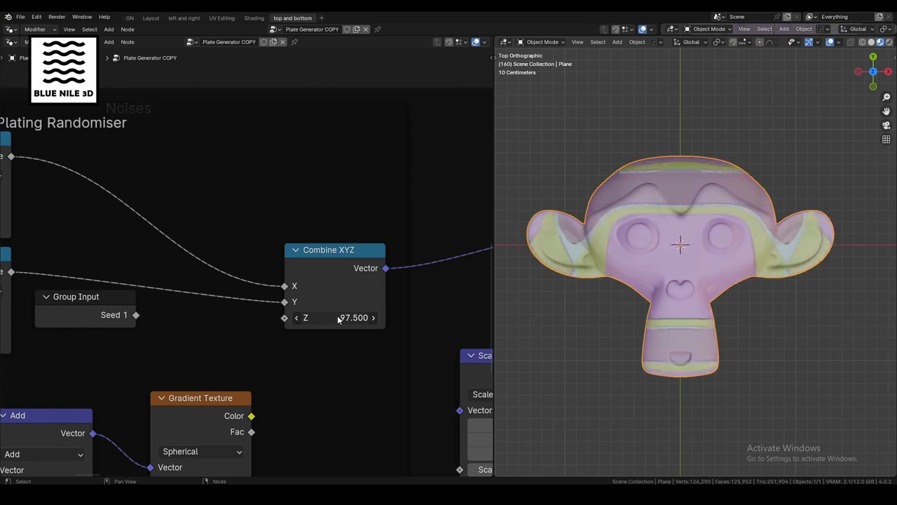